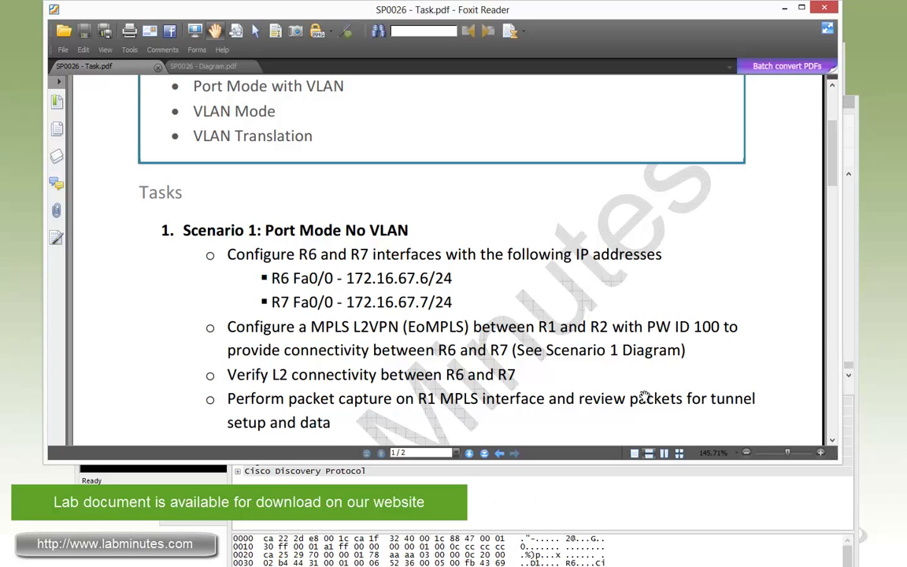
Scroll Task.pdf down to Scenario 2: Port Mode with VLAN and its VLAN 67/76 tasks
scroll(down, 3)
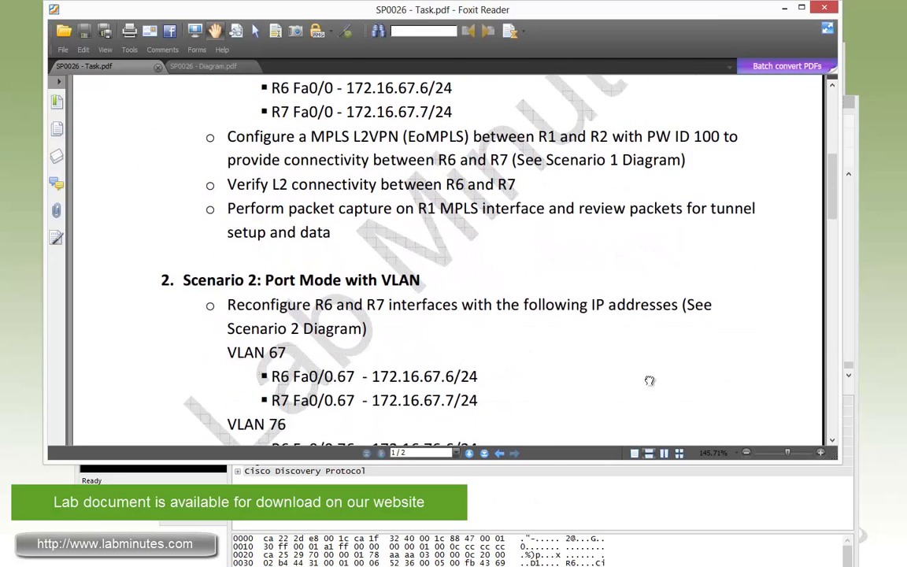
scroll(down, 3)
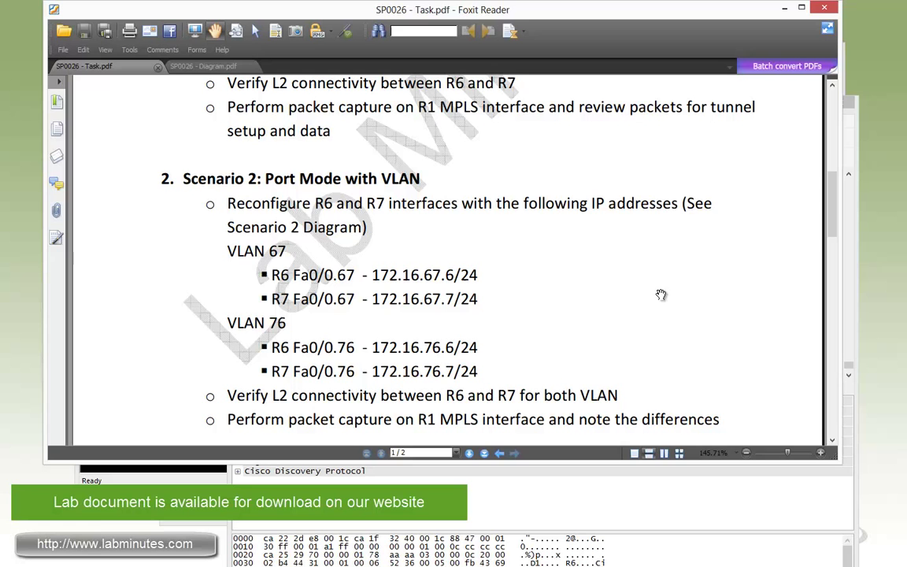
mouse_move(308, 221)
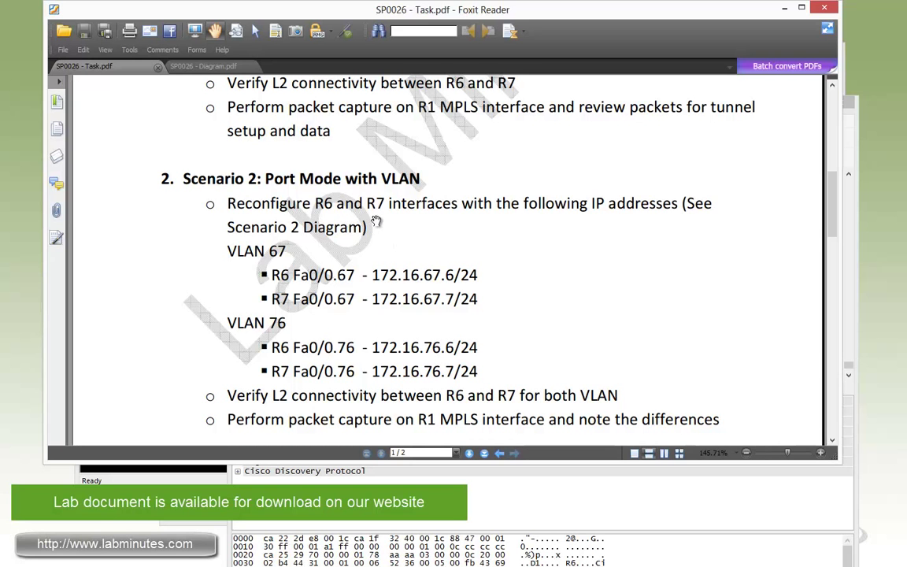
mouse_move(439, 250)
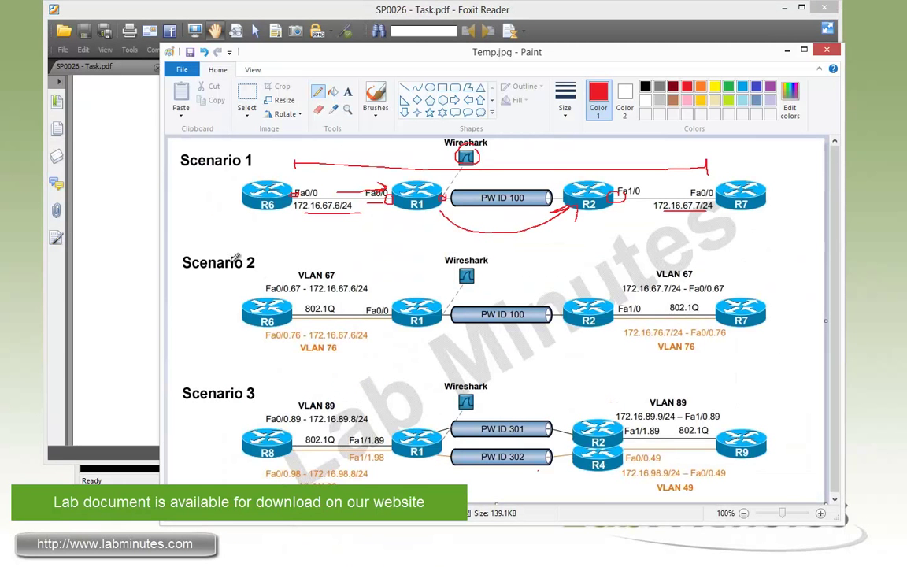
mouse_move(338, 324)
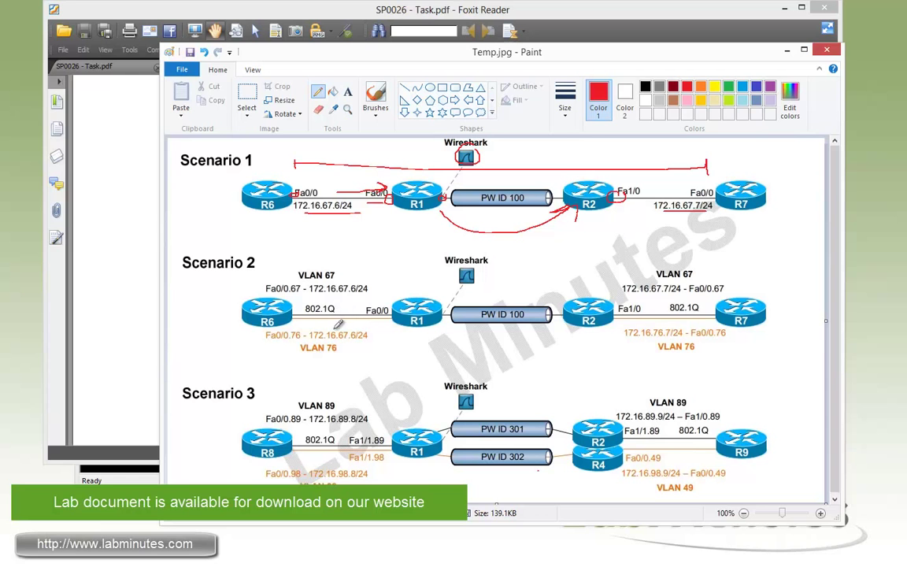
mouse_move(341, 321)
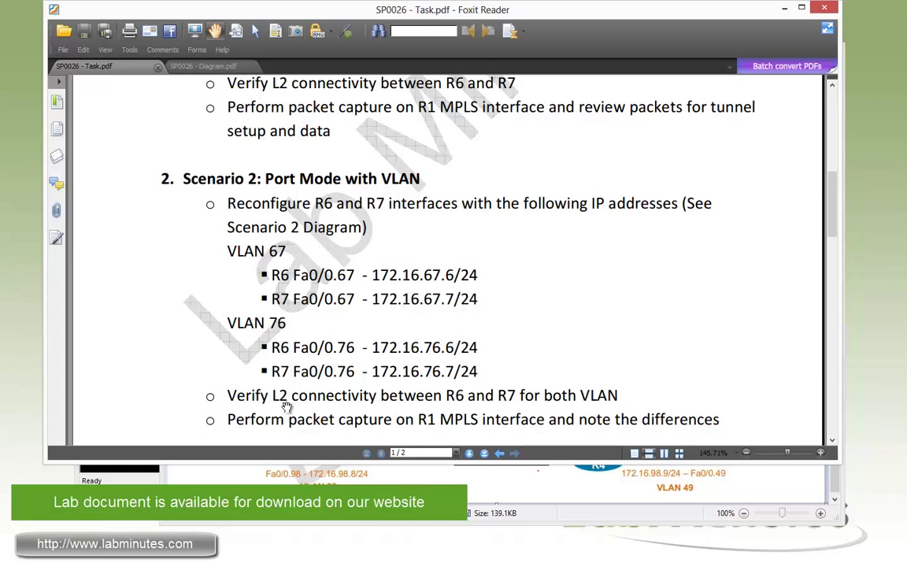
mouse_move(563, 408)
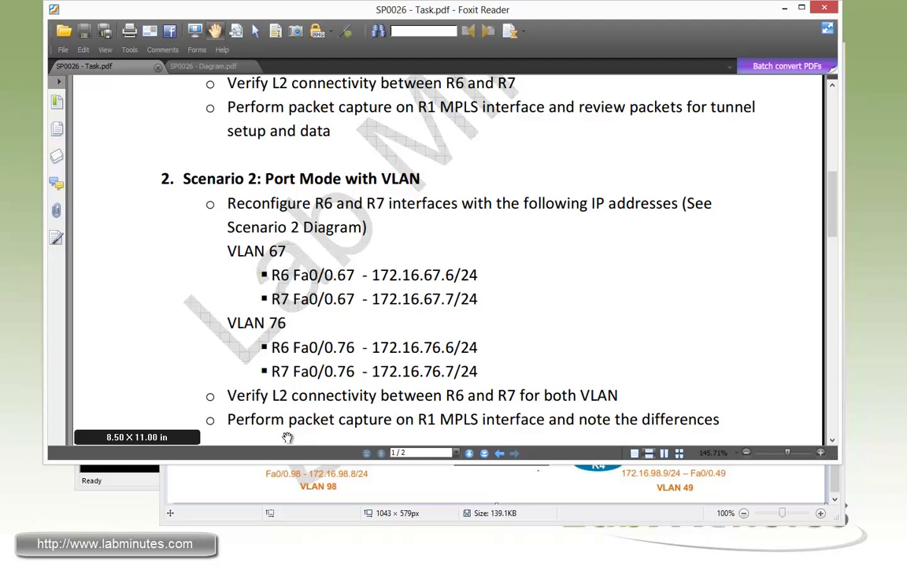
mouse_move(629, 436)
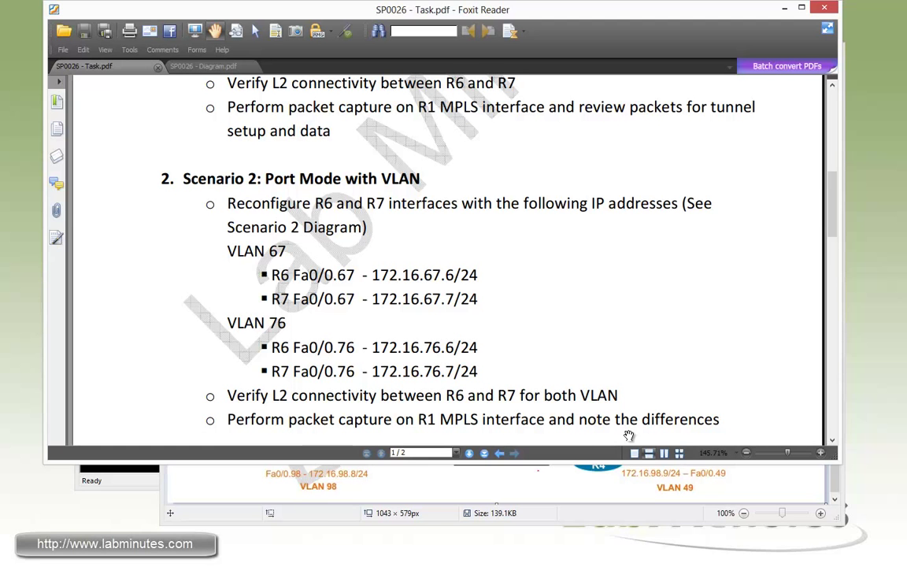
mouse_move(579, 411)
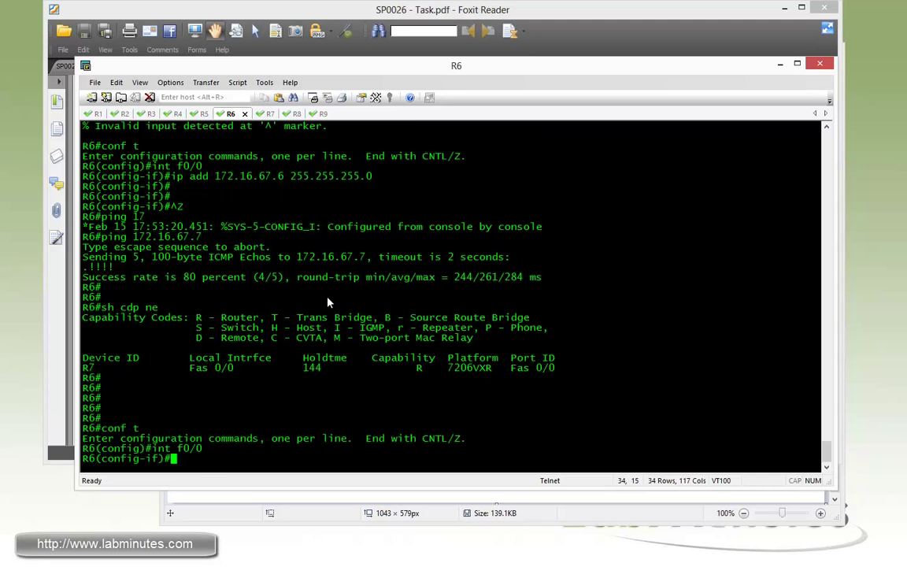
Remove R6's Fa0/0 address and give subinterface f0/0.67 dot1q VLAN 67 with 172.16.67.6
text(no ip add)
text(int f0/0.67)
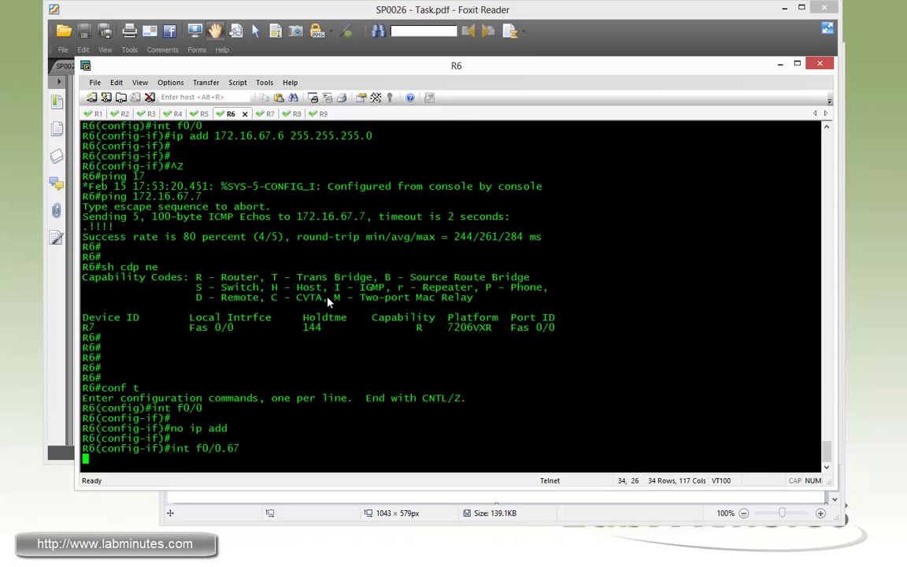
text(en dot 67)
text(ip add )
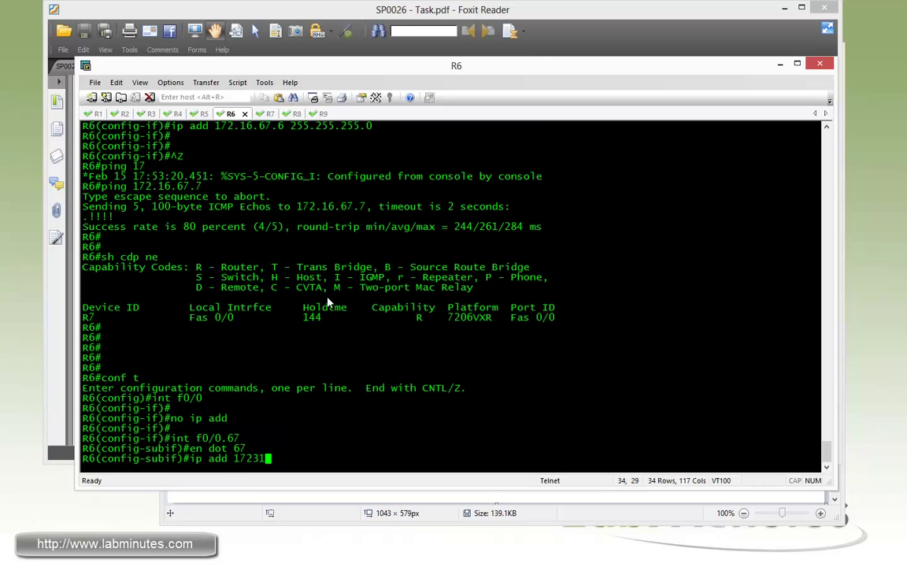
text(172.1)
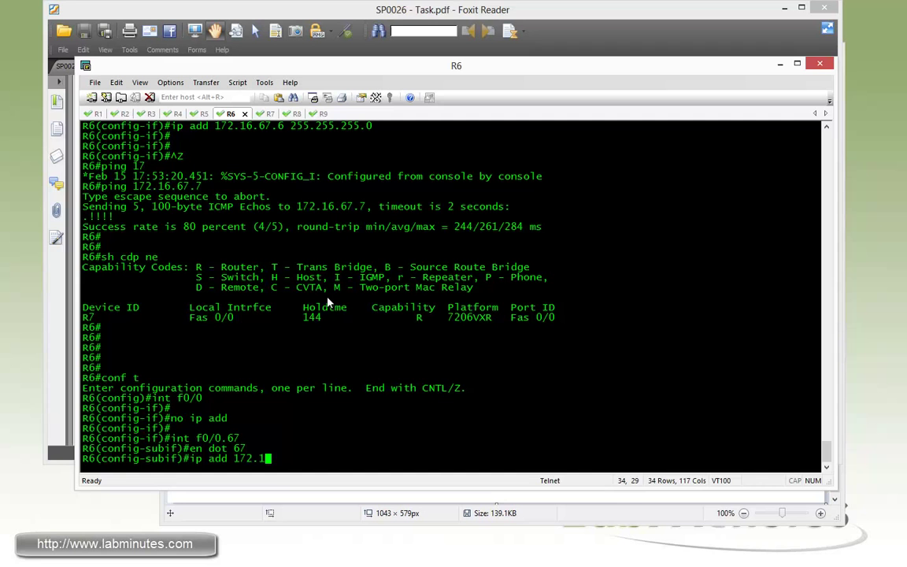
text(6.67.6 255.255.255.0)
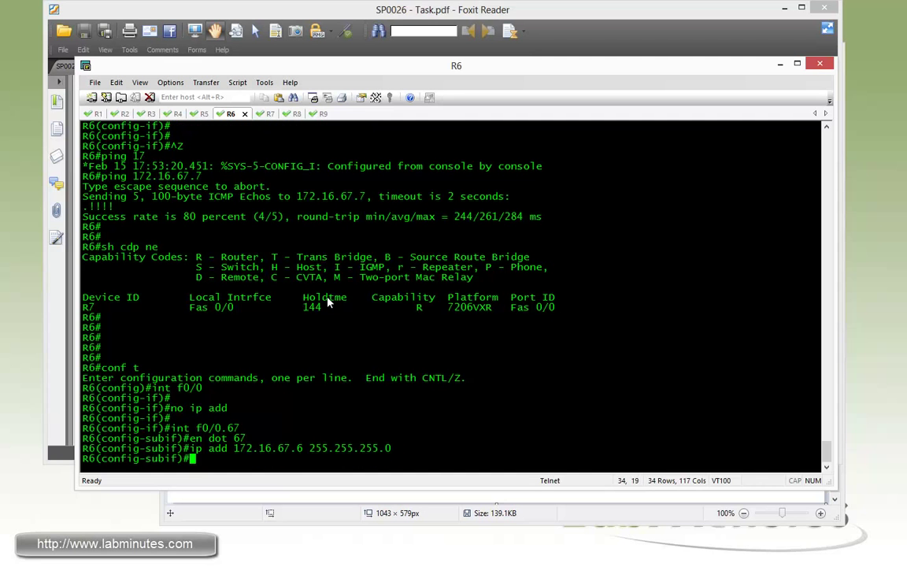
Create R6 subinterface f0/0.76 on VLAN 76 addressed 172.16.76.6
text(int f0/0.76)
text(en dot 76)
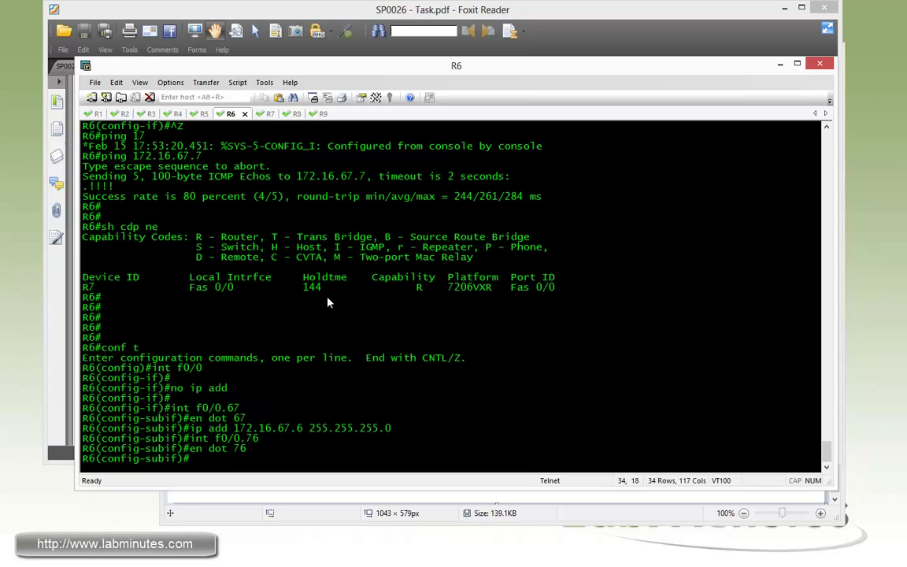
text(ip add 172.16)
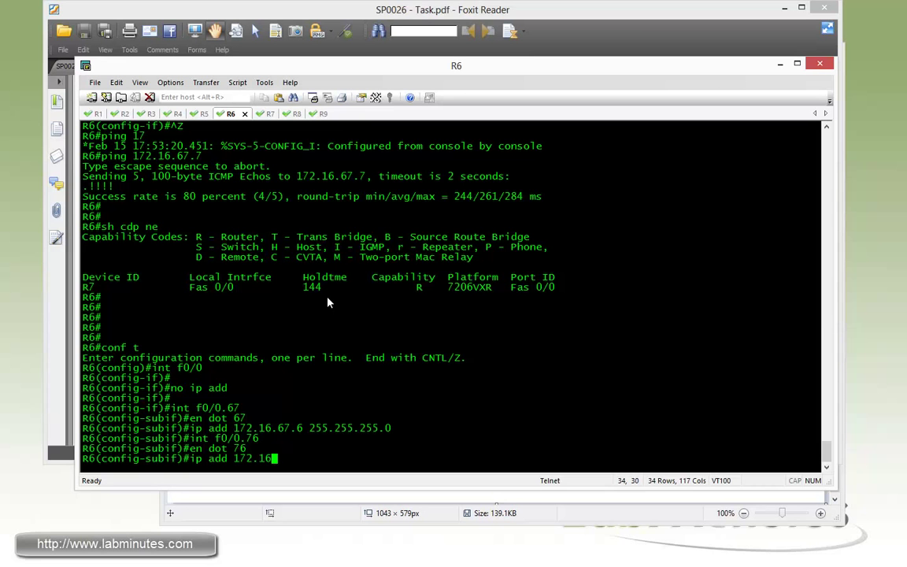
text(76.)
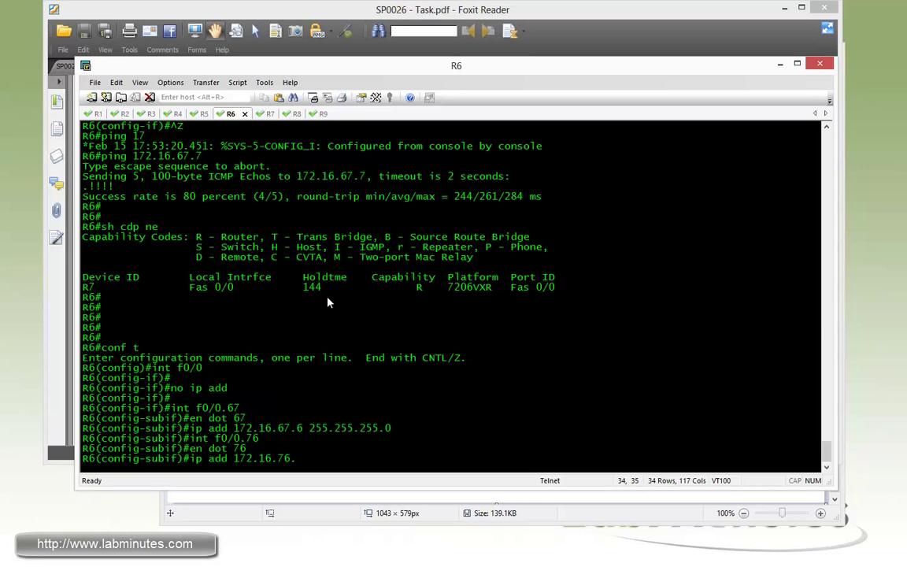
text(6 255.255.255.)
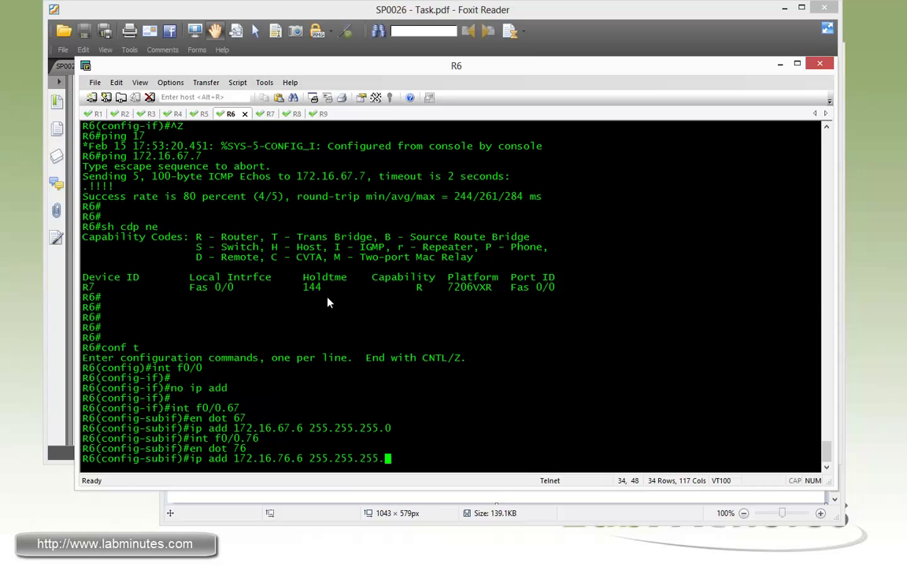
key(Return)
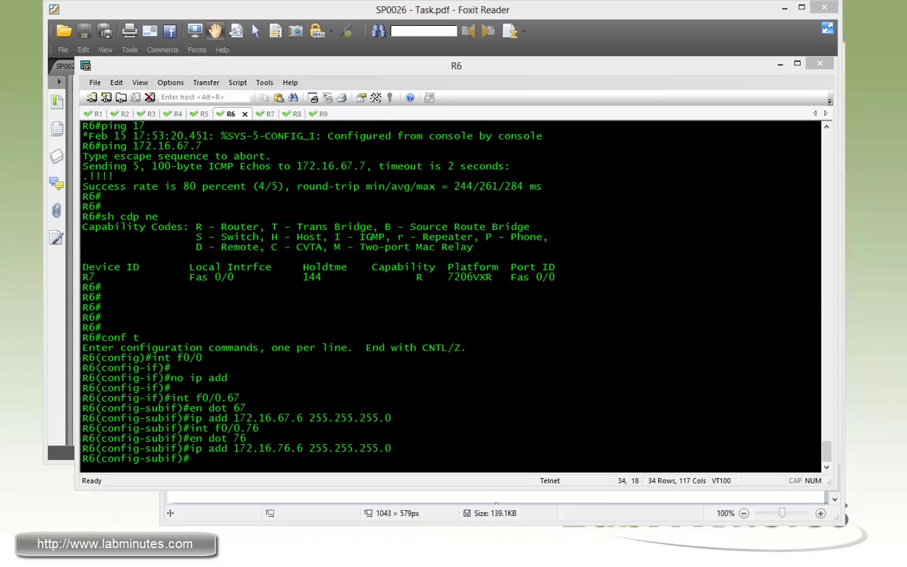
On R7, remove Fa0/0's address and address subinterface f0/0.67 as 172.16.67.7
click(256, 113)
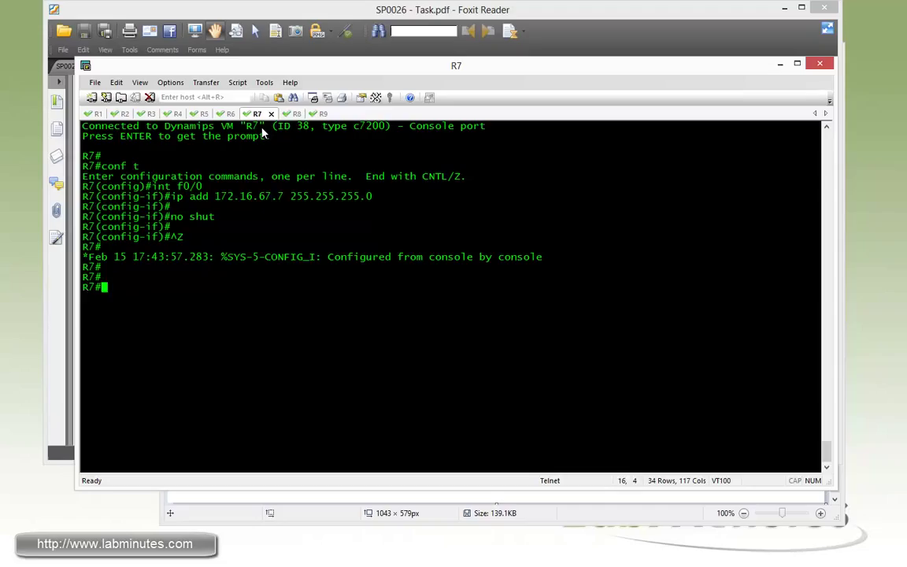
text(conf t)
text(int f0/0)
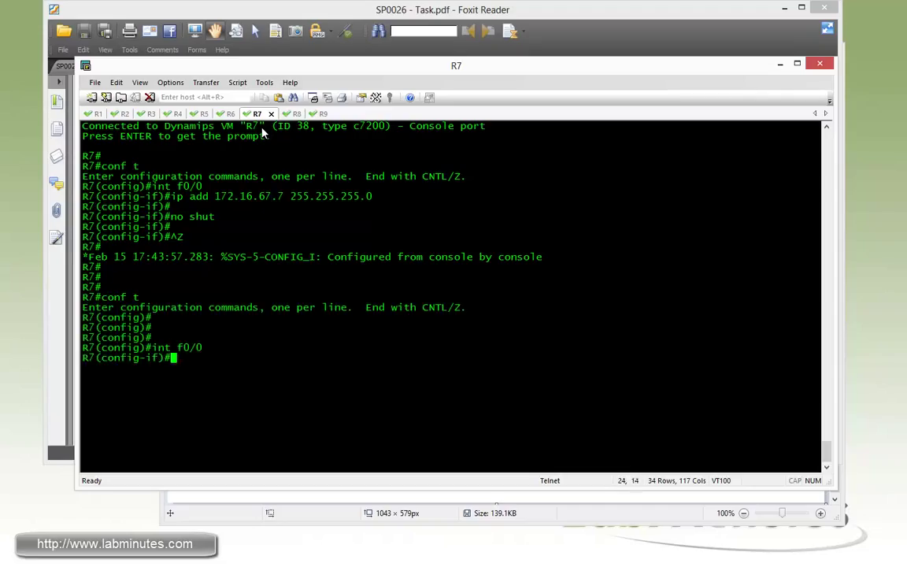
text(no ip add)
text(en dot 67)
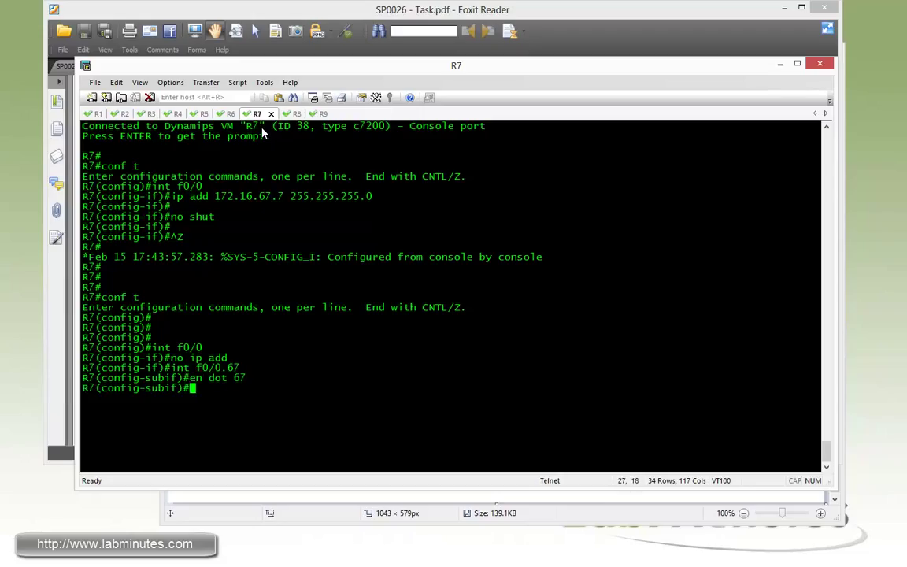
text(ip ad)
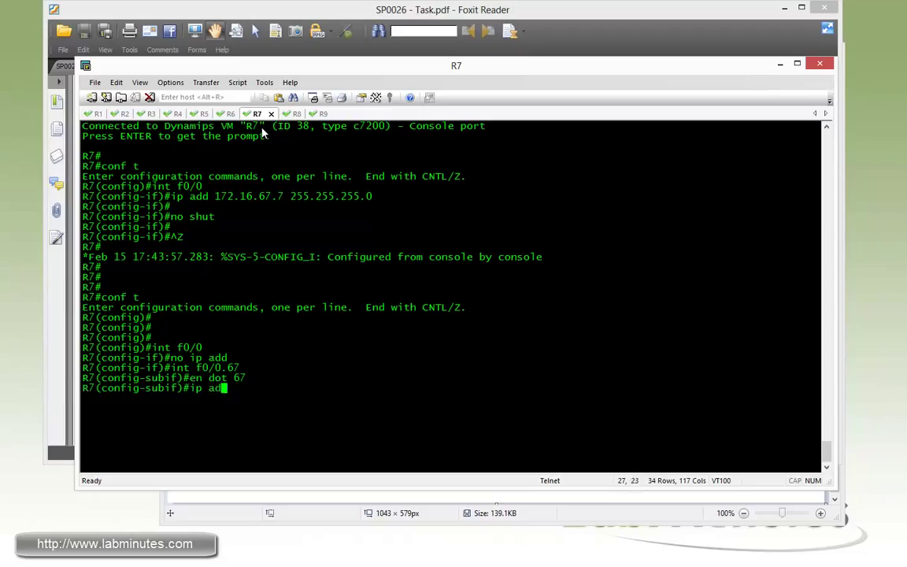
text(172.16.67.7 255.255.255.0)
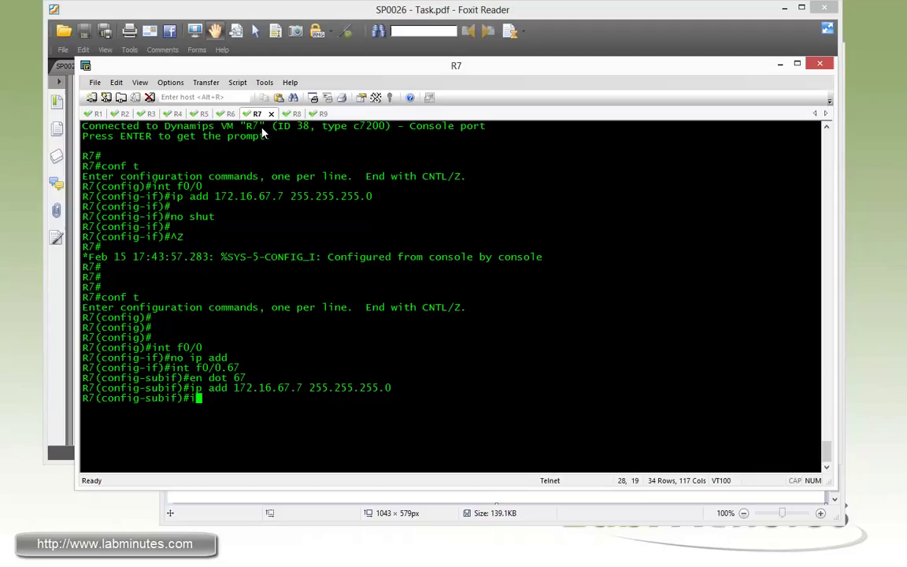
Create R7 subinterface f0/0.76 with dot1q VLAN 76 and address 172.16.76.7
text(int f0/0.76)
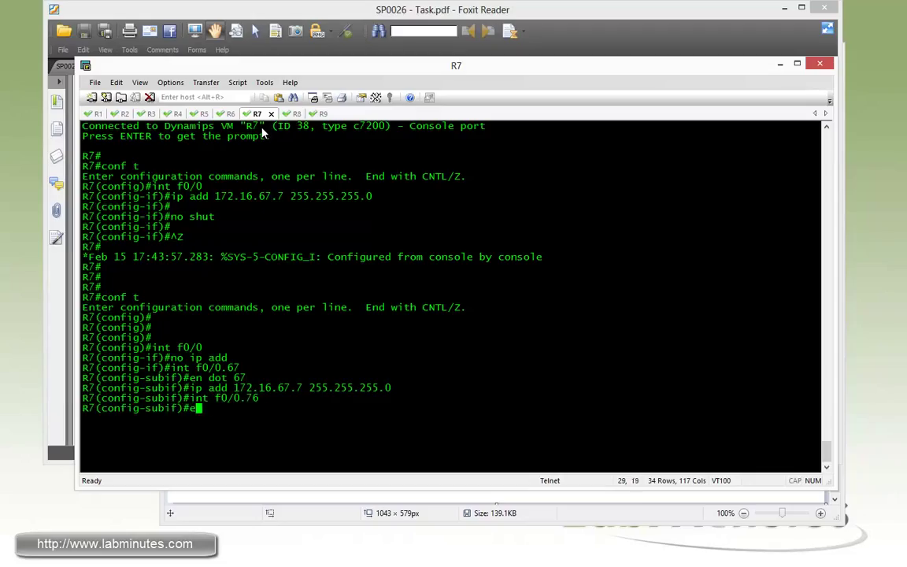
text(en dot 76)
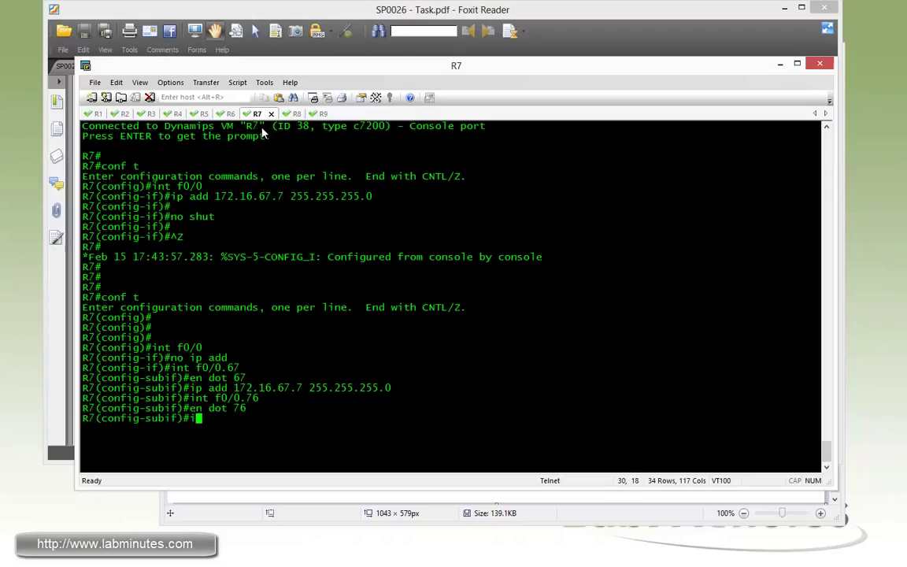
text(ip add 172.16.)
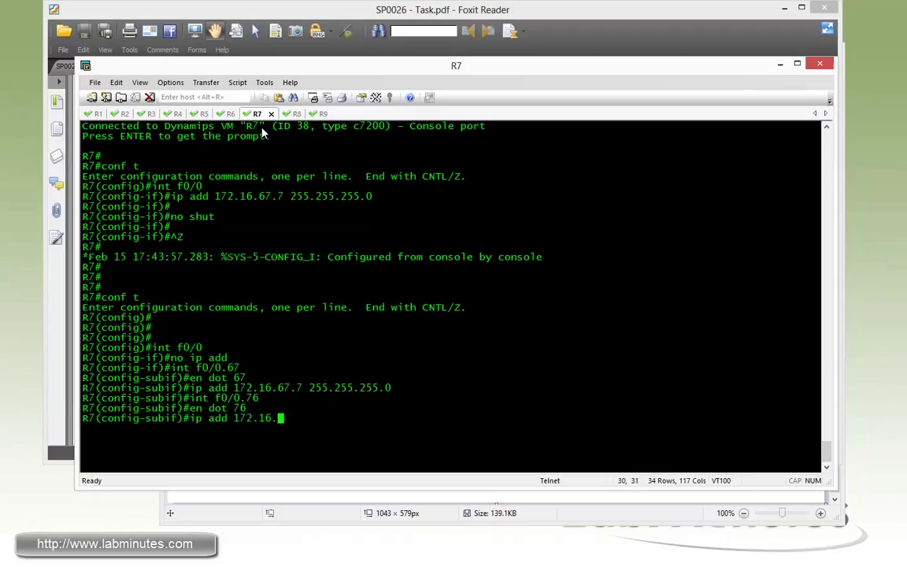
text(76.7 255.255)
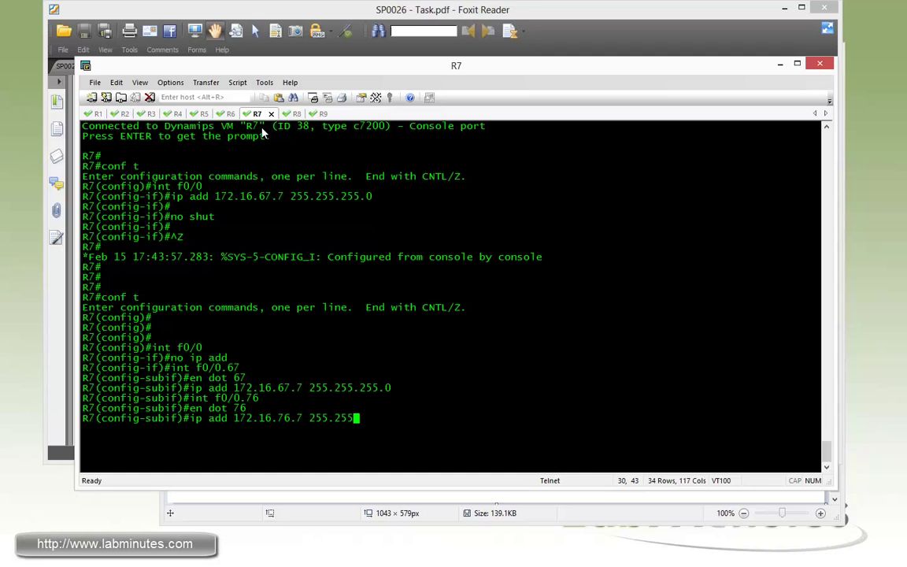
key(Return)
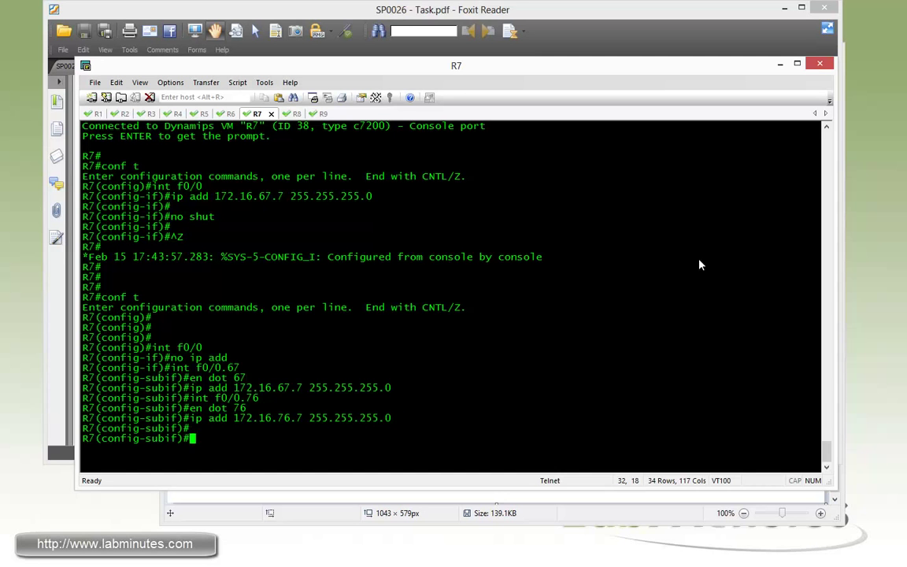
mouse_move(595, 351)
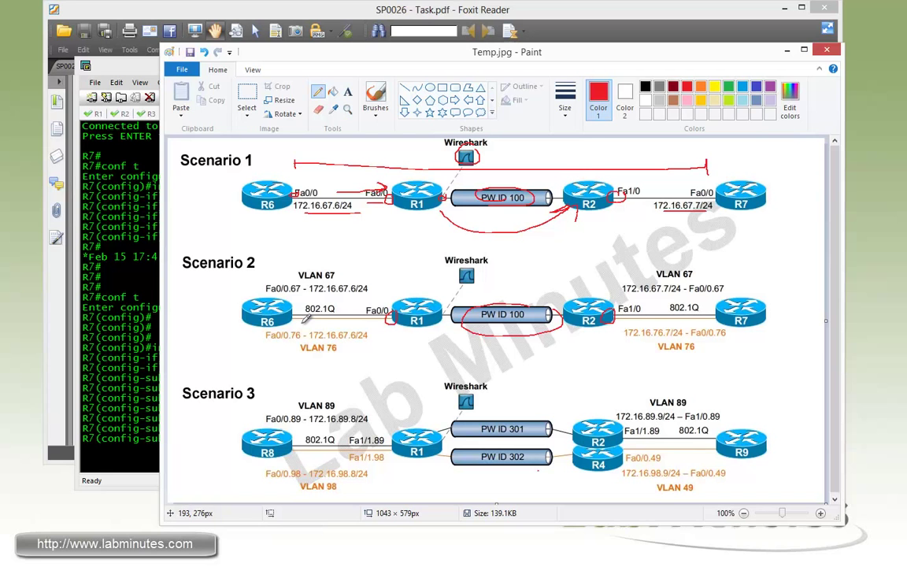
mouse_move(304, 319)
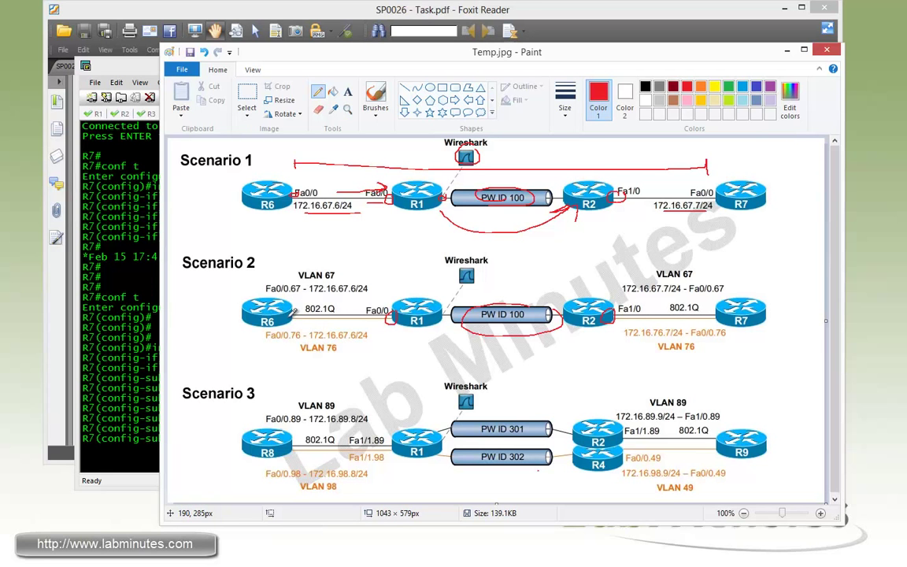
mouse_move(293, 319)
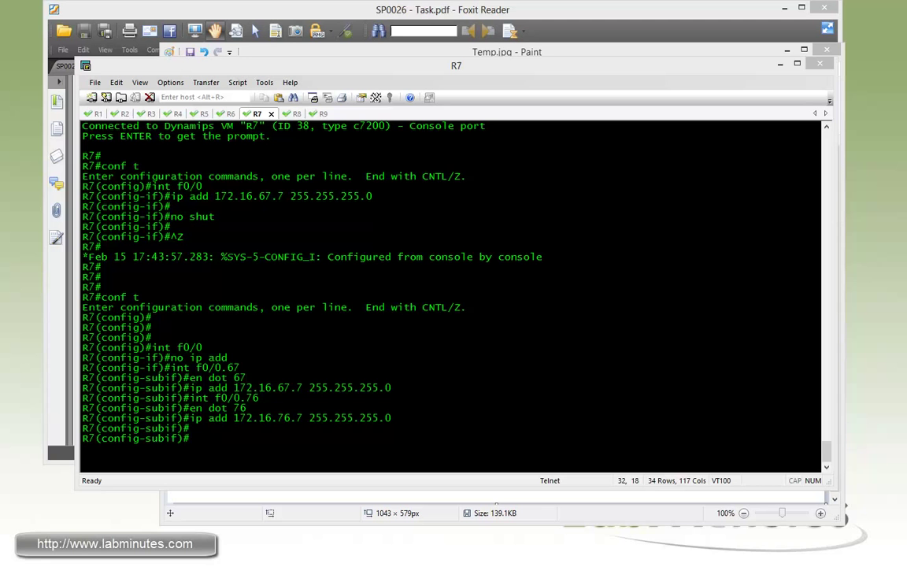
mouse_move(588, 332)
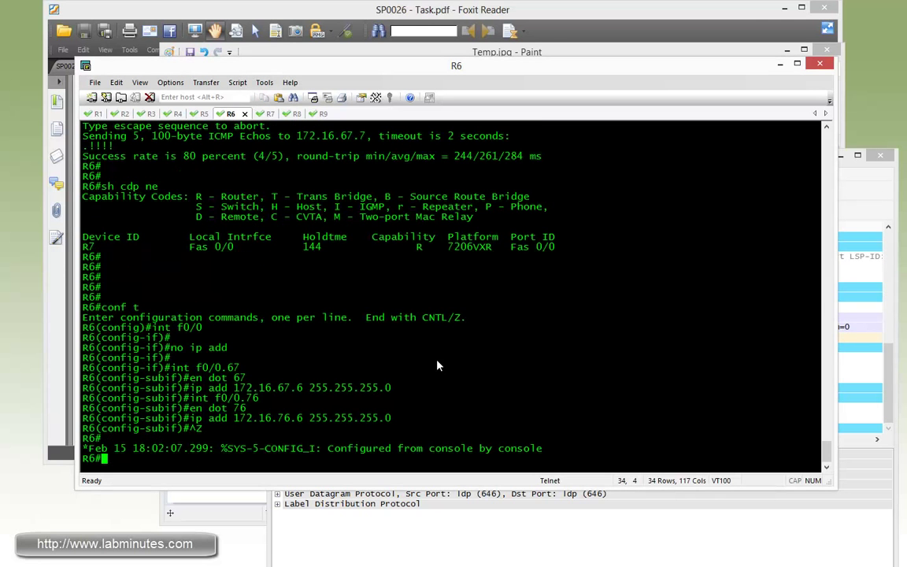
From R6, ping R7 at 172.16.67.7, then start a ping to 172.16.76.7
text(ping 1723)
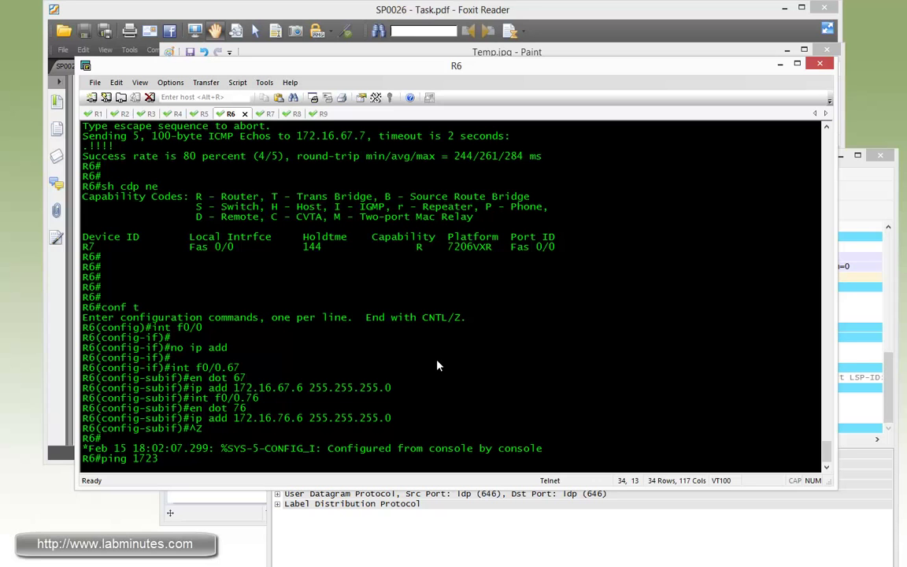
text(172.16.6)
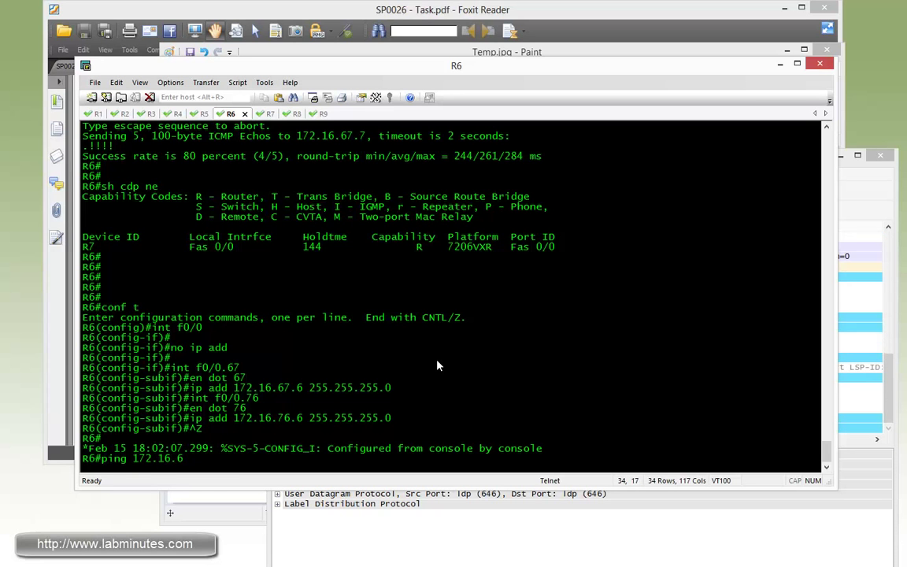
text(7.6)
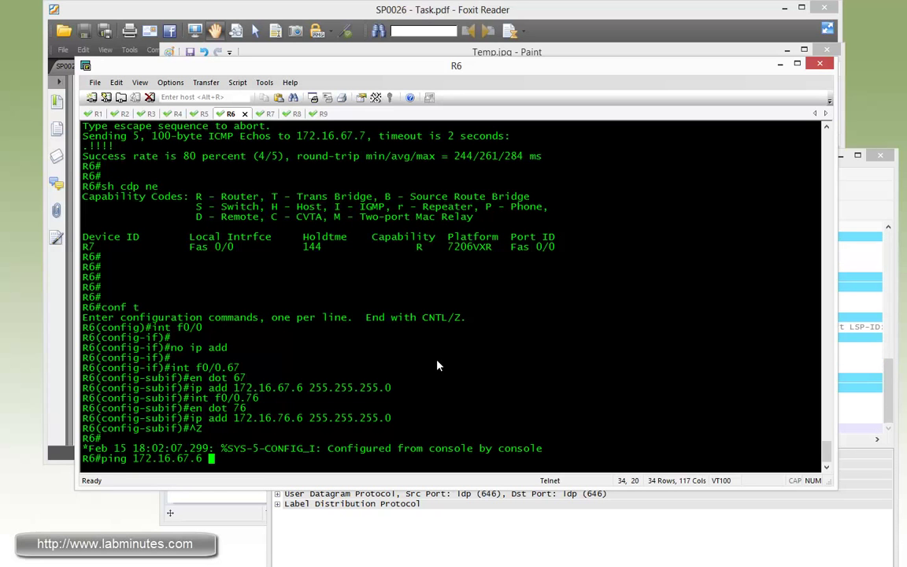
text(7)
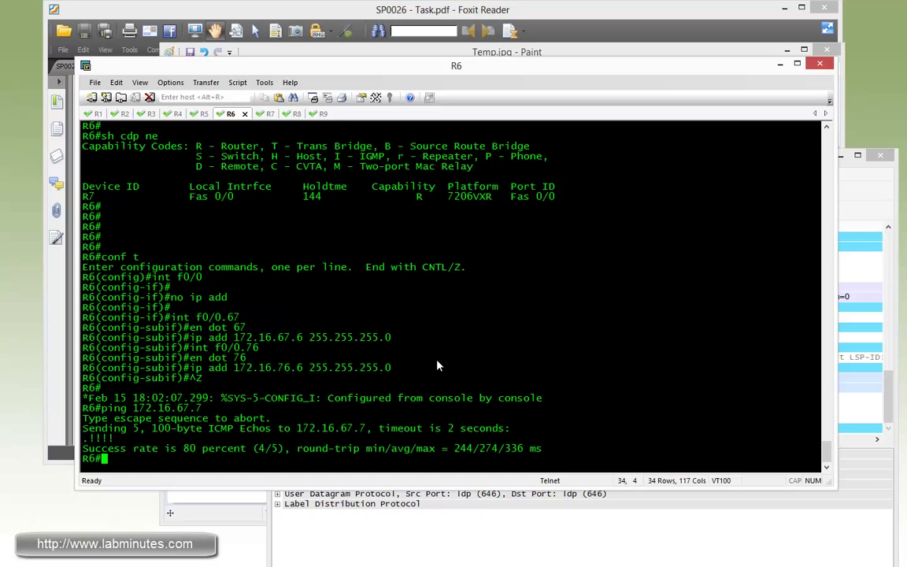
text(ping 172.16.)
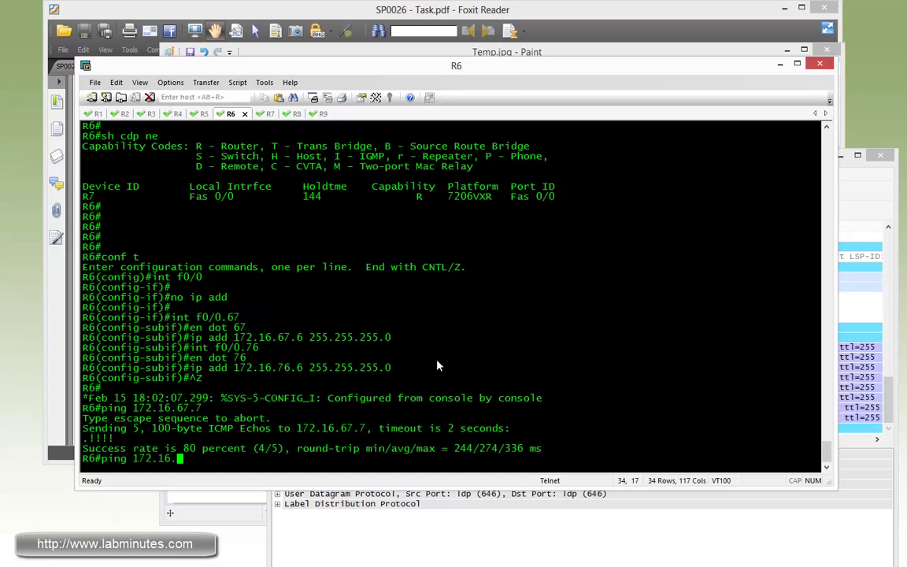
text(76.7)
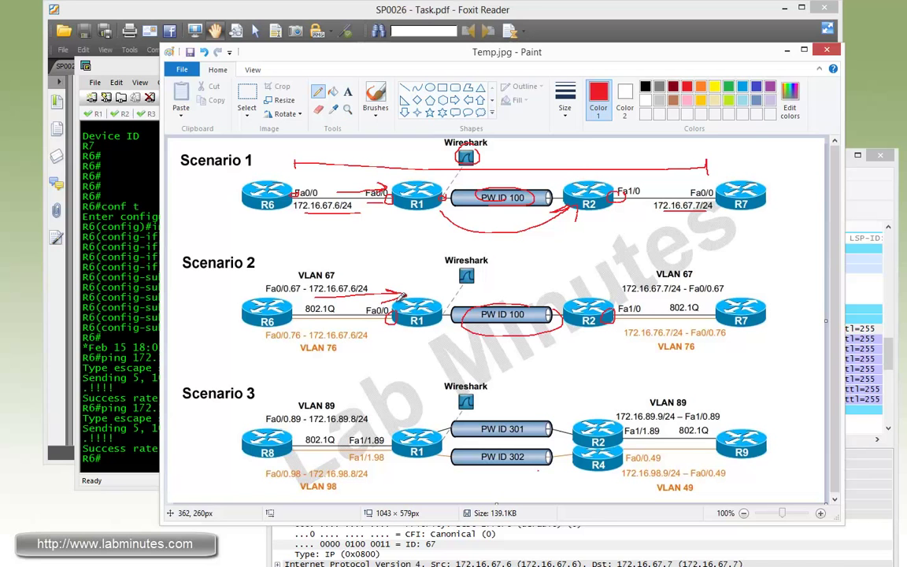
mouse_move(418, 287)
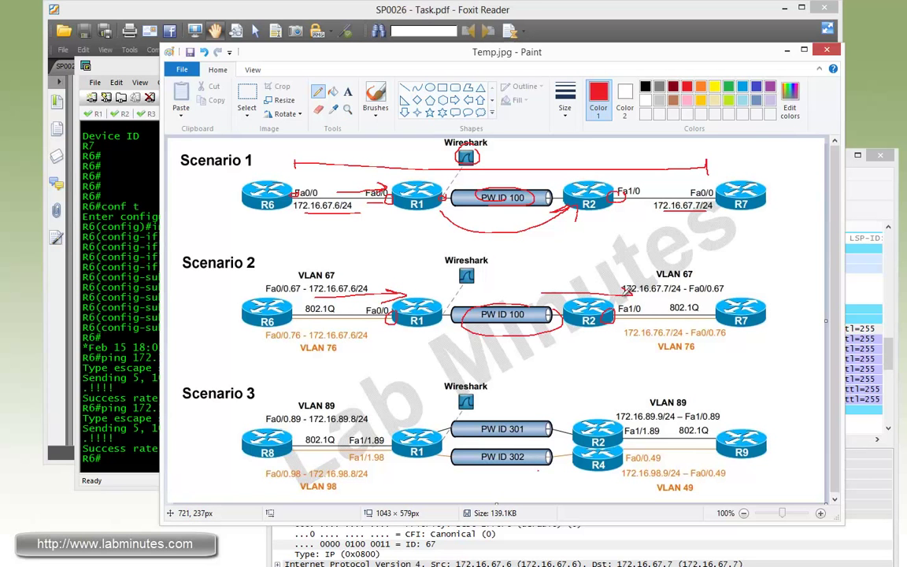
mouse_move(776, 306)
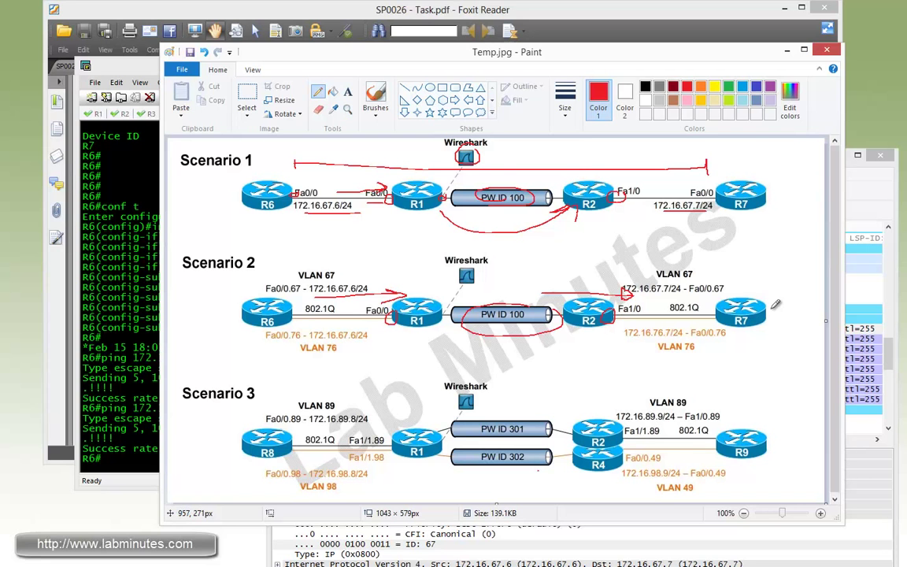
mouse_move(773, 305)
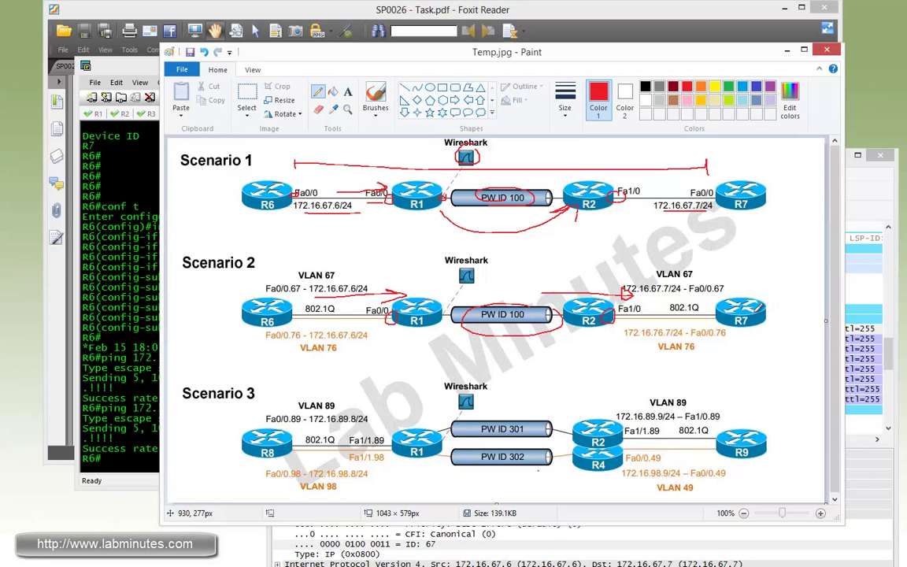
mouse_move(850, 195)
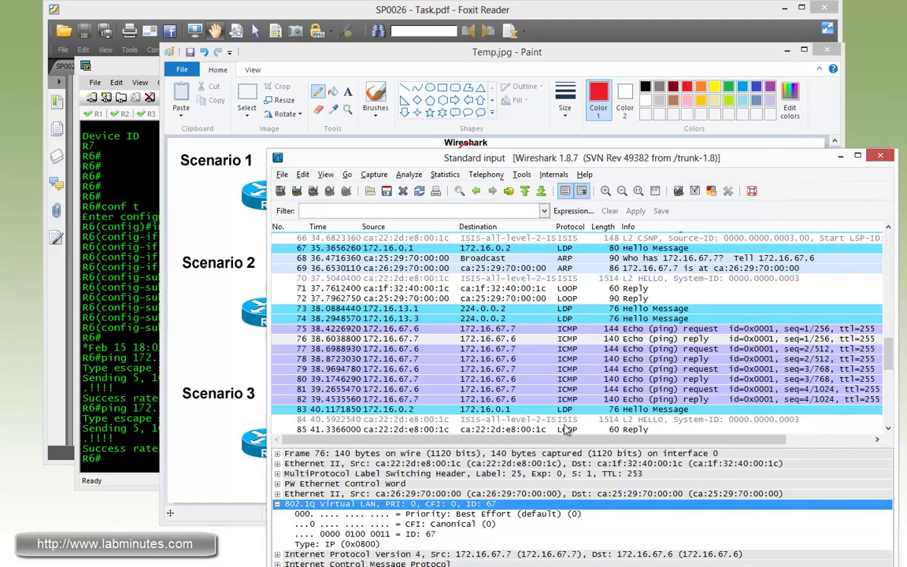
Select a 172.16.76.x ICMP packet and reveal its 802.1Q VLAN ID 76 field
scroll(down, 3)
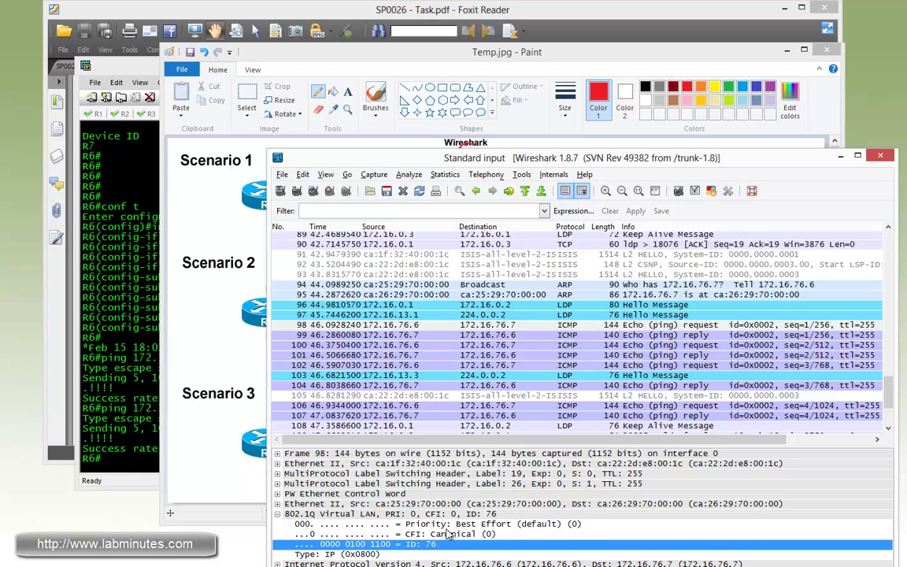
click(473, 335)
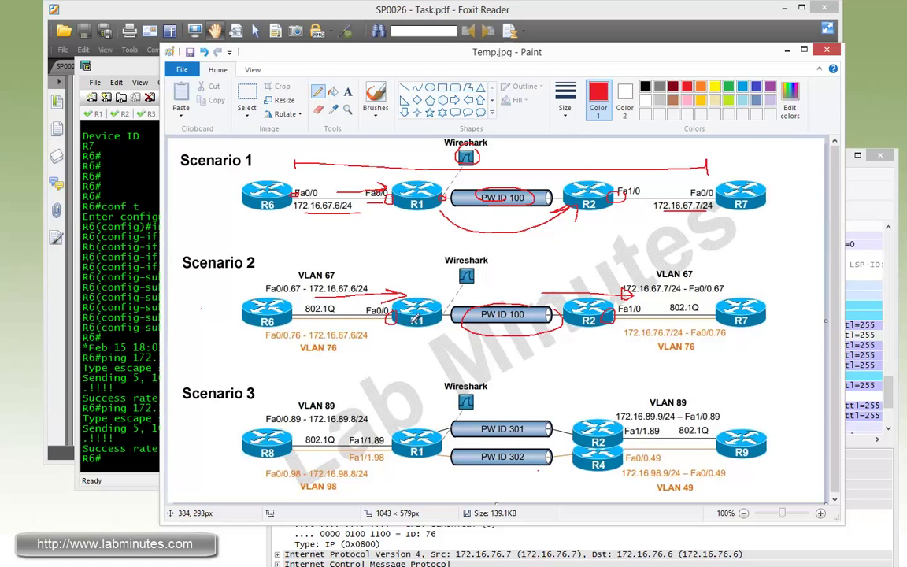
mouse_move(337, 323)
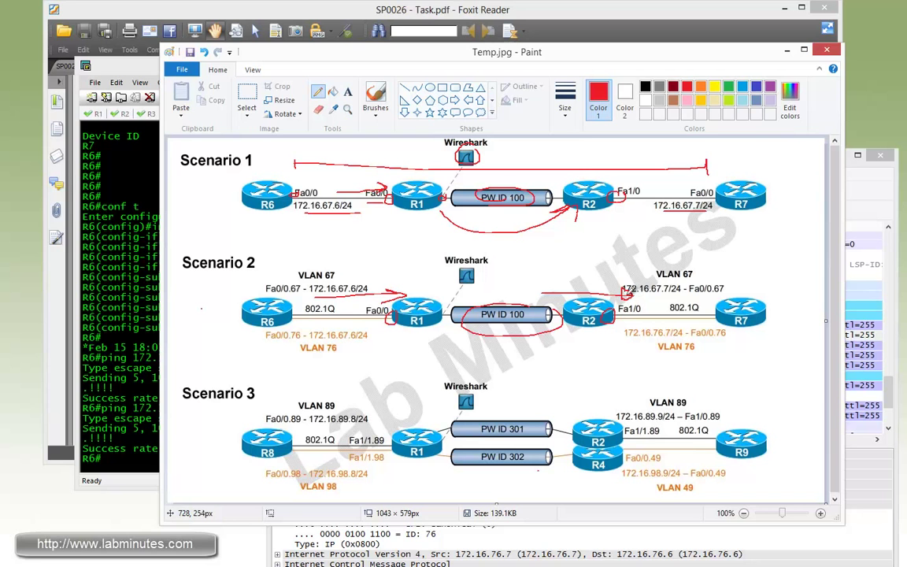
mouse_move(630, 298)
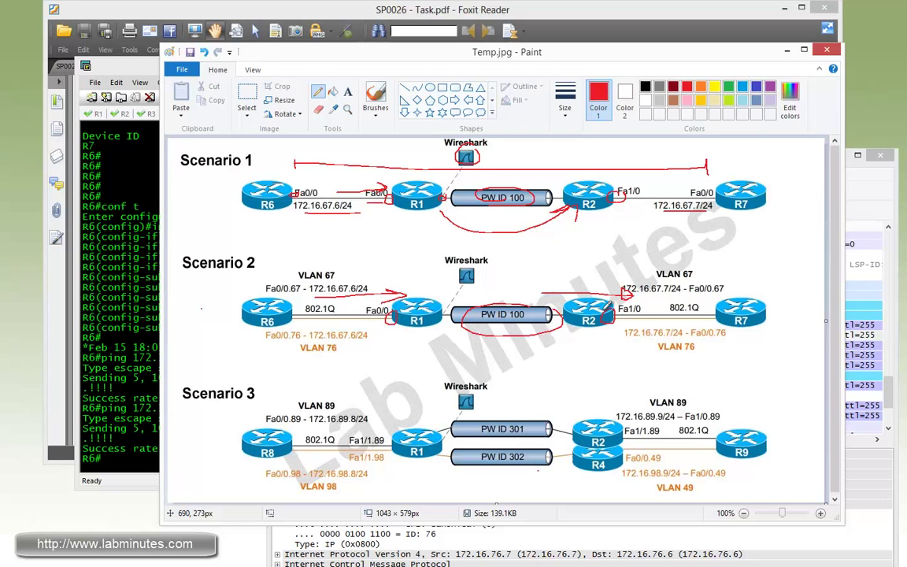
mouse_move(607, 307)
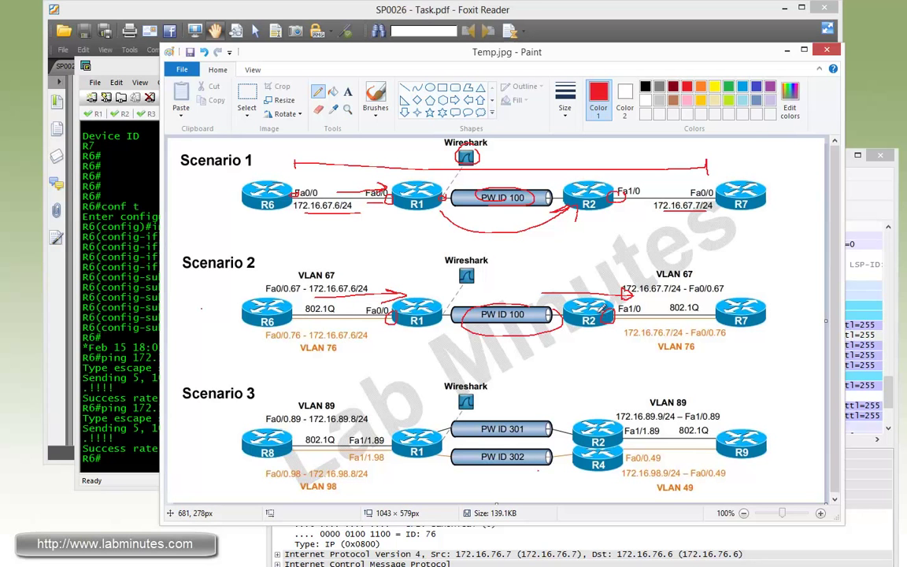
mouse_move(589, 319)
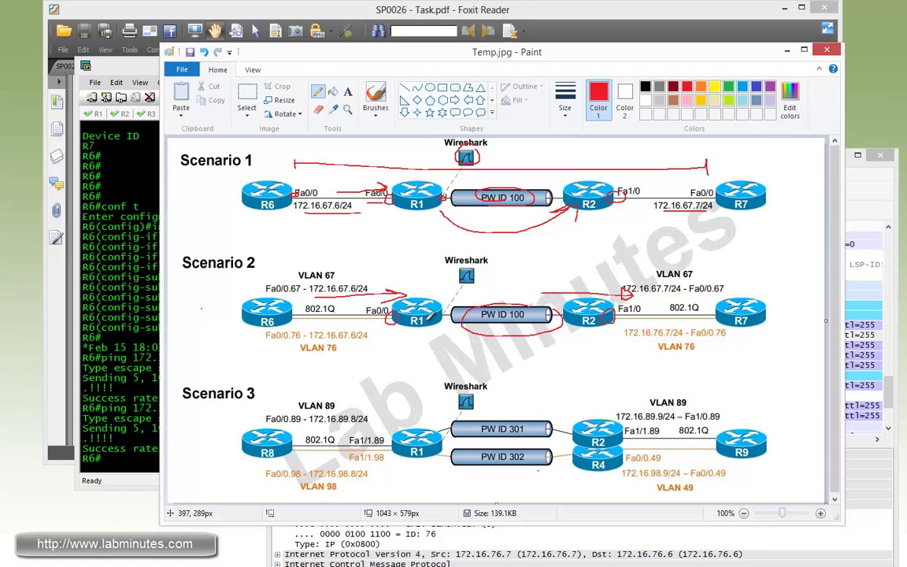
mouse_move(400, 360)
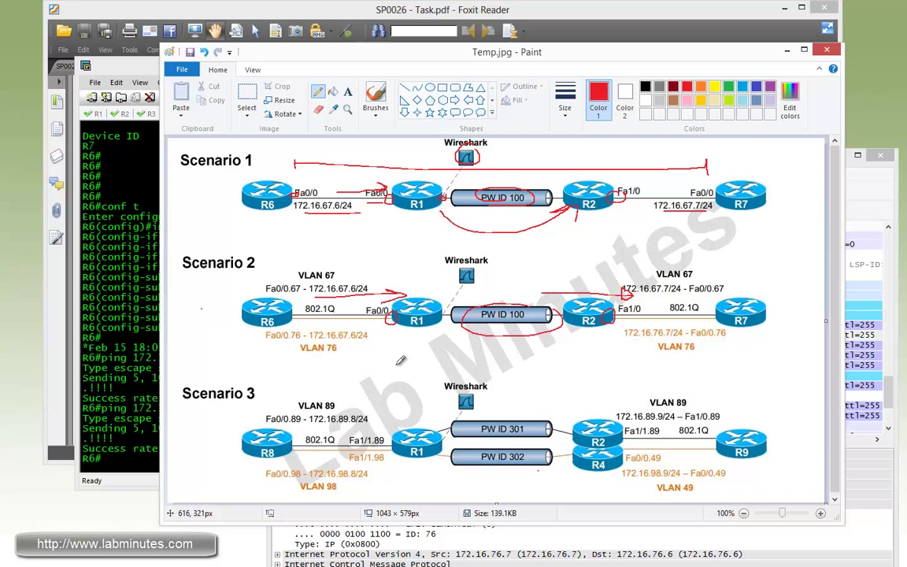
mouse_move(332, 326)
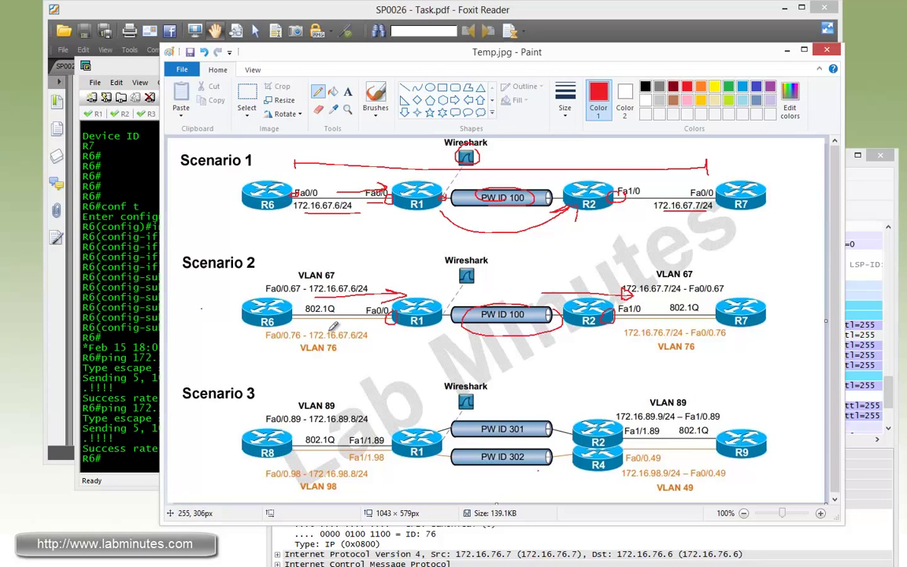
mouse_move(406, 329)
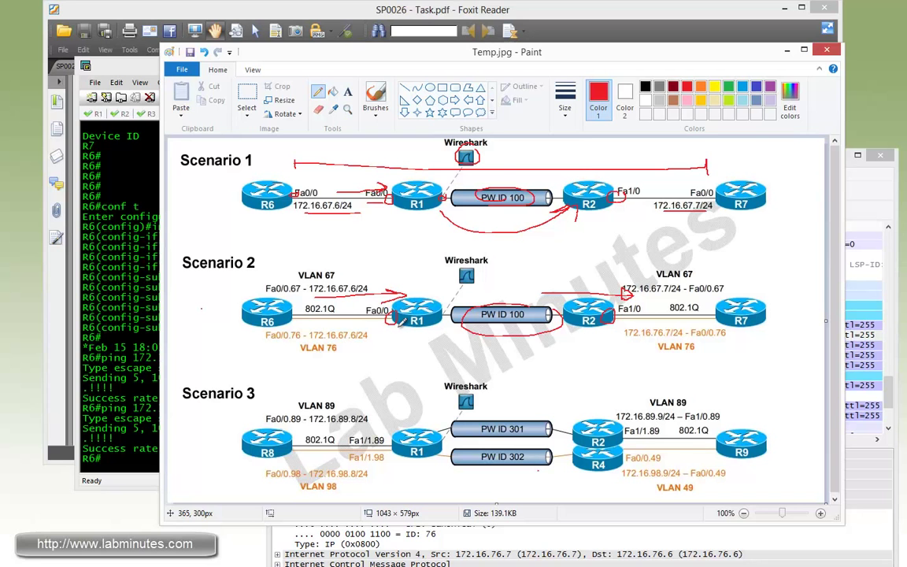
mouse_move(544, 323)
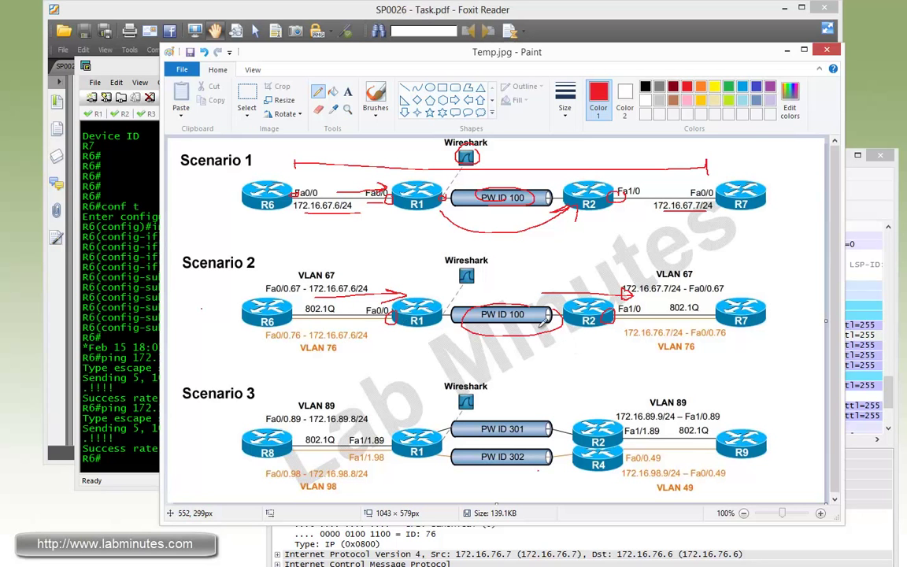
mouse_move(494, 334)
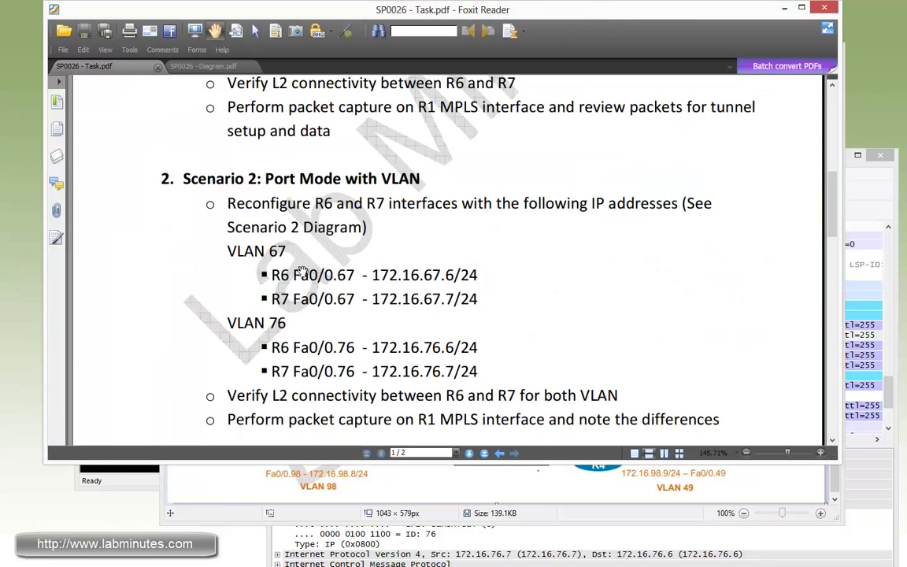
Scroll Task.pdf to Scenario 3's VLAN Mode and VLAN Translation section with R8/R9 addressing
scroll(down, 3)
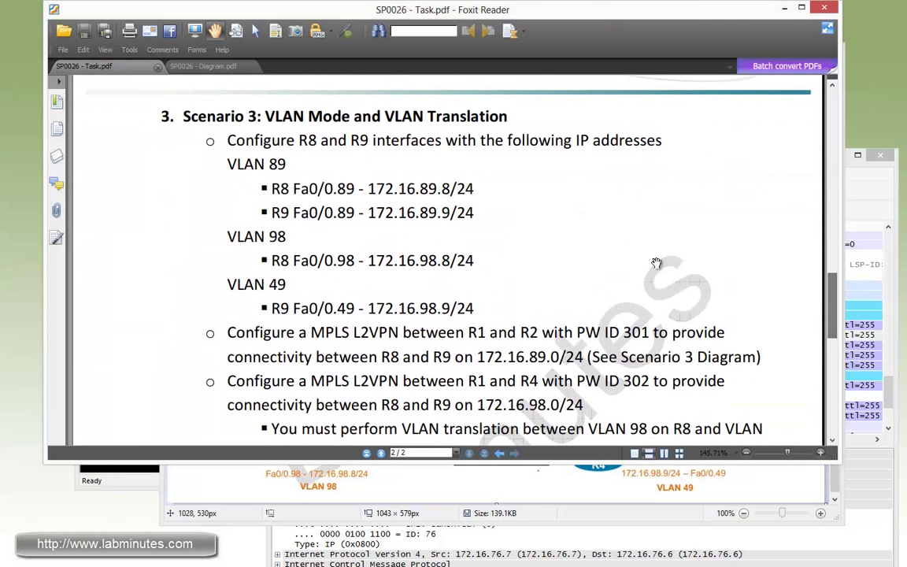
mouse_move(313, 138)
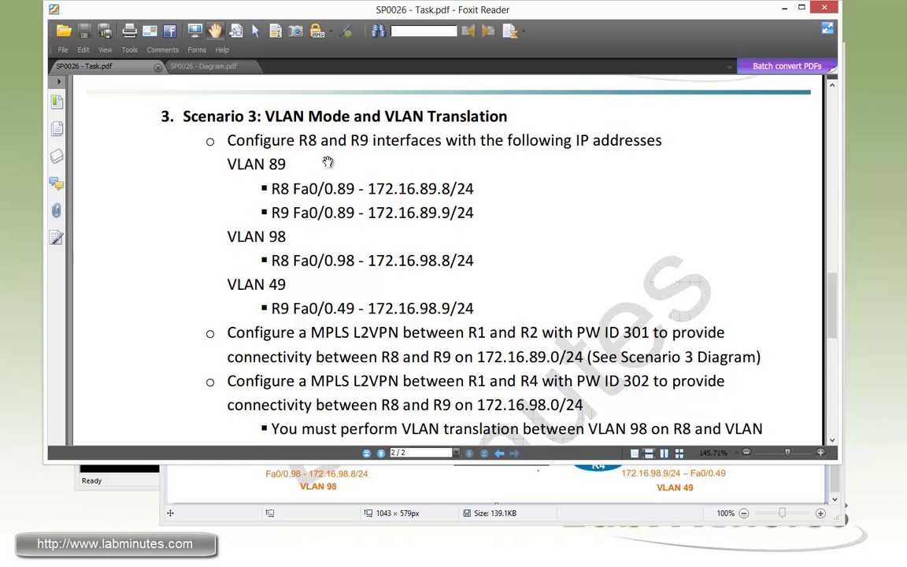
mouse_move(435, 164)
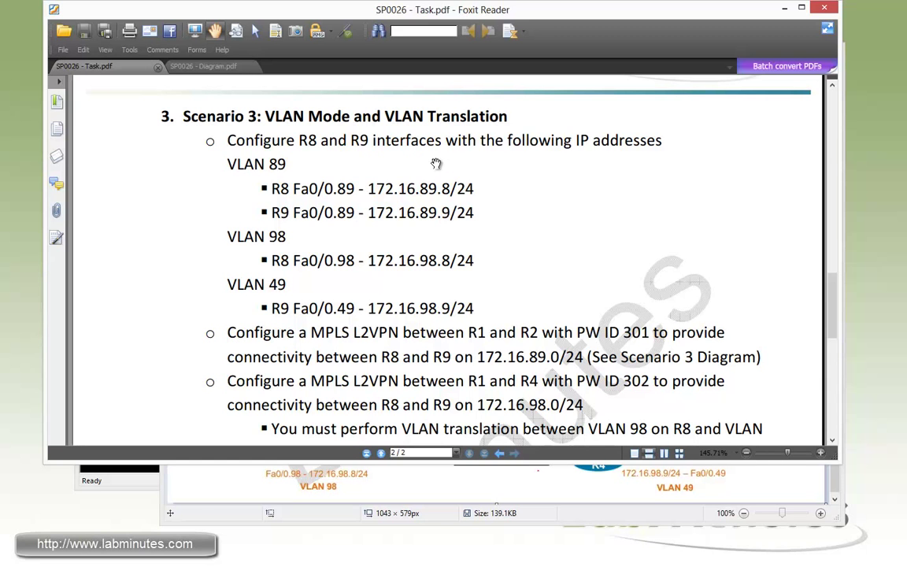
mouse_move(320, 184)
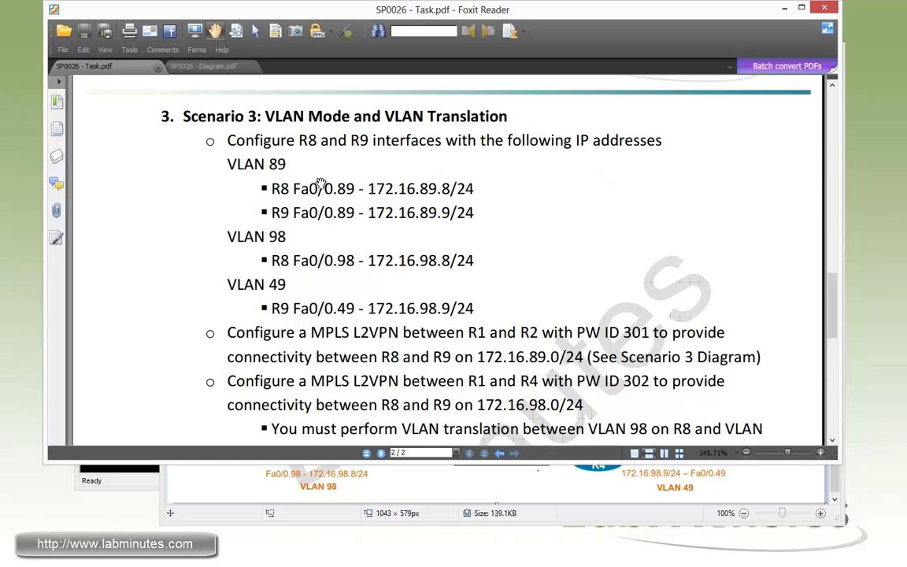
mouse_move(300, 196)
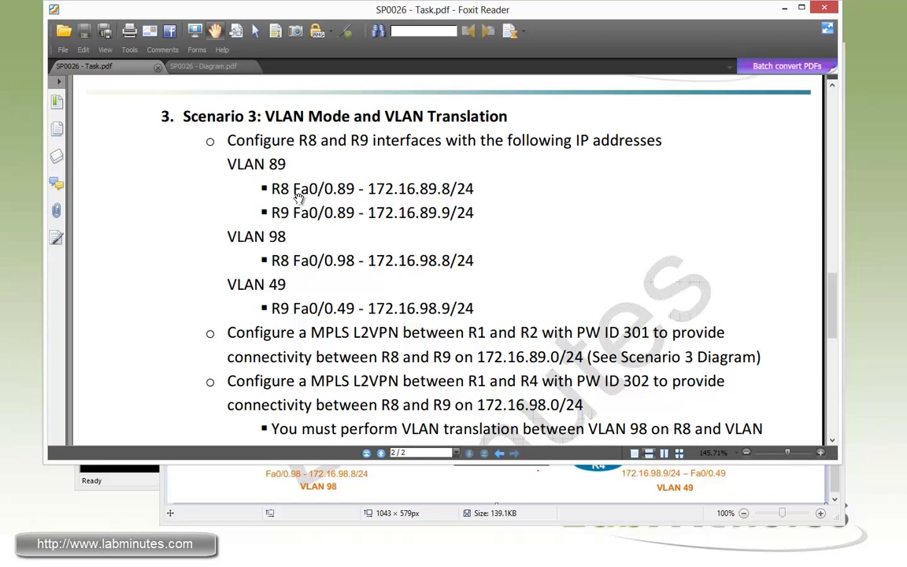
mouse_move(340, 391)
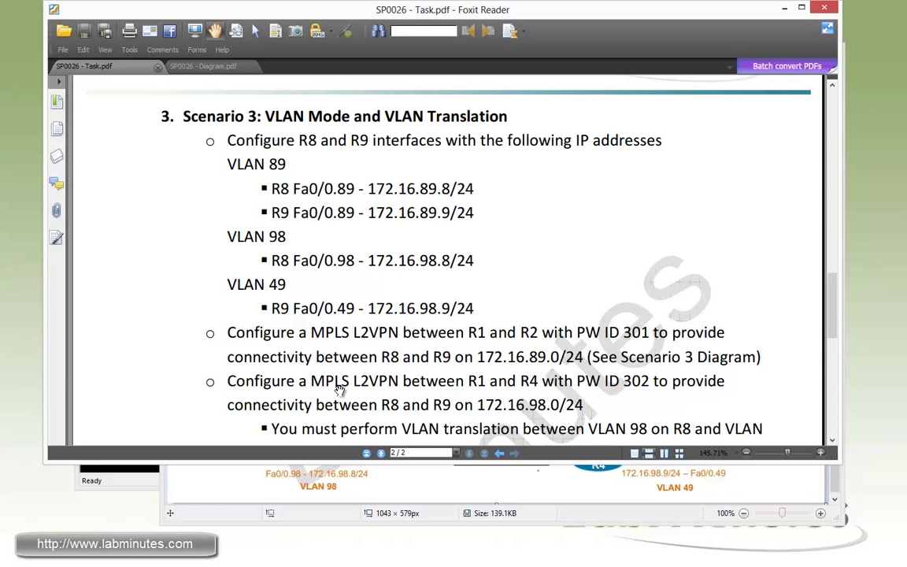
mouse_move(424, 353)
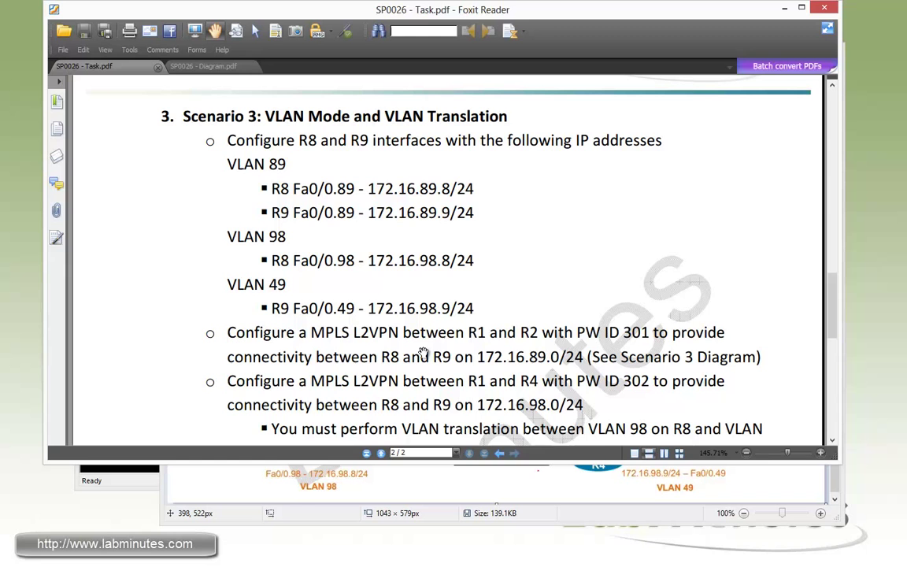
mouse_move(488, 351)
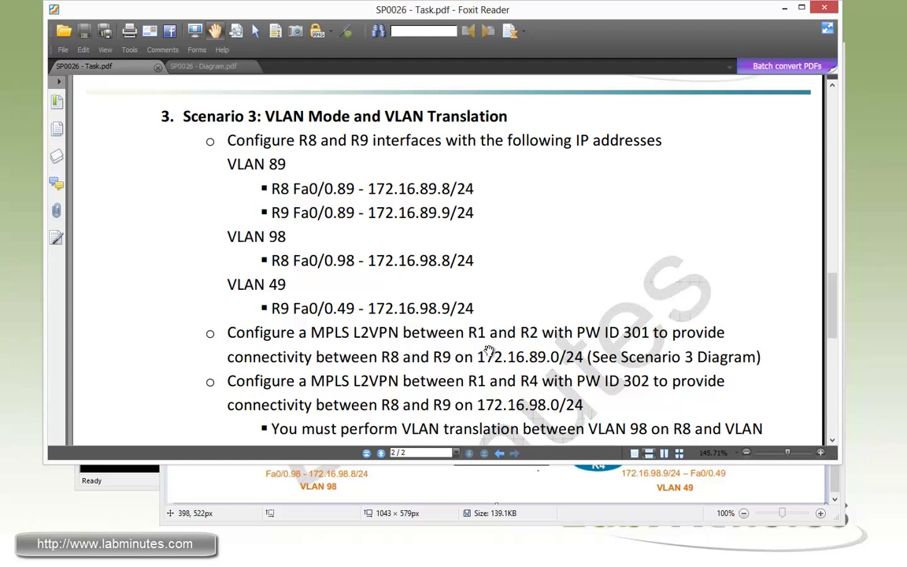
mouse_move(426, 220)
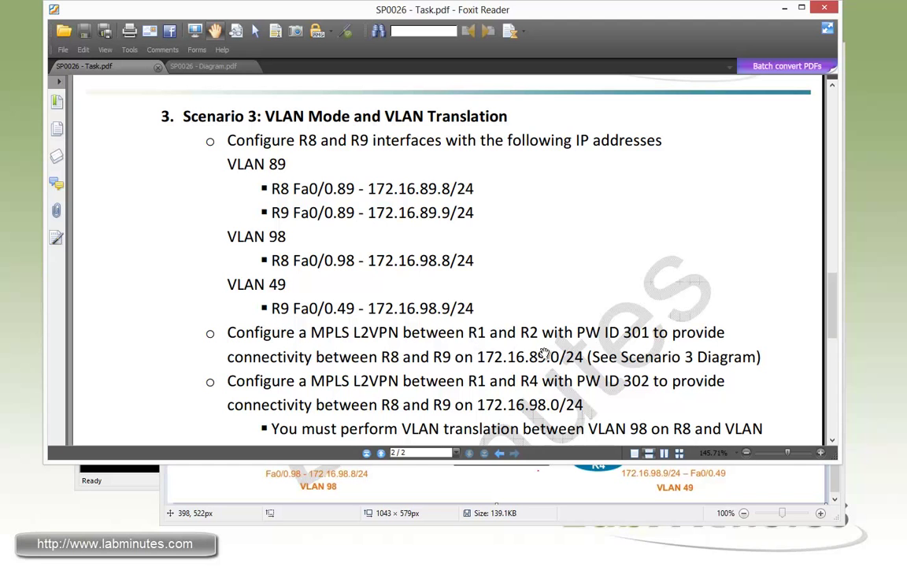
mouse_move(630, 351)
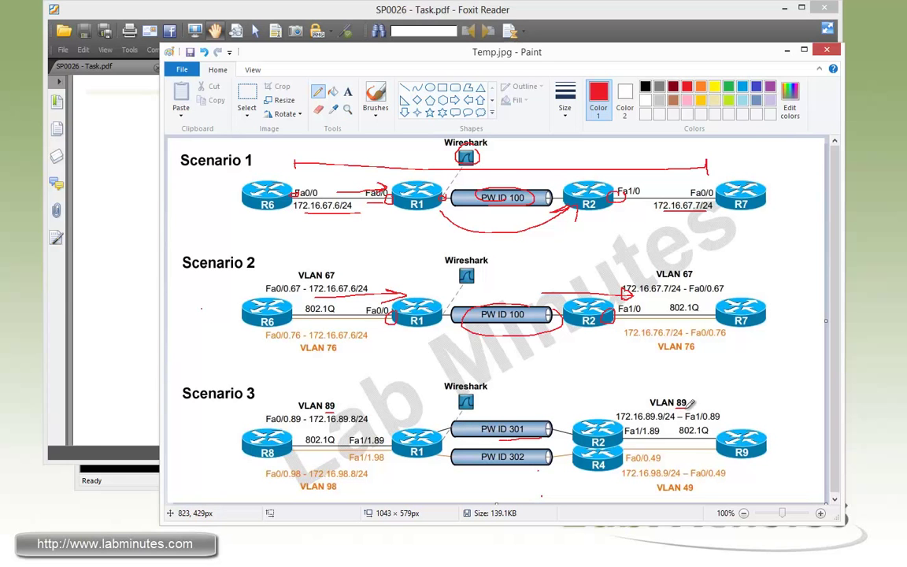
mouse_move(564, 432)
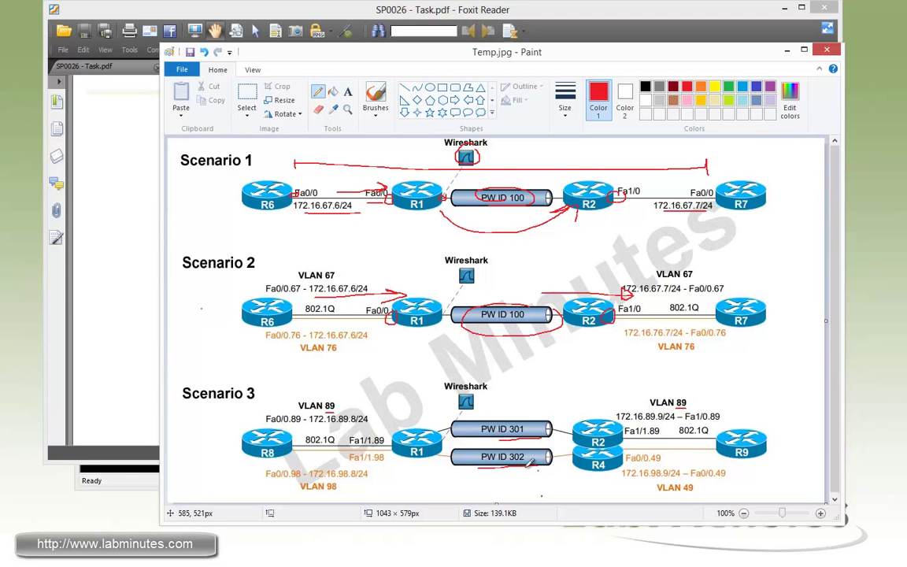
mouse_move(407, 485)
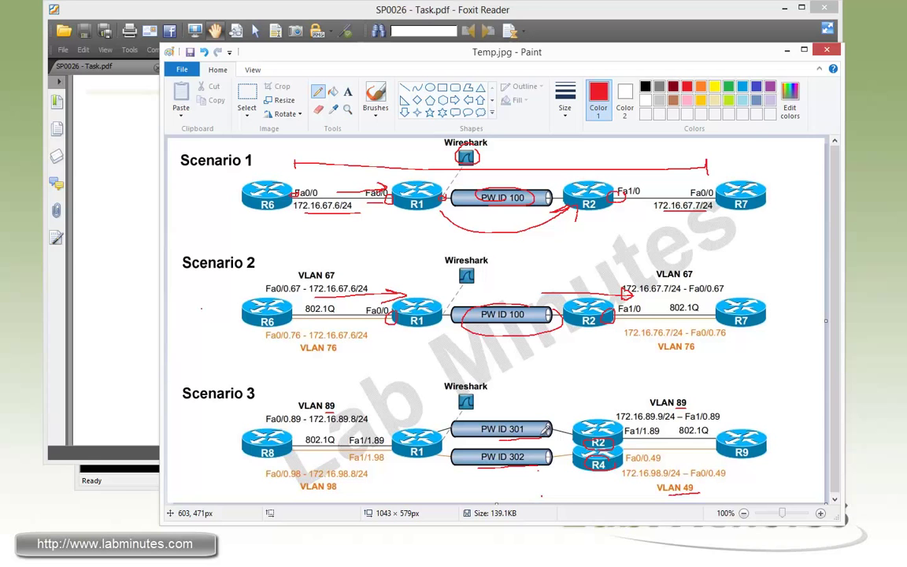
mouse_move(587, 445)
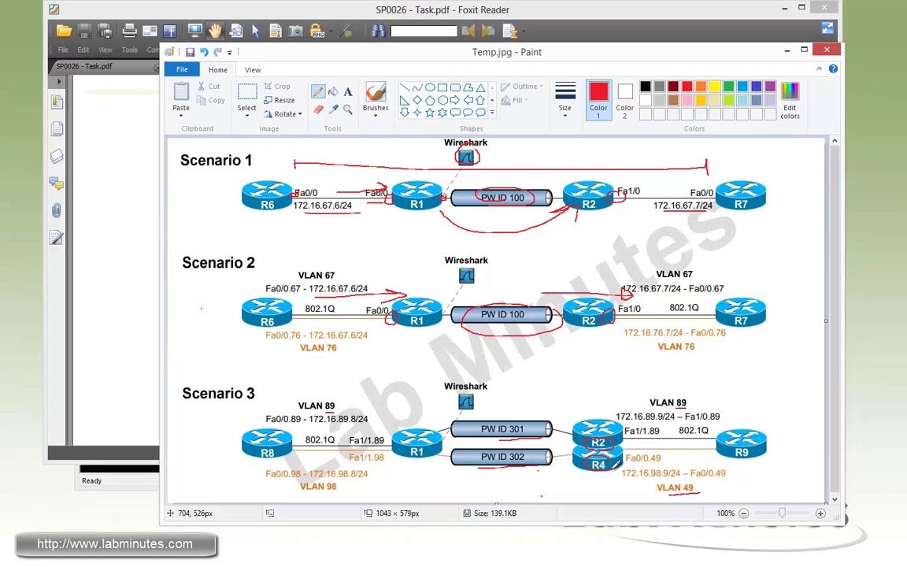
mouse_move(630, 429)
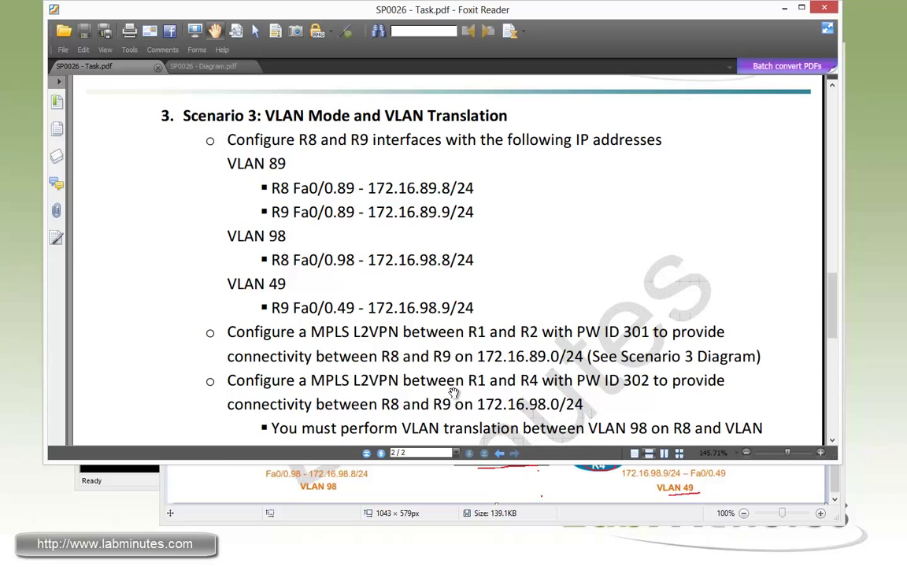
Scroll through Scenario 3's pseudowire-class sequencing, L2 verification and packet capture tasks
scroll(down, 3)
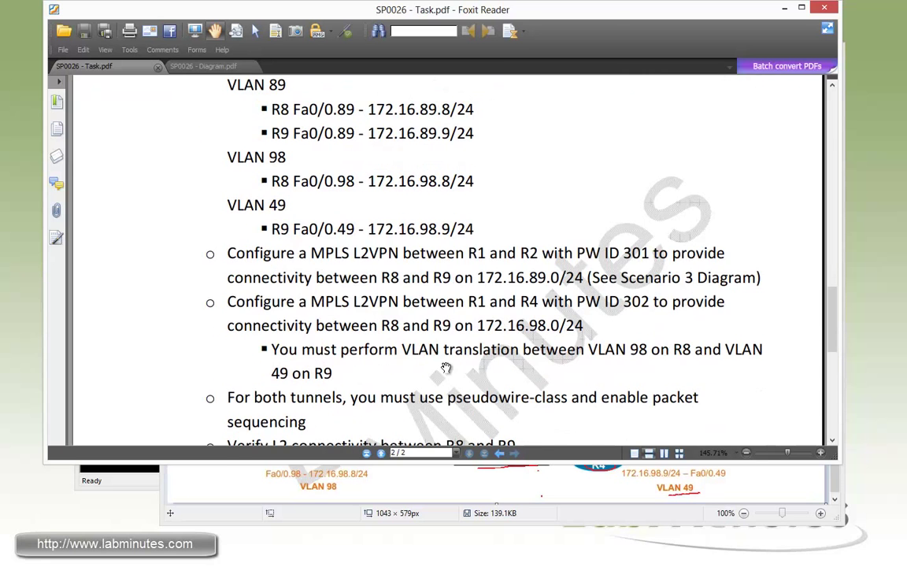
mouse_move(643, 365)
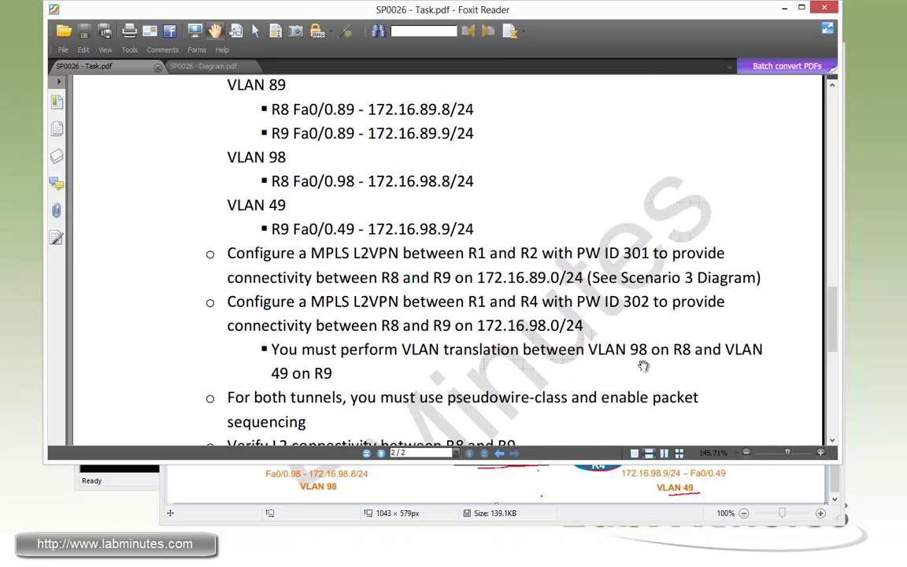
mouse_move(425, 392)
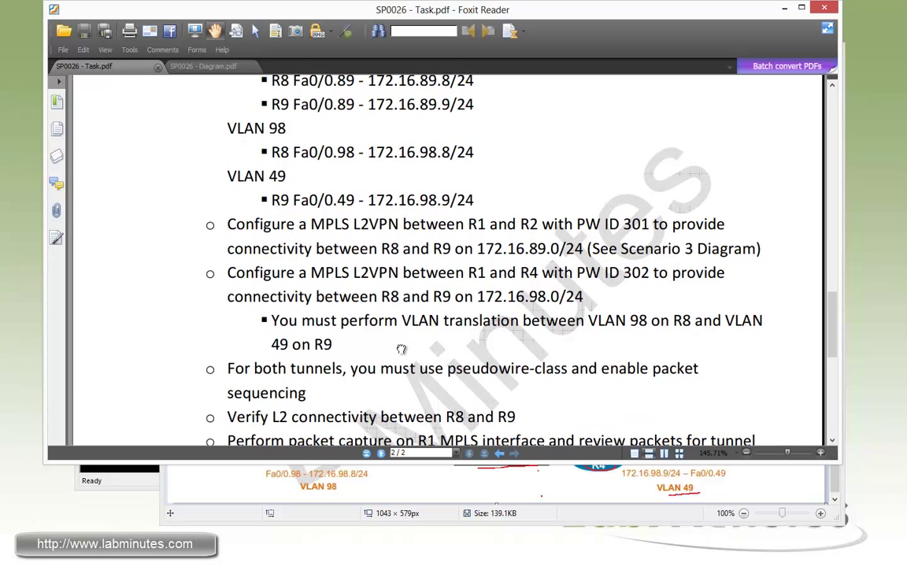
scroll(down, 3)
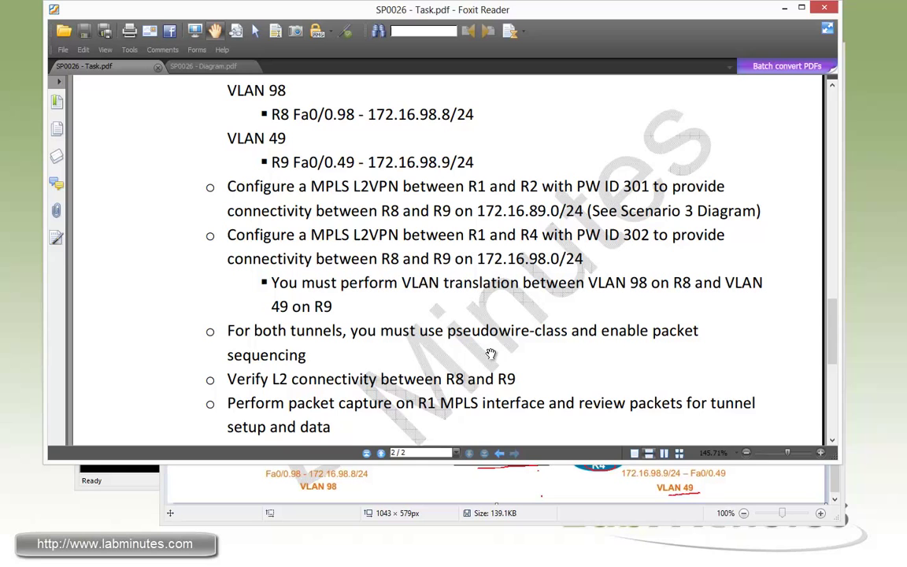
mouse_move(618, 349)
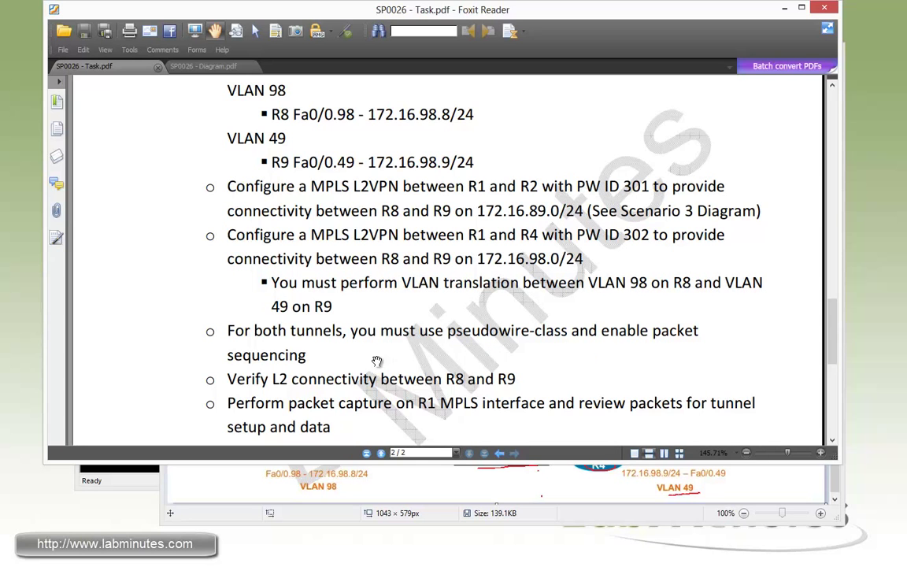
mouse_move(343, 394)
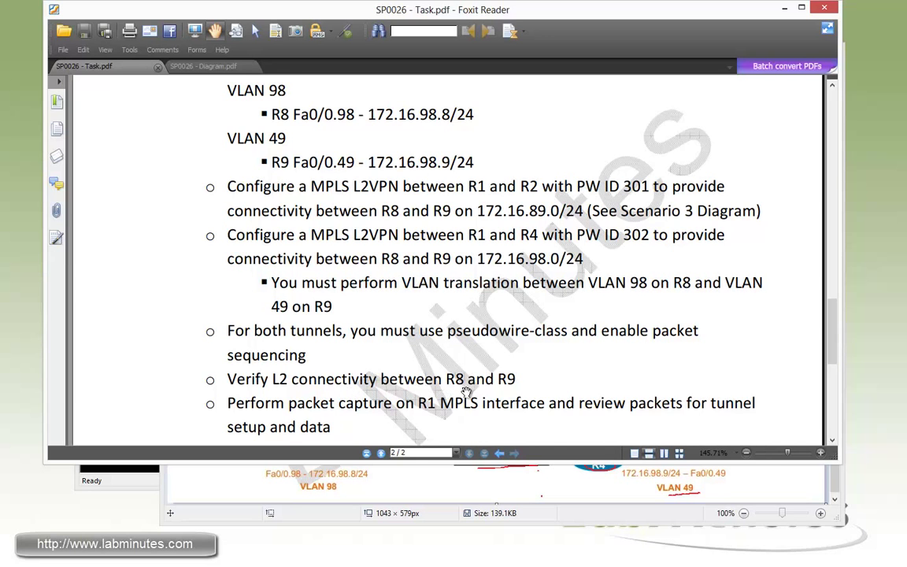
scroll(up, 3)
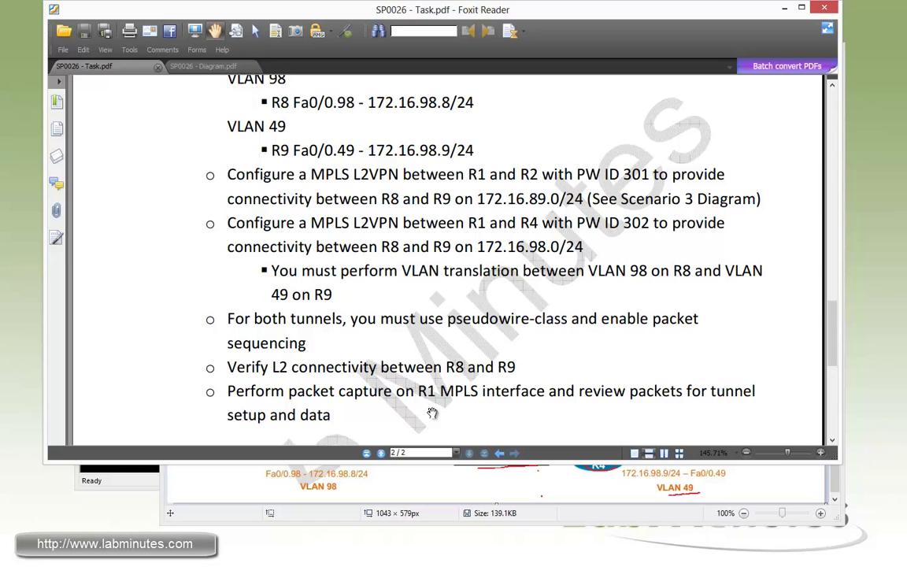
mouse_move(740, 400)
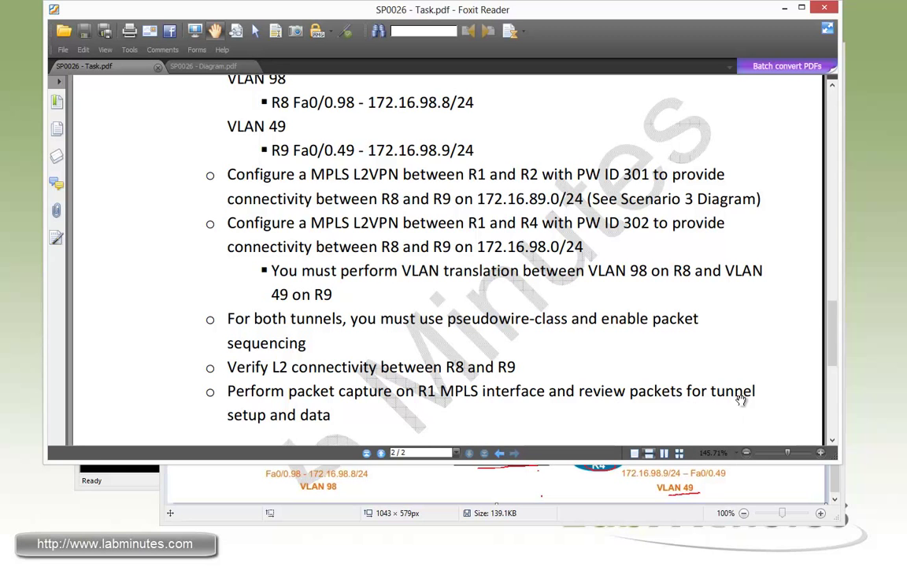
mouse_move(535, 427)
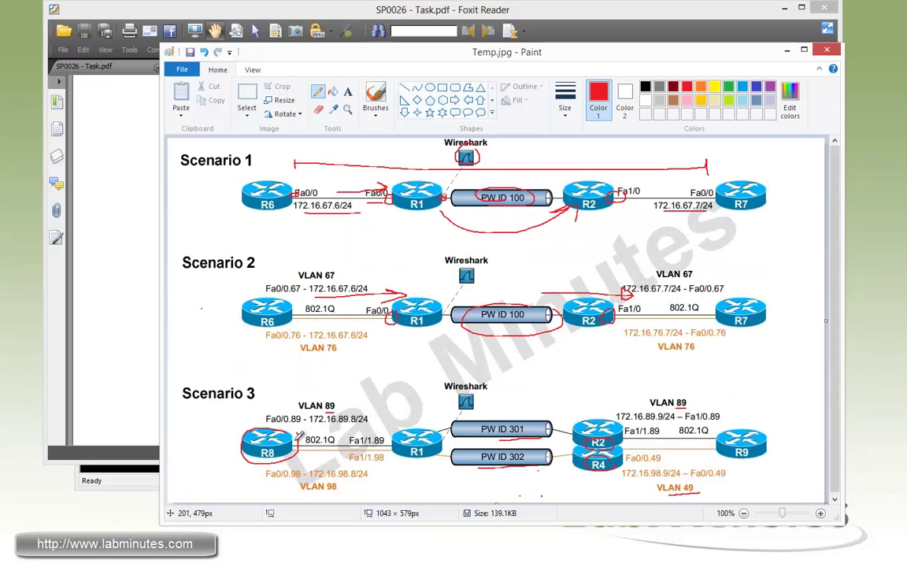
mouse_move(252, 458)
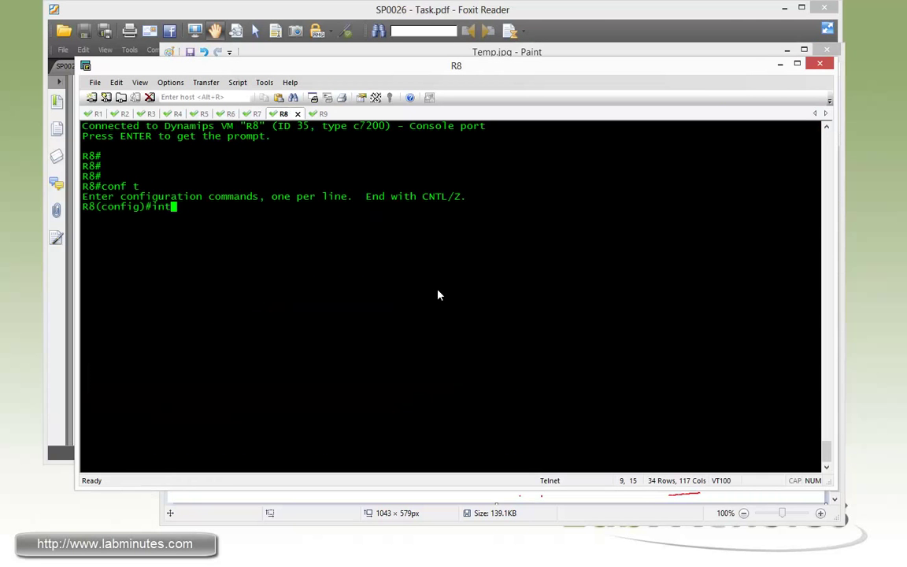
Configure R8 Fa0/0.89 on dot1q VLAN 89 with 172.16.89.8/24 and no shutdown
text(f0/0.)
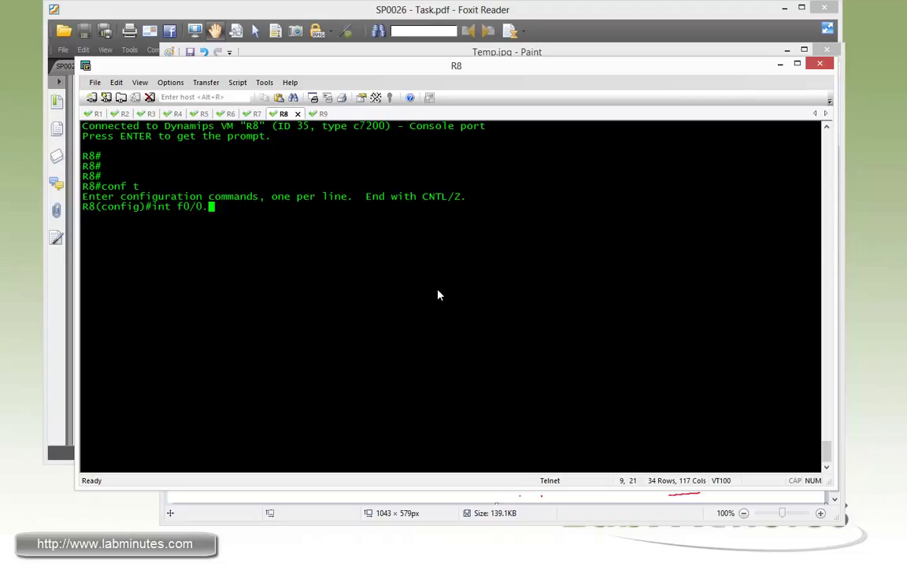
text(89)
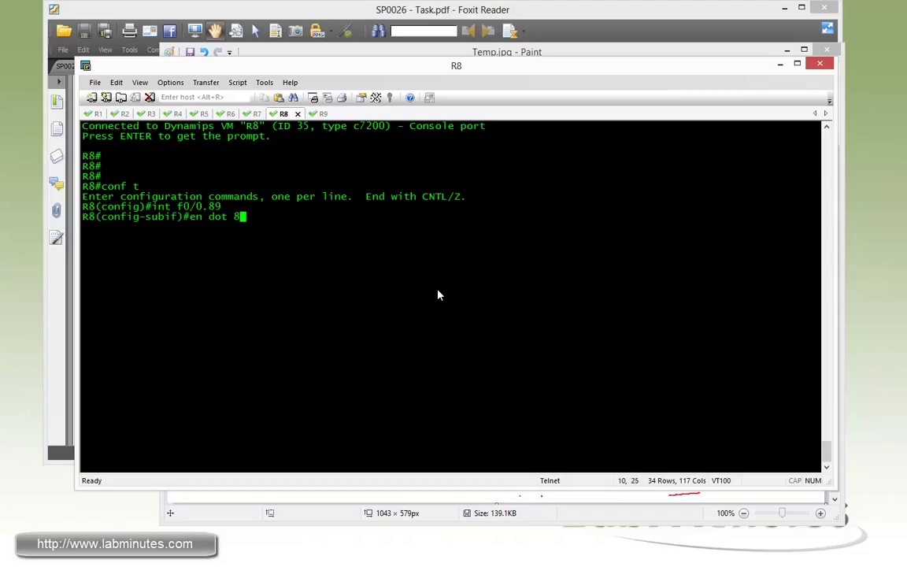
text(ip add)
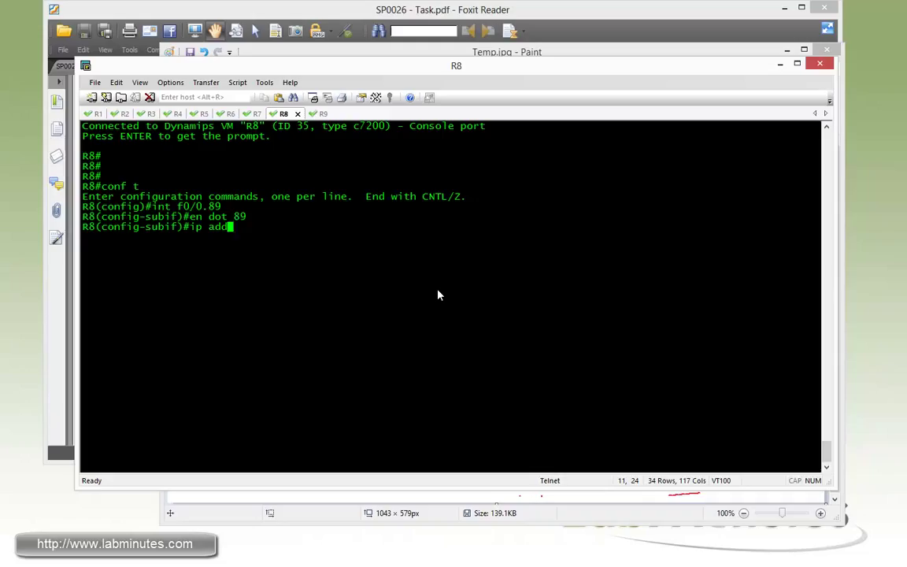
text(172)
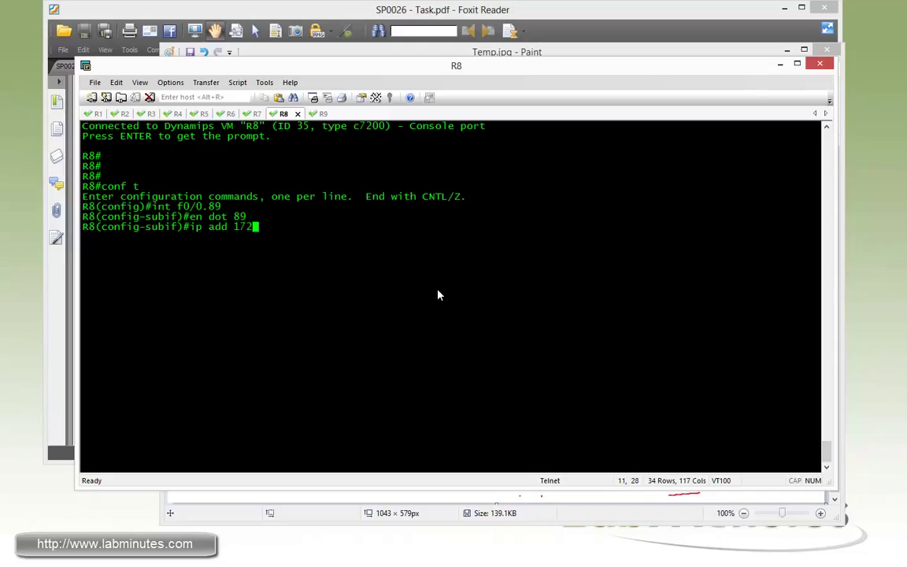
text(.16.89.)
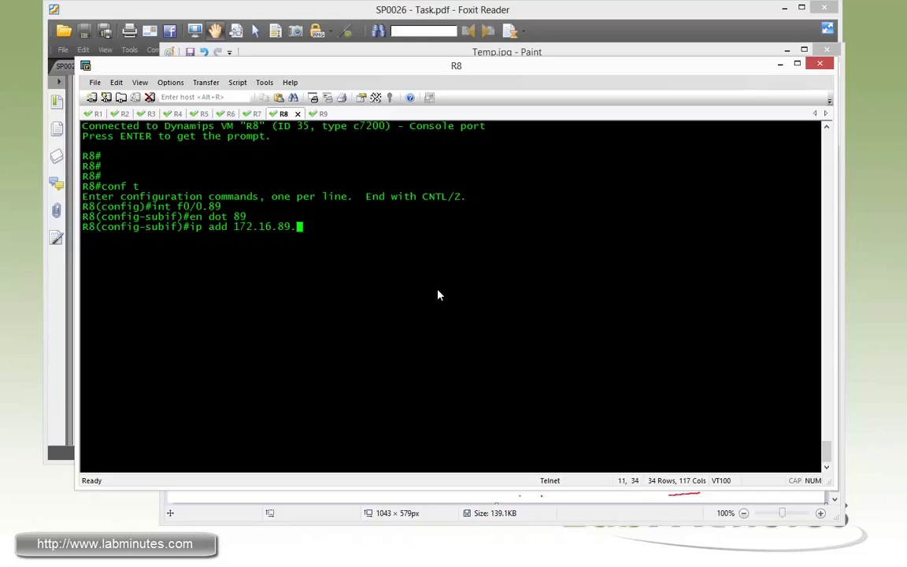
text(8 255.255.255.0)
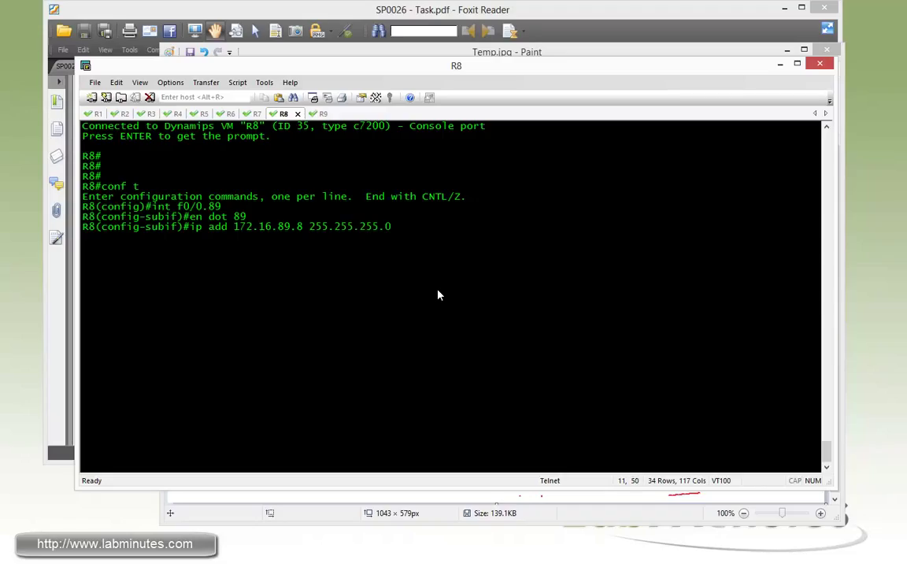
text(no shut)
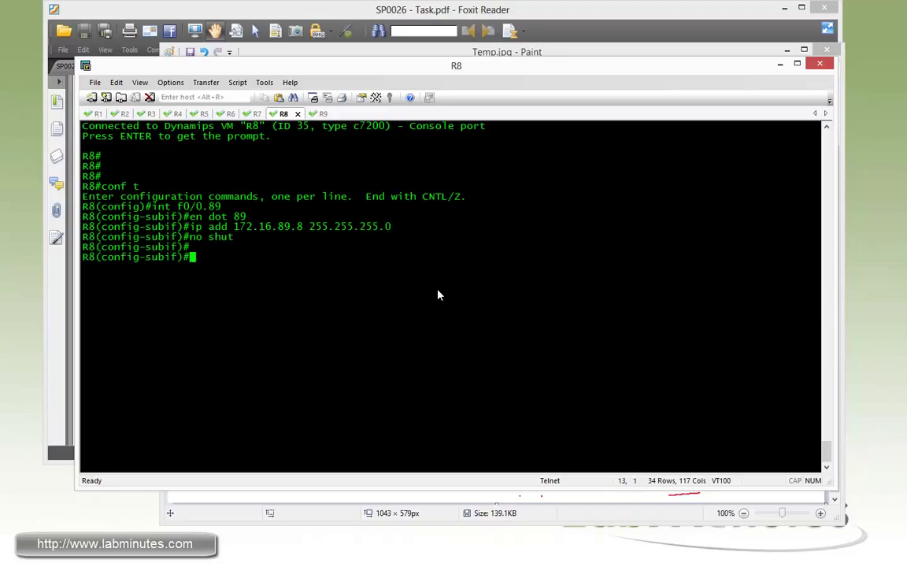
text(en dot 89)
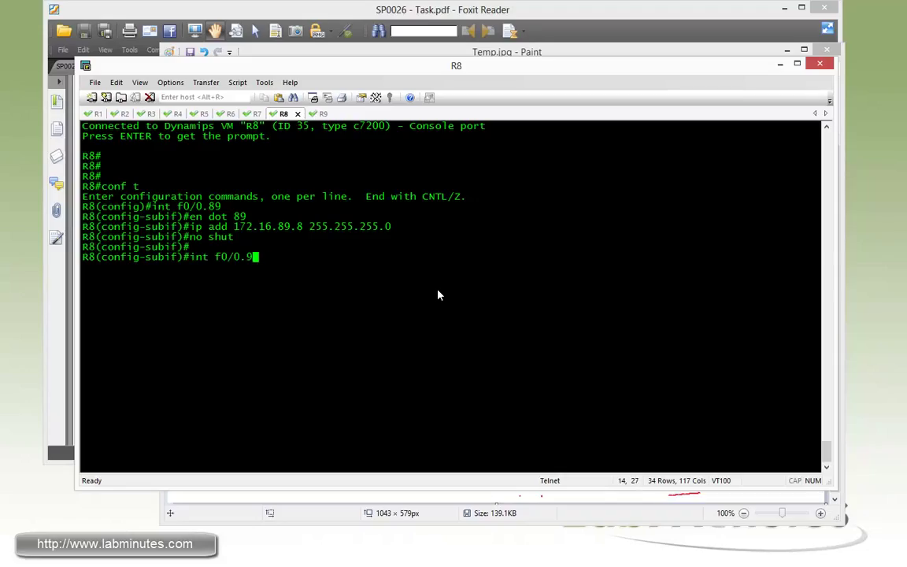
Address R8 subinterface Fa0/0.98 for VLAN 98 as 172.16.98.8/24
key(Return)
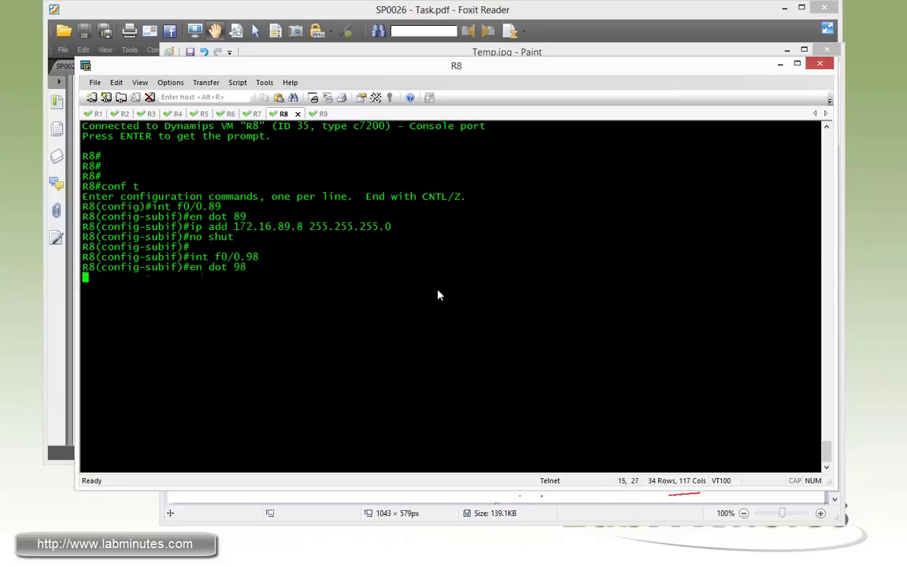
text(ip add 172.16)
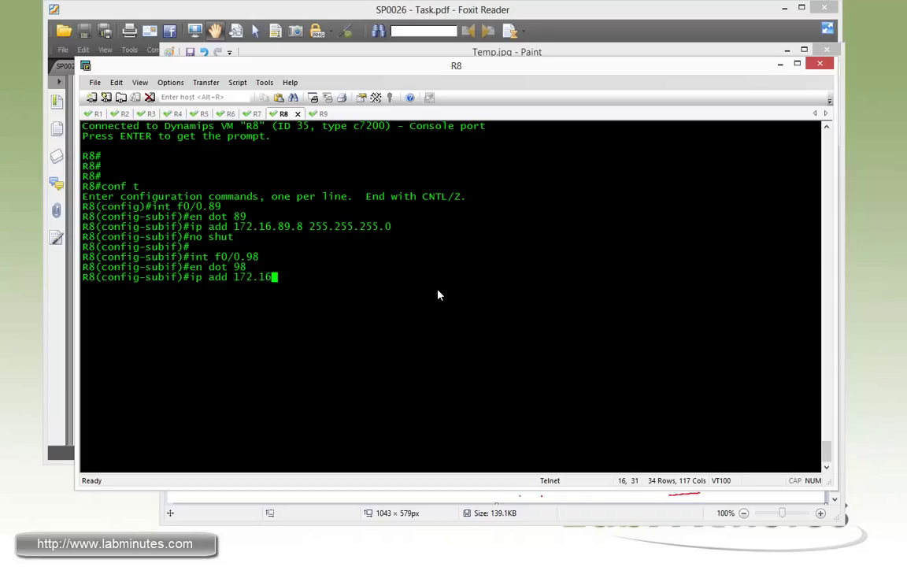
text(98.8 255.)
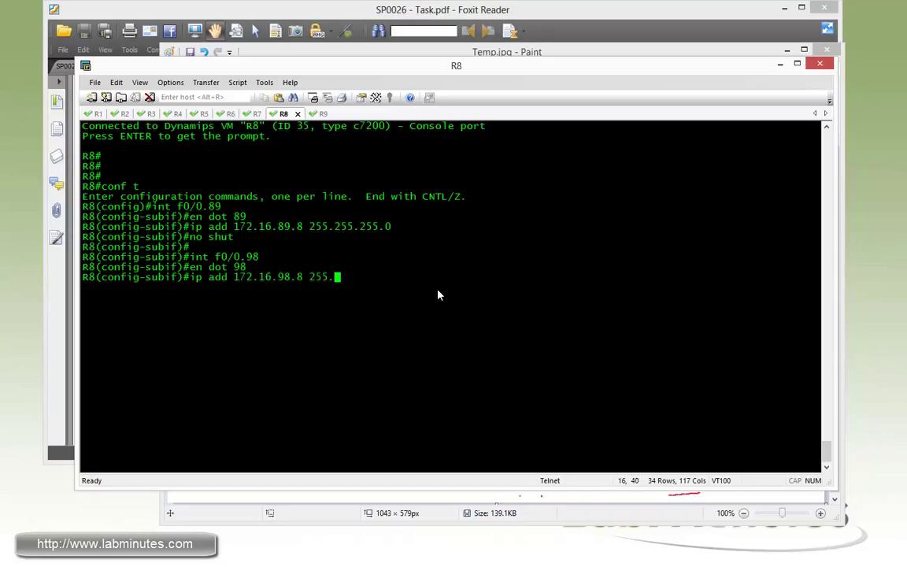
text(255.255.255.0)
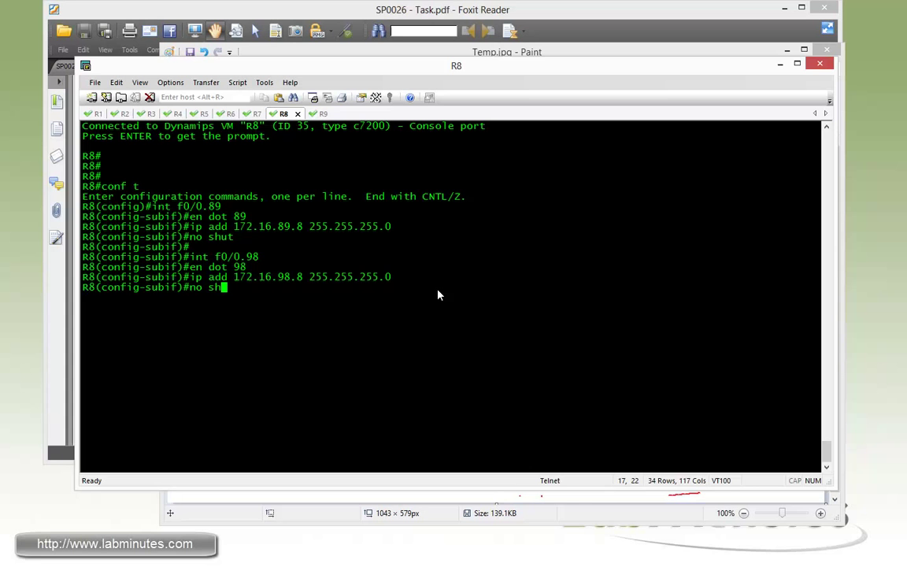
click(96, 113)
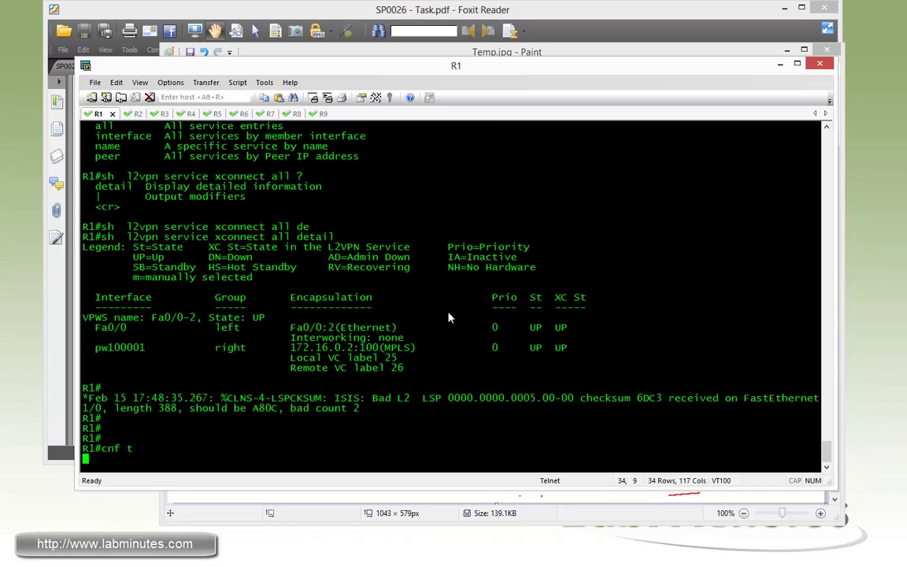
In R1 config mode, define pseudowire-class L2VPN using encapsulation mpls, sequencing both and control-word
key(Return)
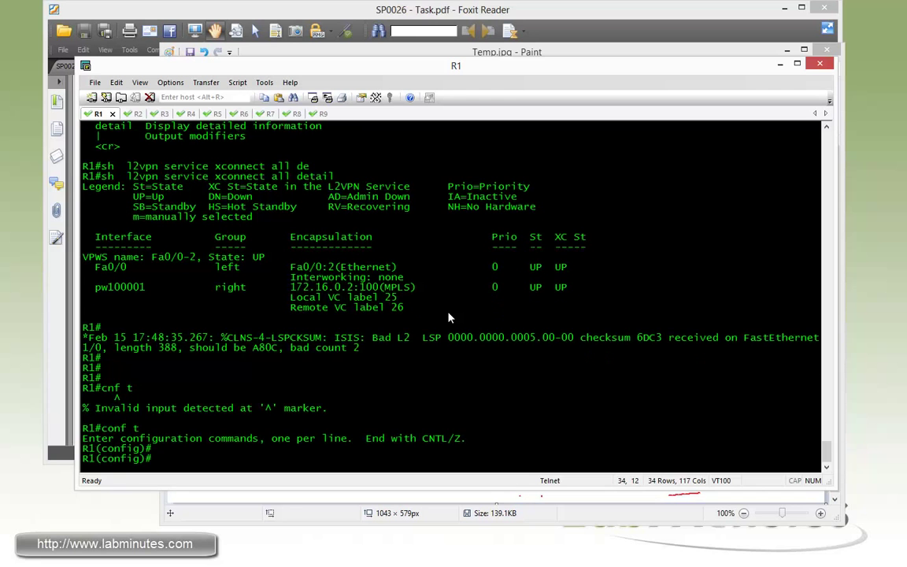
text(p)
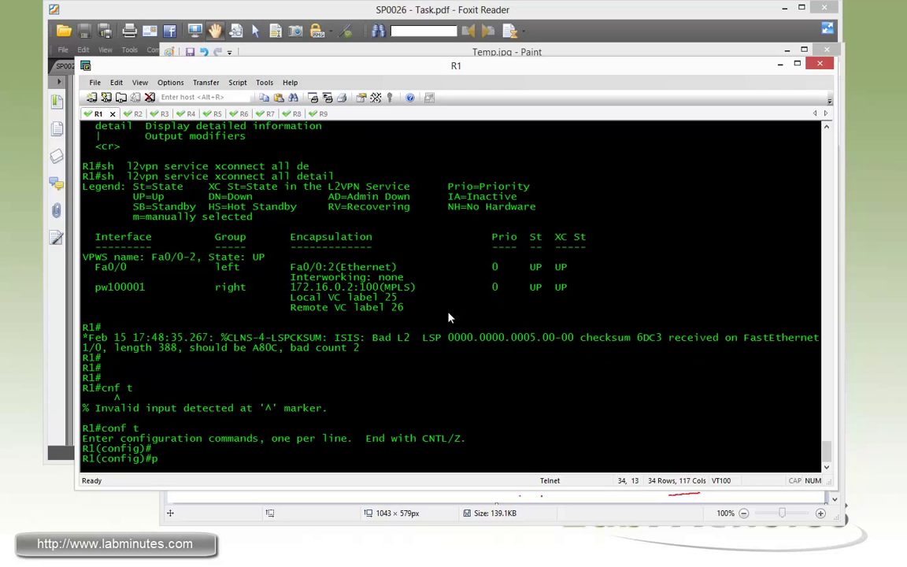
text(pseudowire-class)
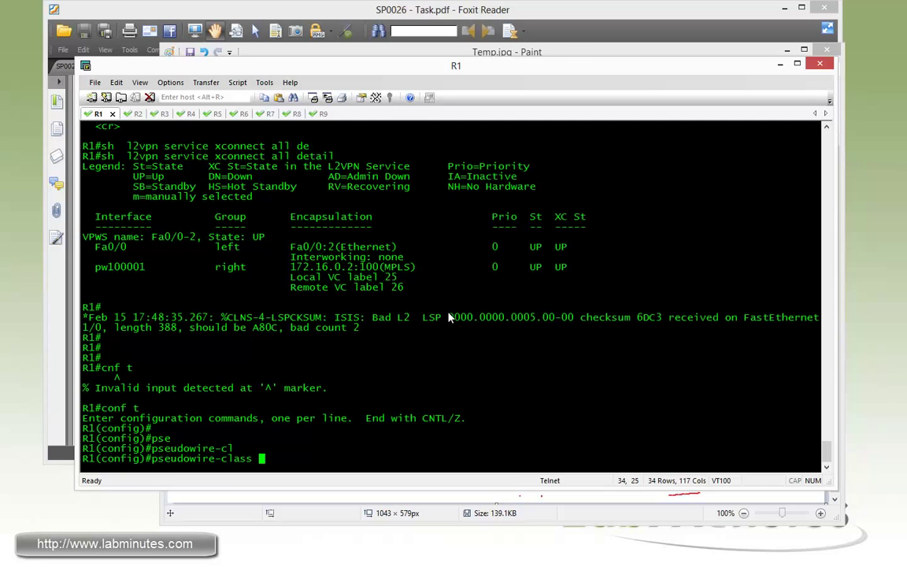
text(L)
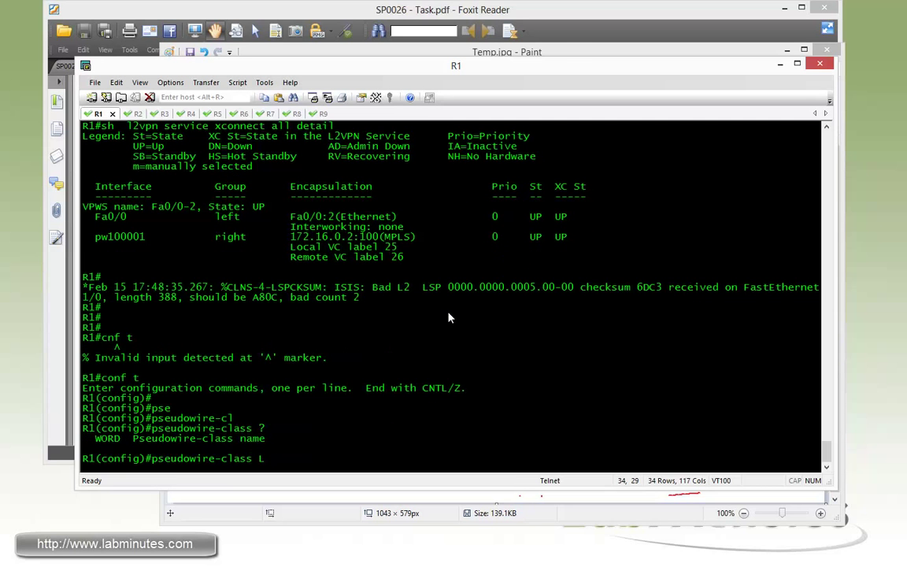
text(2VPN)
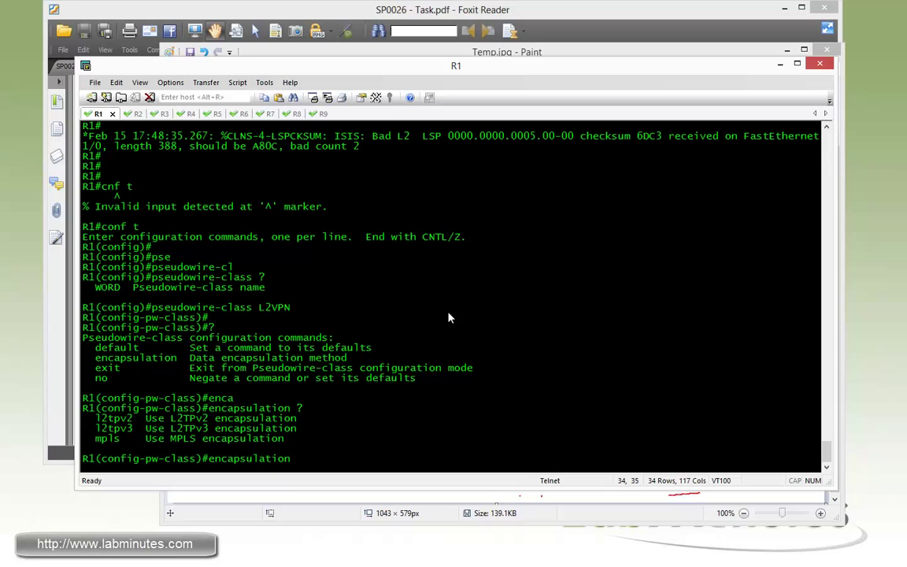
text(mpls)
text(sequencing)
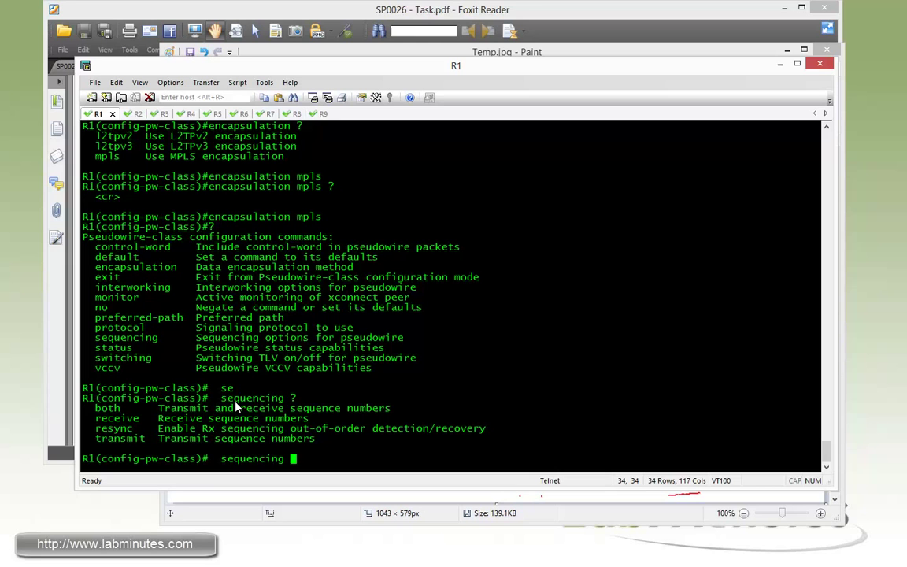
text(both)
text(int)
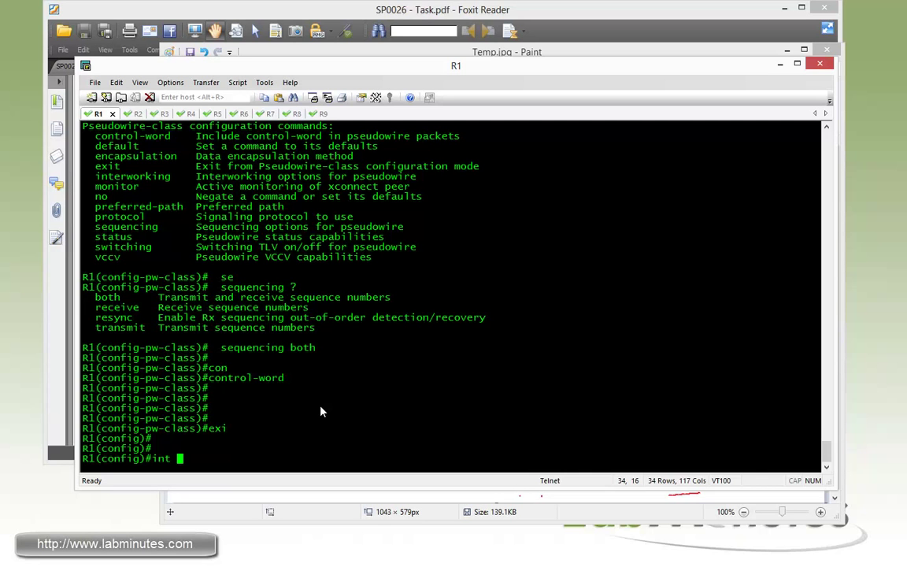
Set R1 Fa1/1.89 to dot1q VLAN 89 and xconnect 172.16.0.2 VC 301 pw-class L2VPN
text(fa)
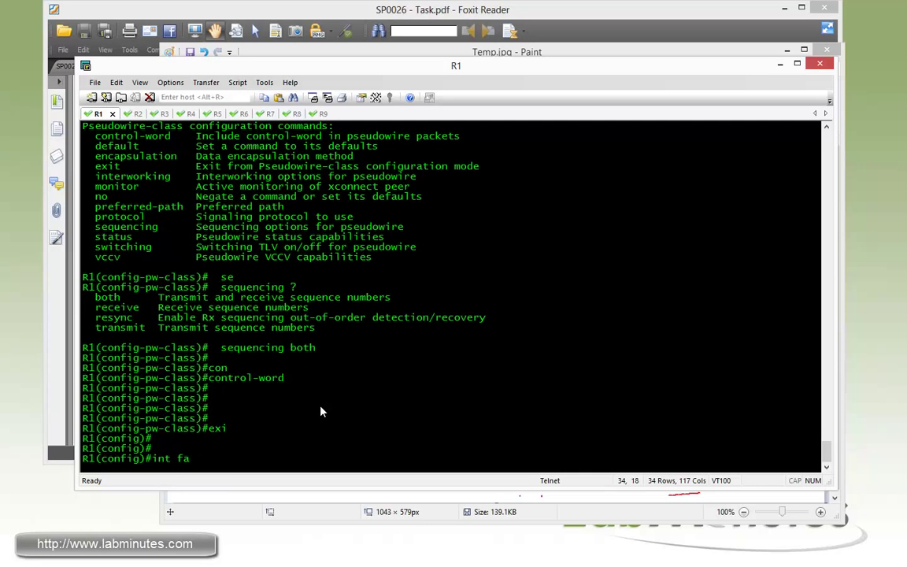
text(1/1.89)
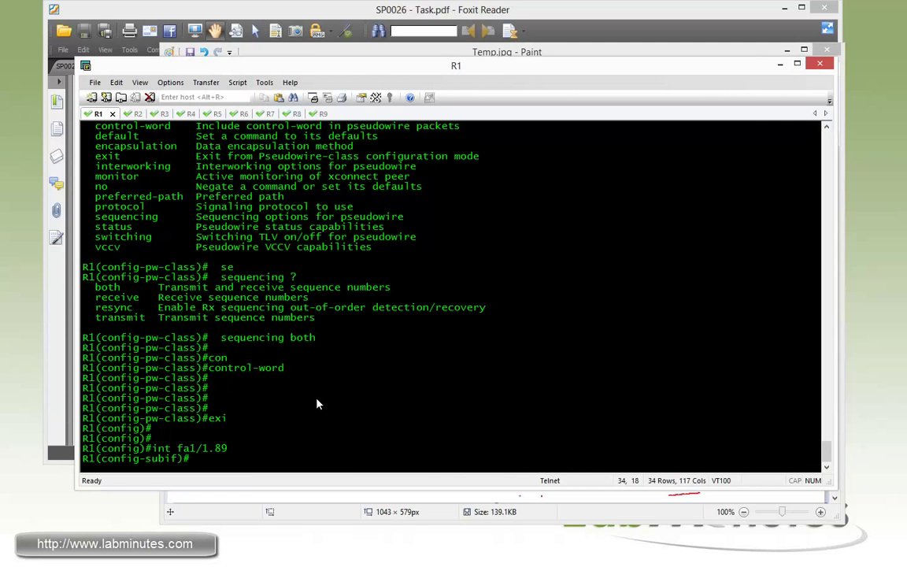
text(en)
text(xconnect)
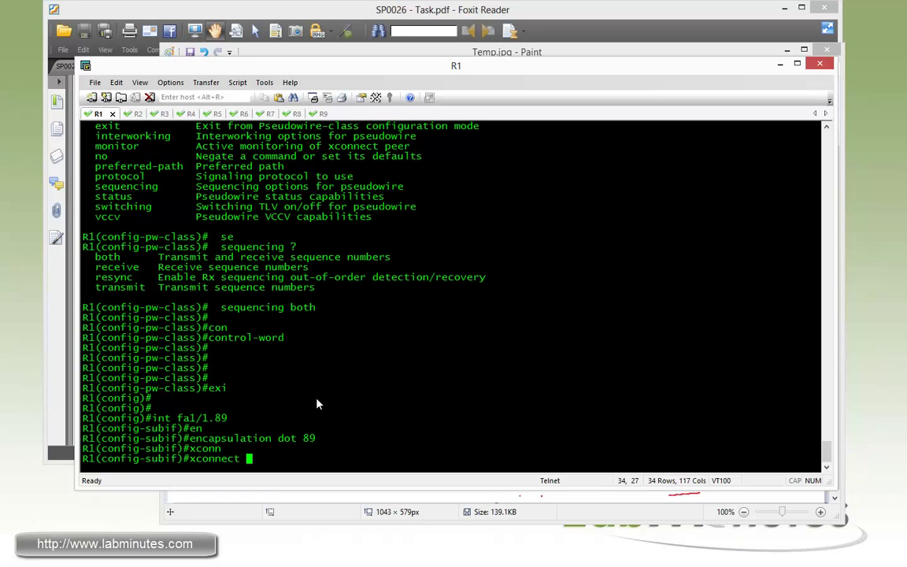
text(1721)
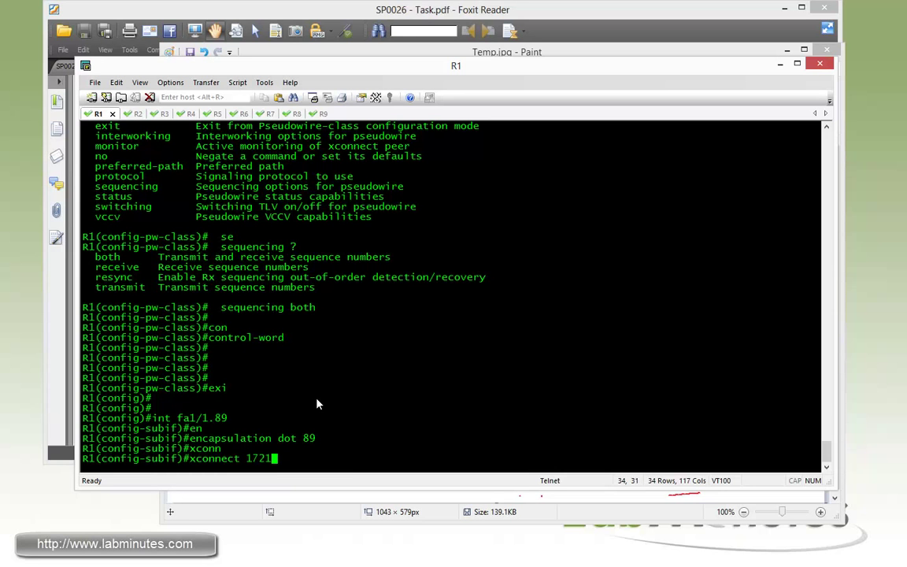
text(72.16.0.2)
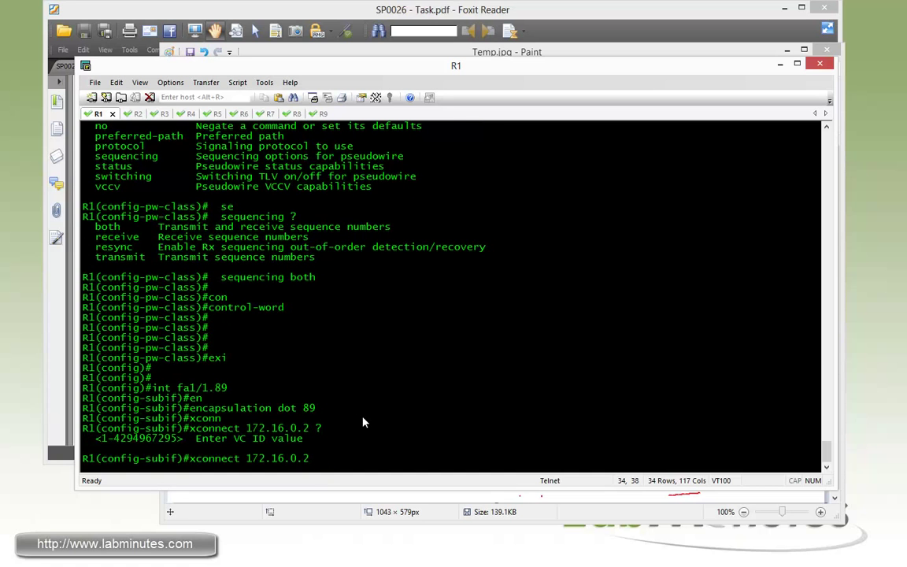
text(30)
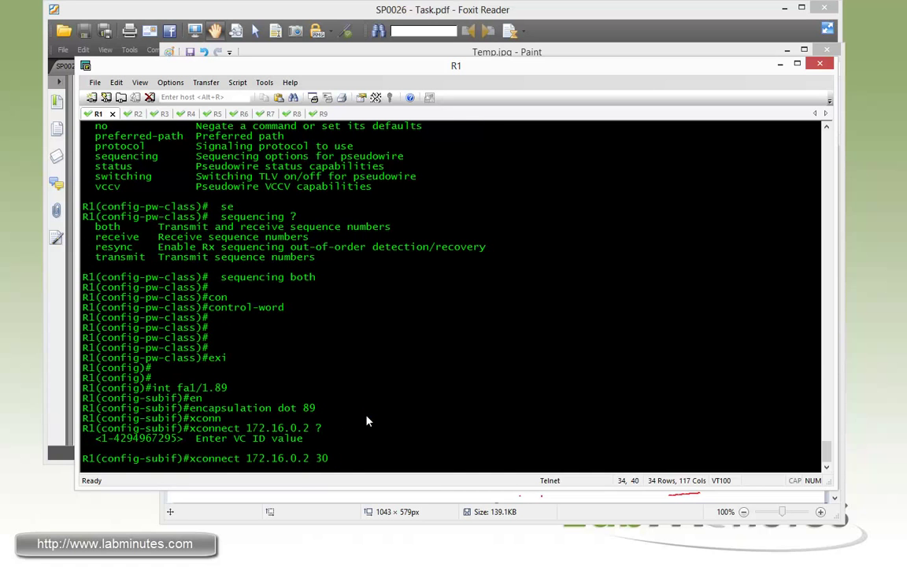
text(1 e)
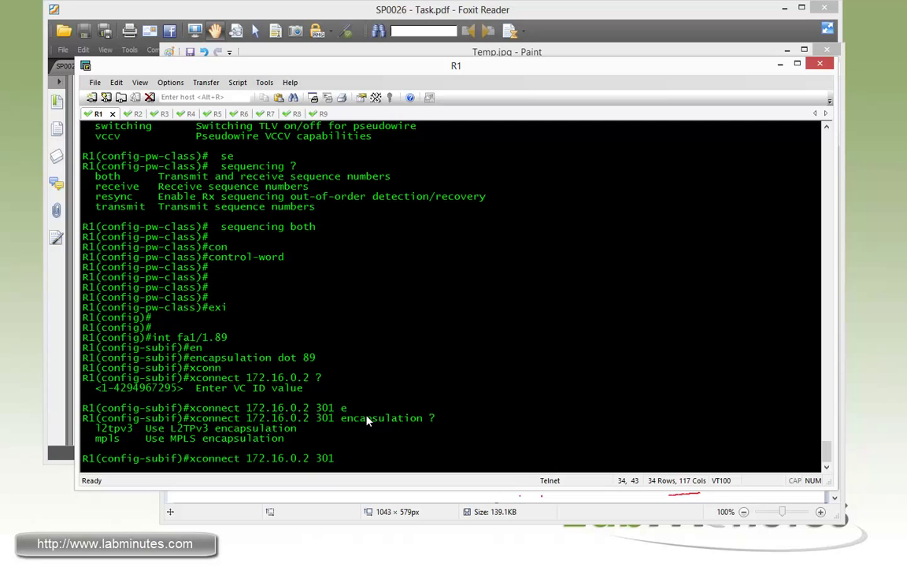
text(pw-class)
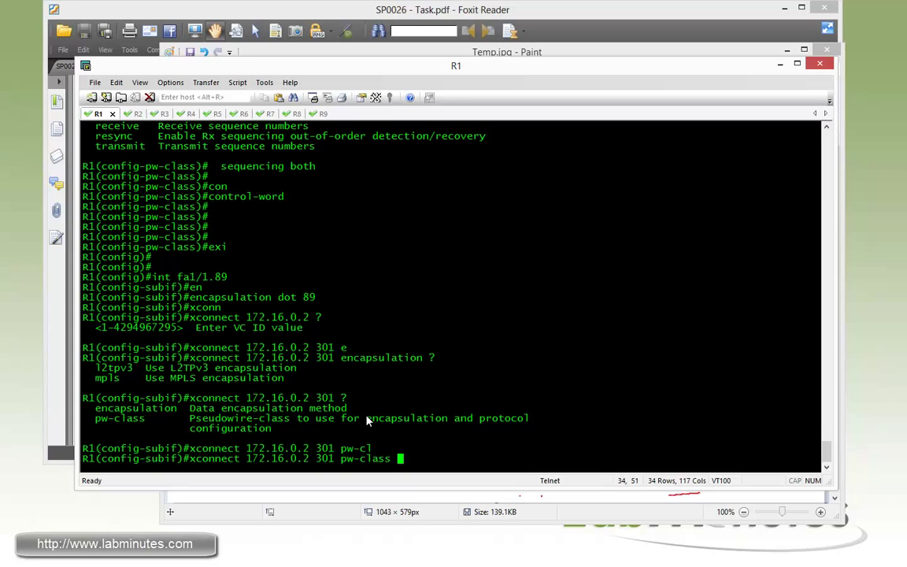
text(L2VPN)
text(int)
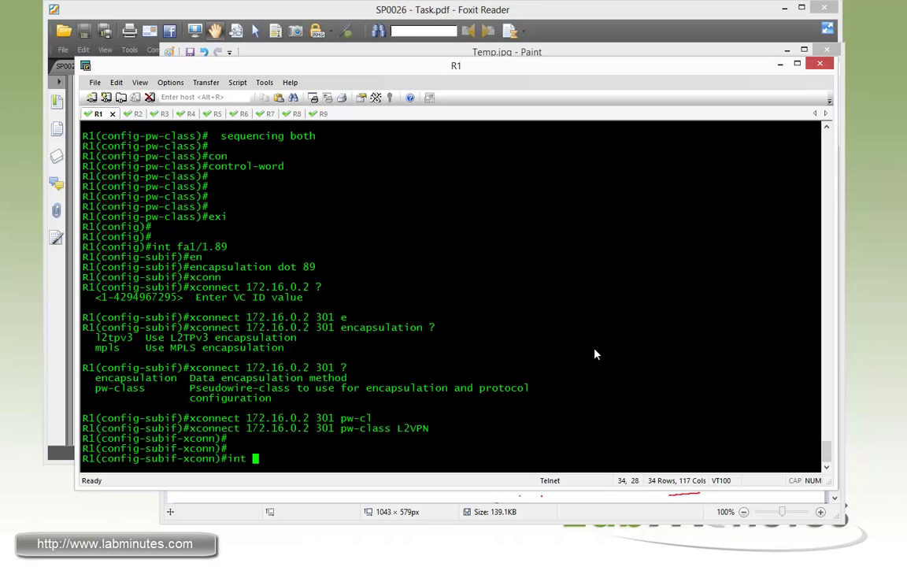
Set R1 Fa1/1.98 to VLAN 98, xconnect 172.16.0.4 VC 302 with L2VPN, then check running config
text(f1/1.98)
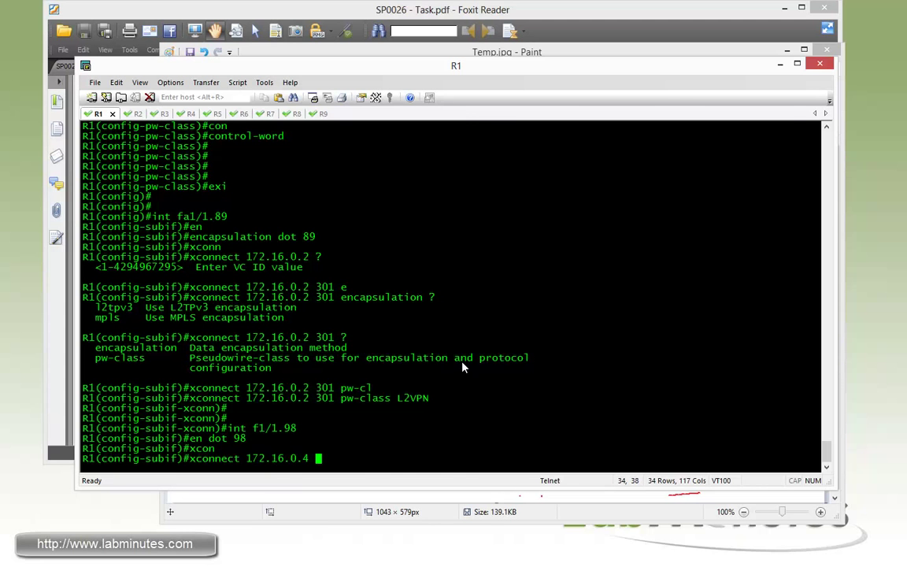
mouse_move(174, 397)
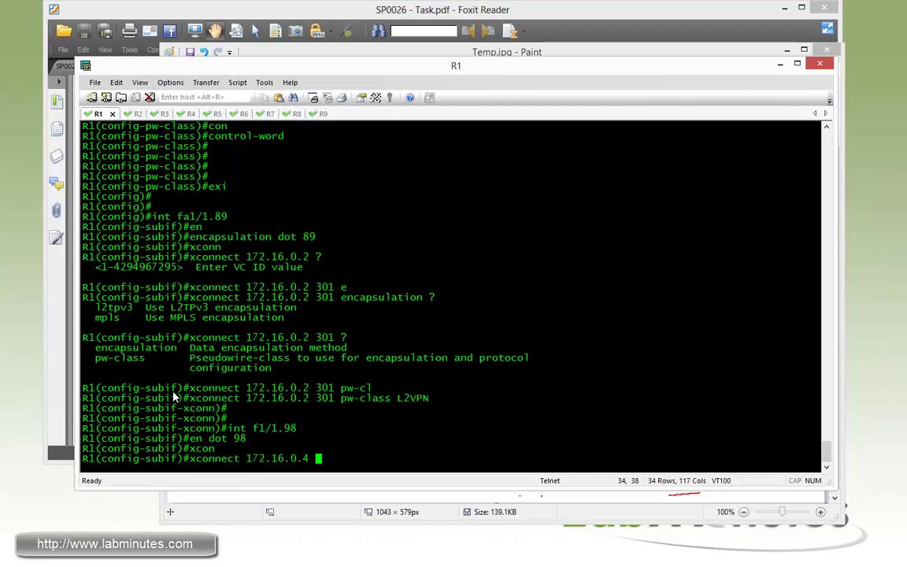
text(302 pw-class)
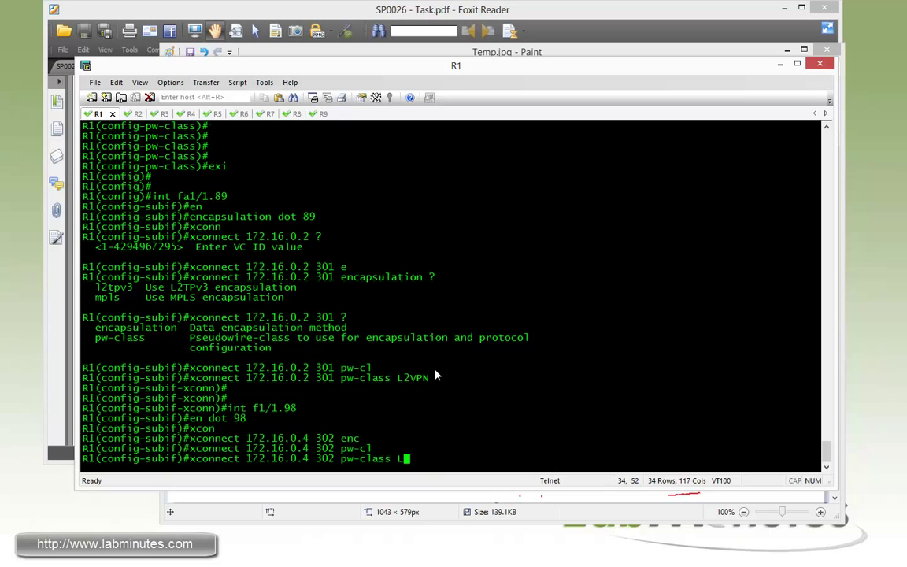
text(L2VPN)
text(exi)
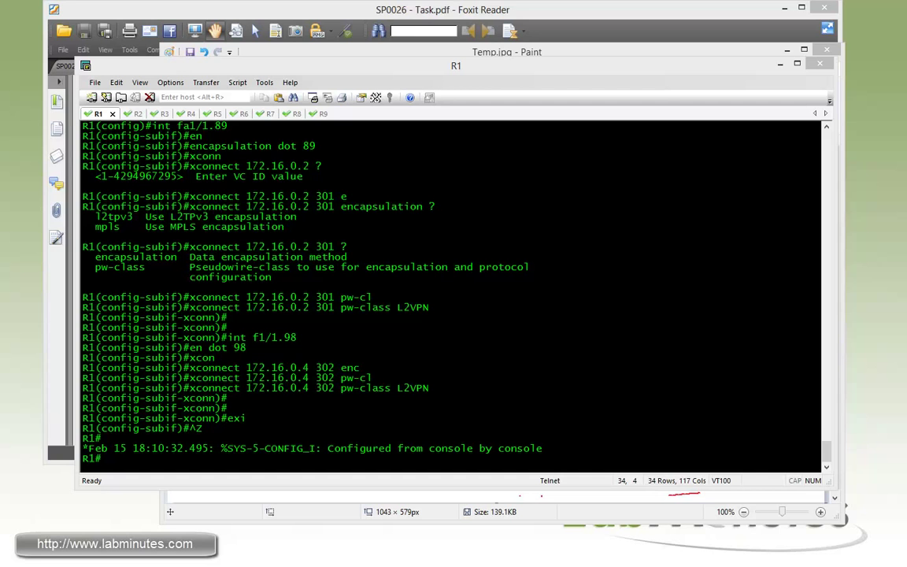
text(sh run |)
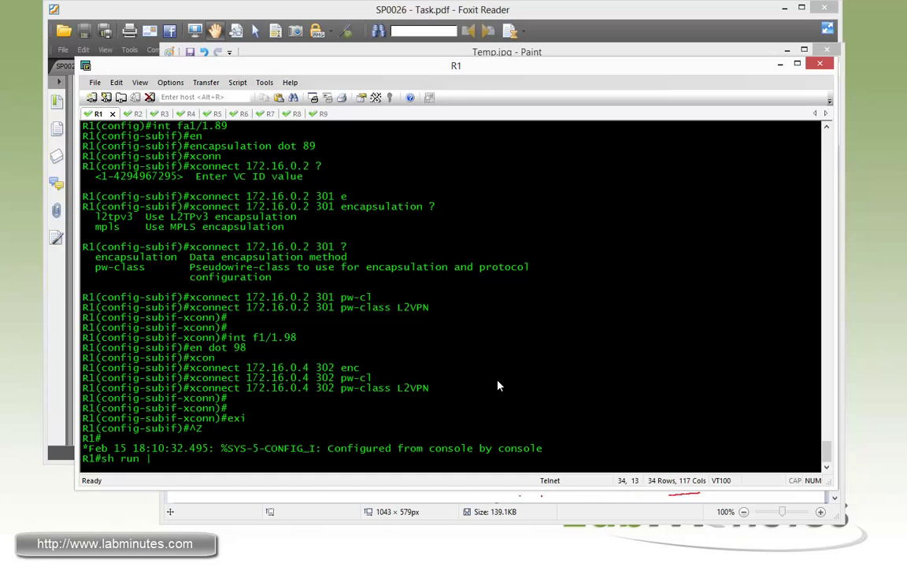
Show R1's pseudowire-class section and copy the L2VPN class block over to R2
text(| b pse)
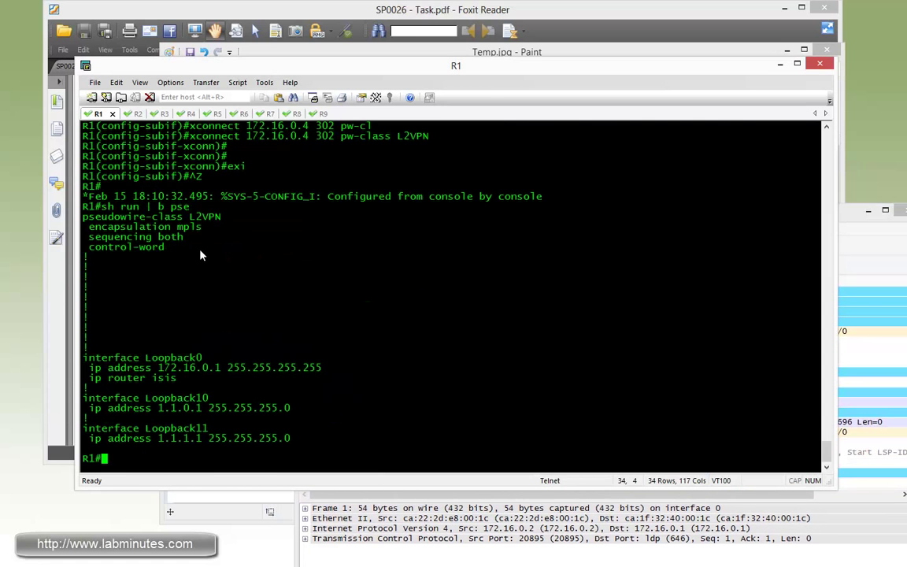
drag(89, 216, 165, 246)
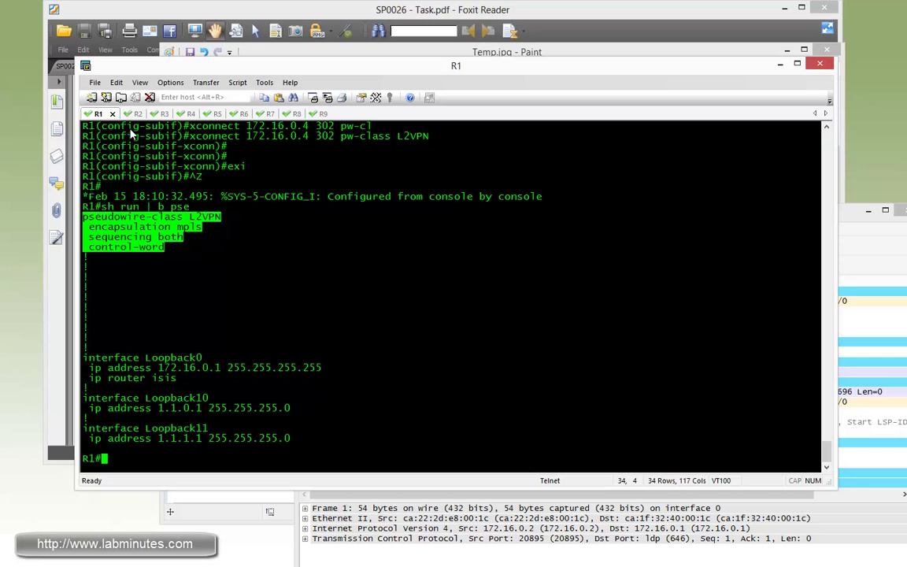
click(125, 113)
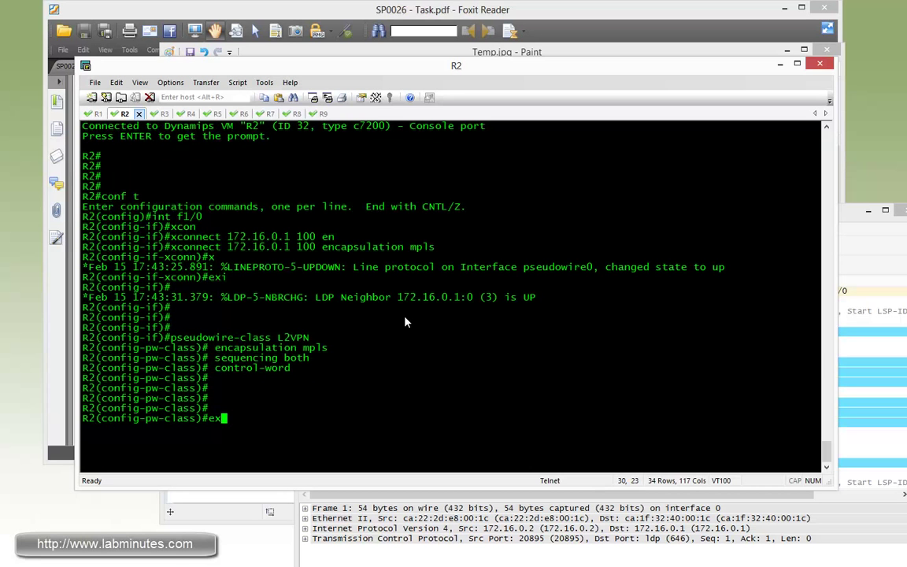
Give R2's Fa1/1.89 VLAN 89 and xconnect it to 172.16.0.1 VC 301, pw-class L2VPN
click(506, 52)
text(int f0)
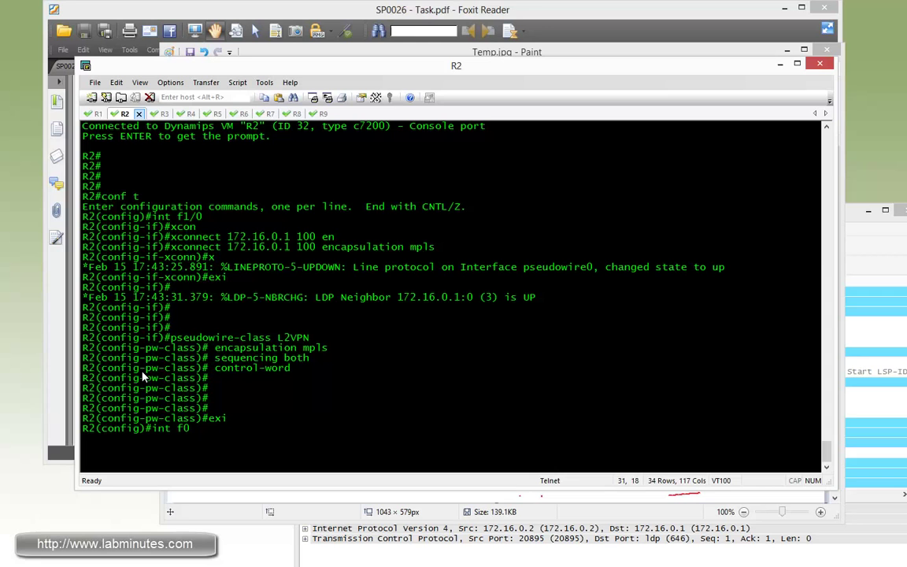
text(1/1.89)
text(xconnect 1)
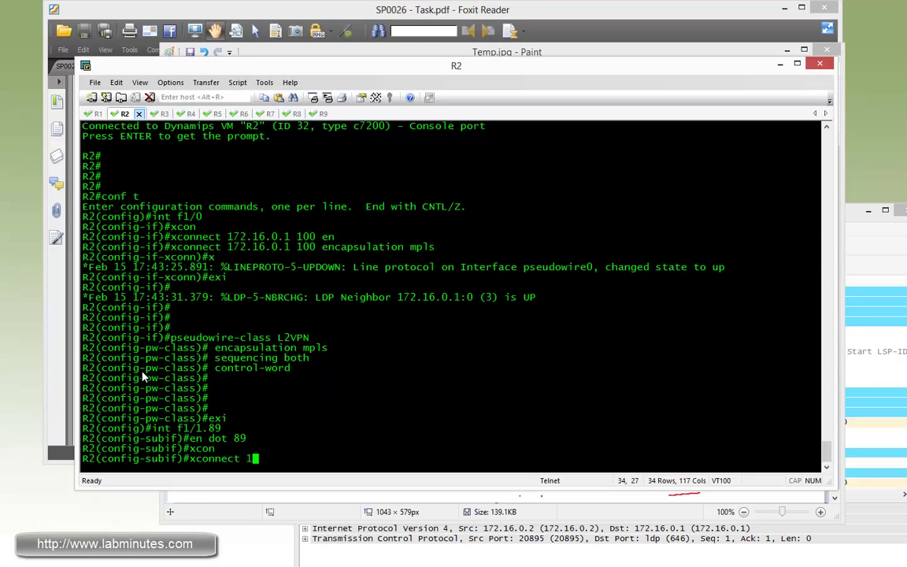
text(72.16.0.1)
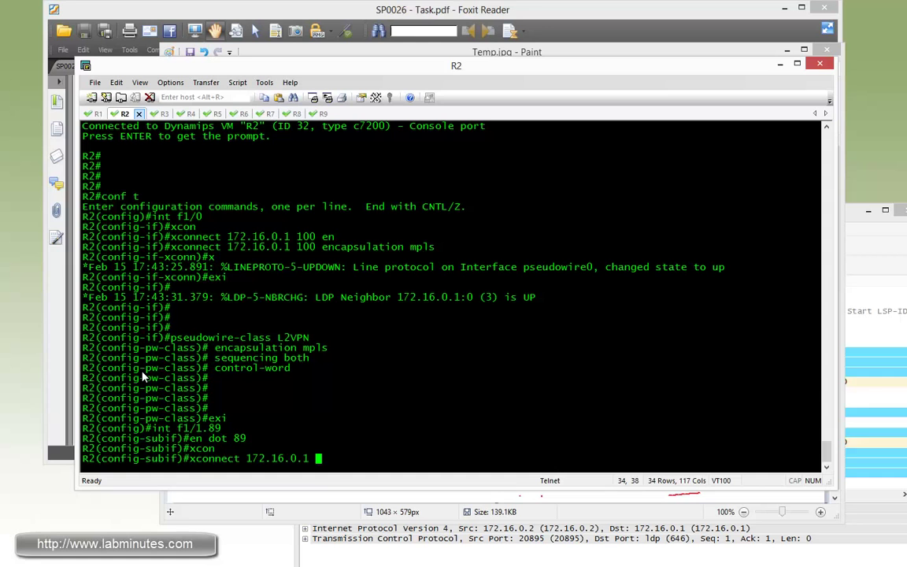
text(301)
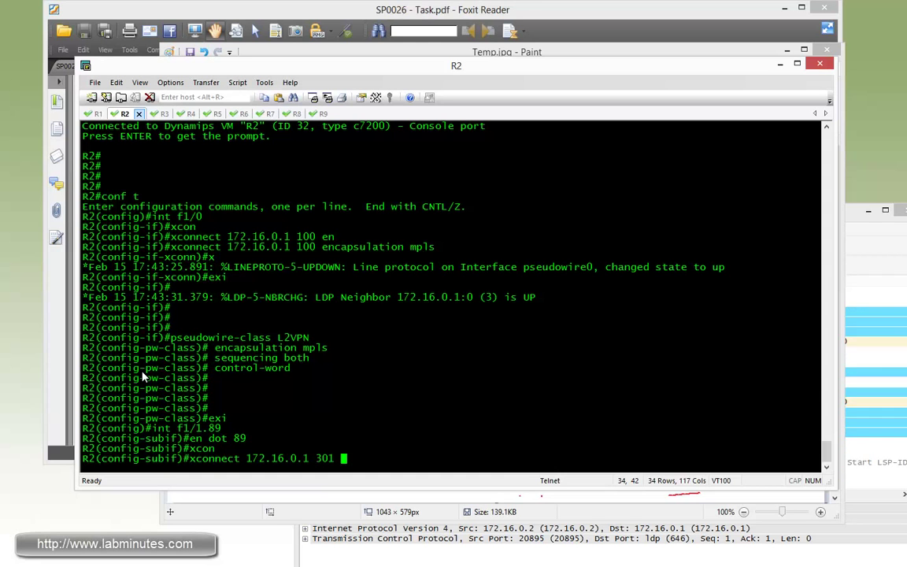
text(pw-class L2VPN)
text(exit)
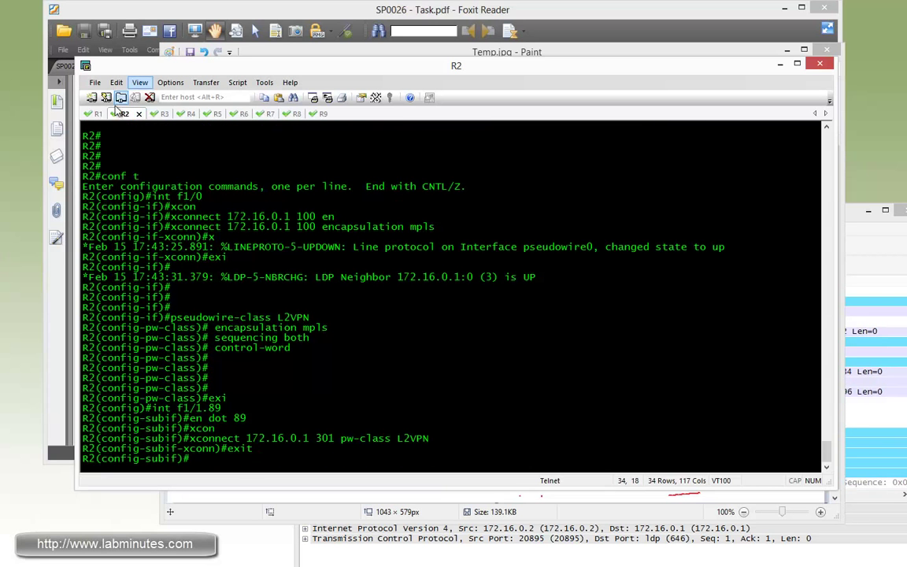
click(97, 113)
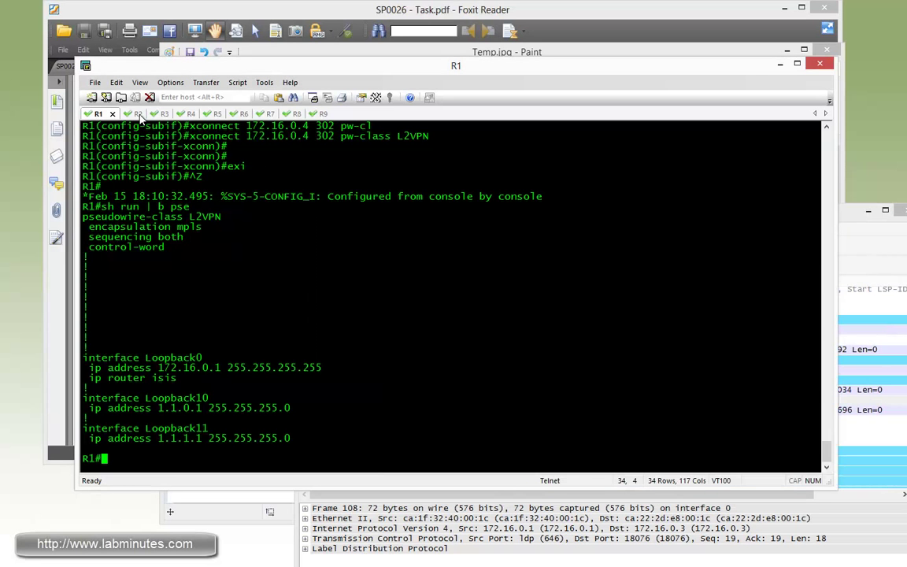
Add the L2VPN pseudowire class configuration on R4
click(177, 113)
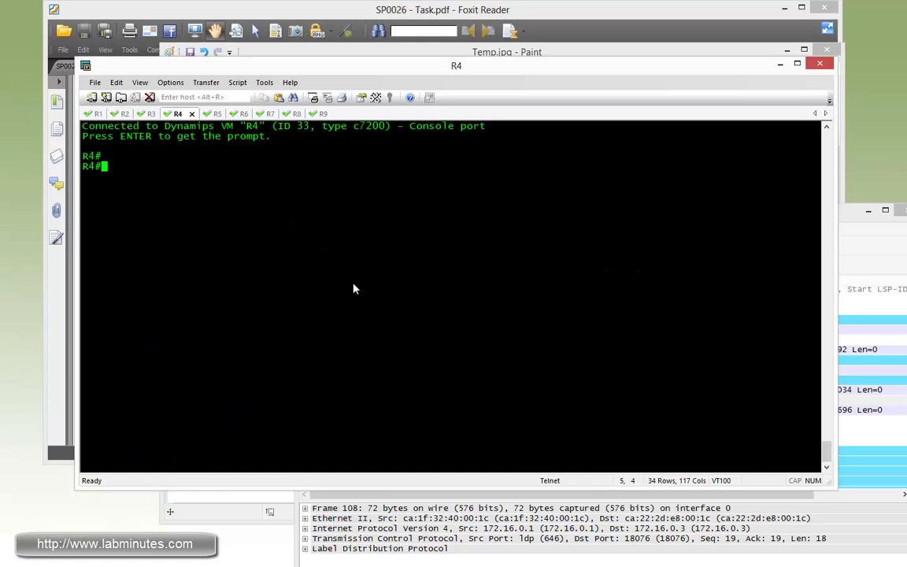
text(conf t)
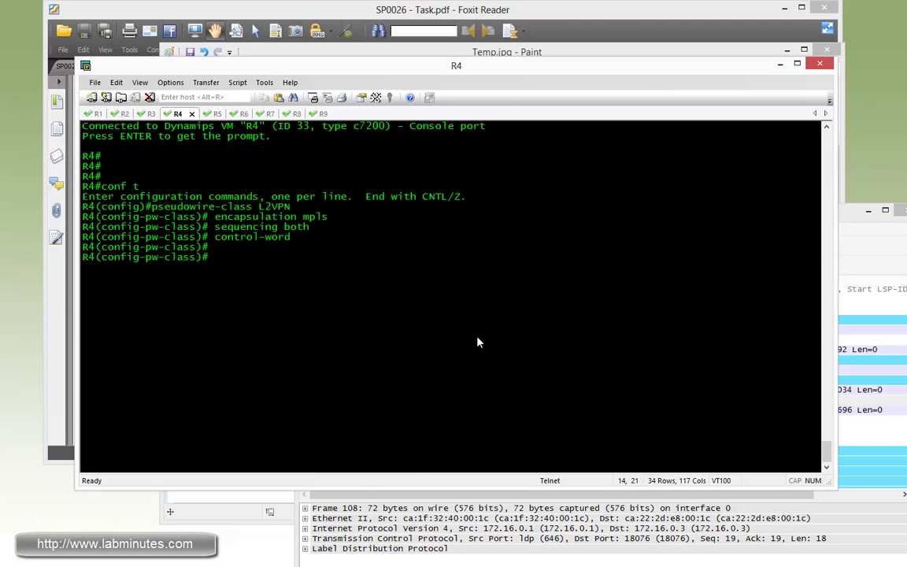
text(exi)
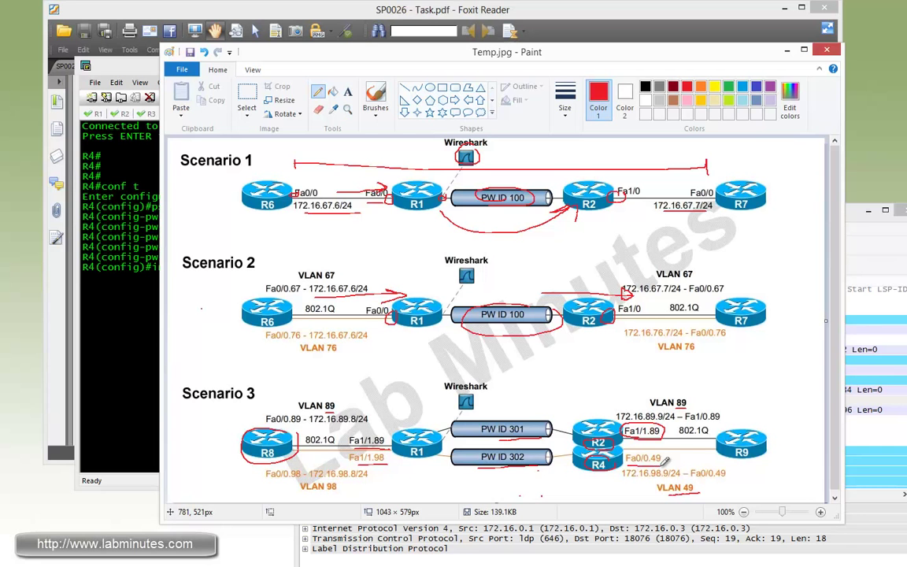
Set R4's Fa0/0.49 to VLAN 49, crossconnected to 172.16.0.1 VC 302 with pw-class L2VPN
click(178, 114)
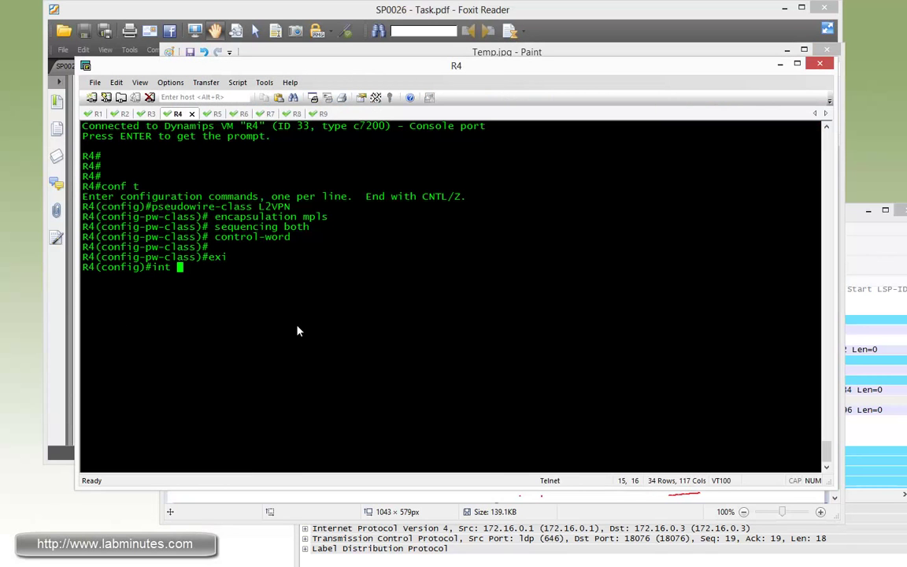
text(f0/0.49)
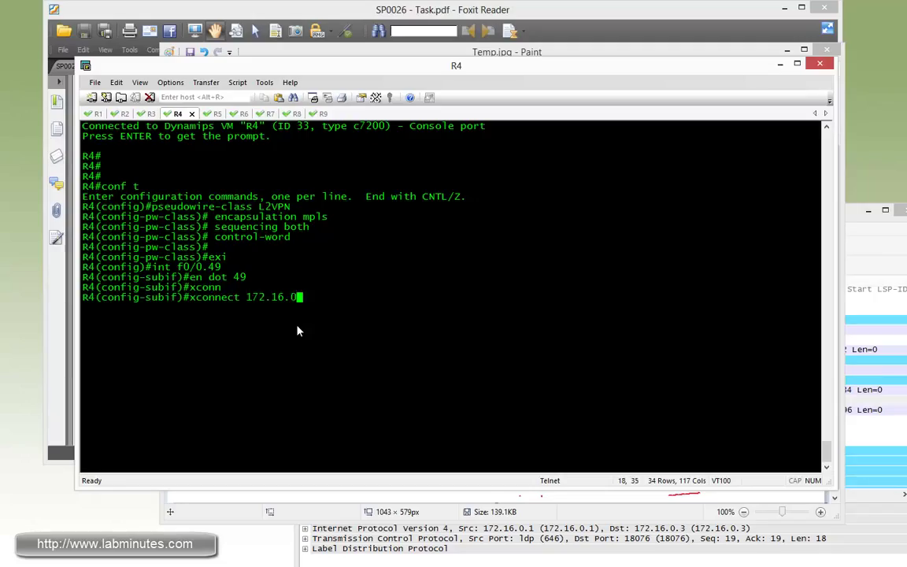
text(1 302 pw-class)
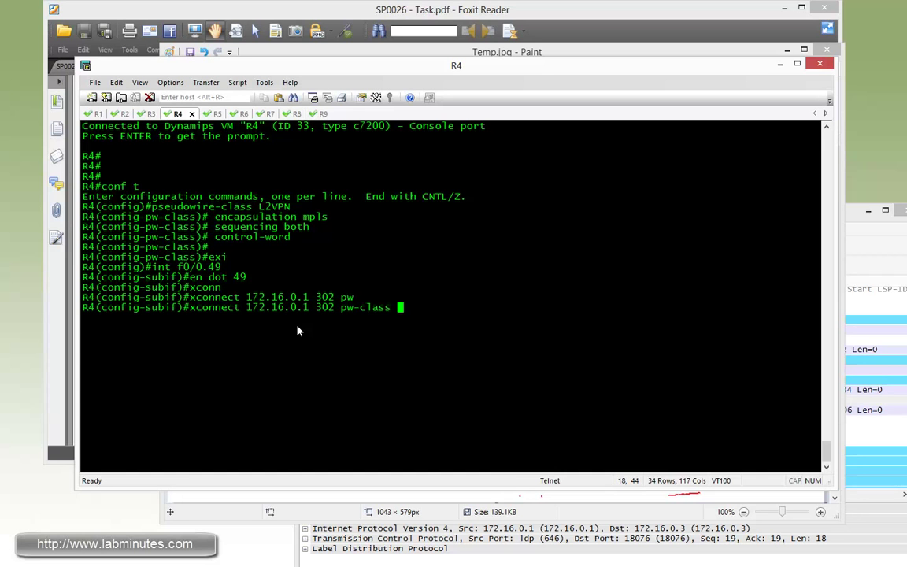
key(Return)
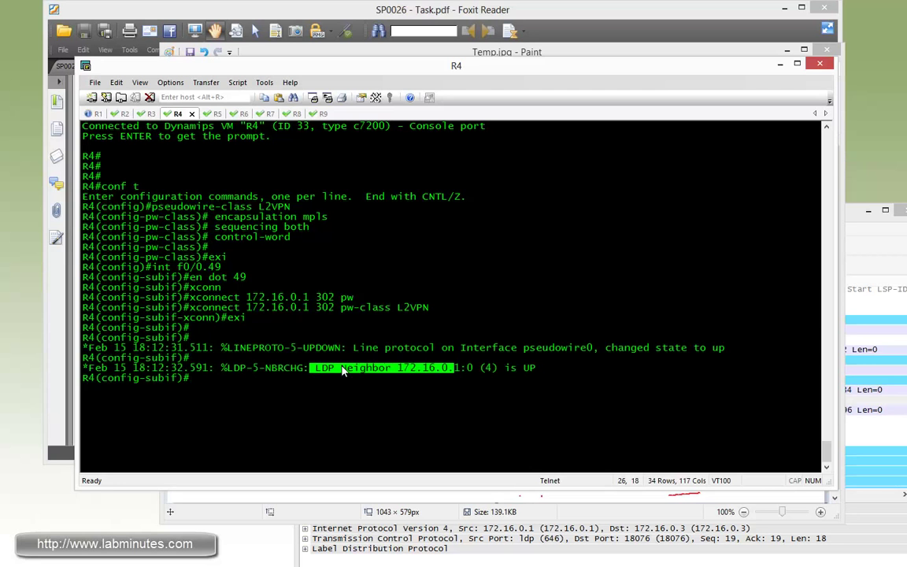
Review the R2 and R1 sessions, where R1 reports LDP neighbor 172.16.0.4 up
click(125, 113)
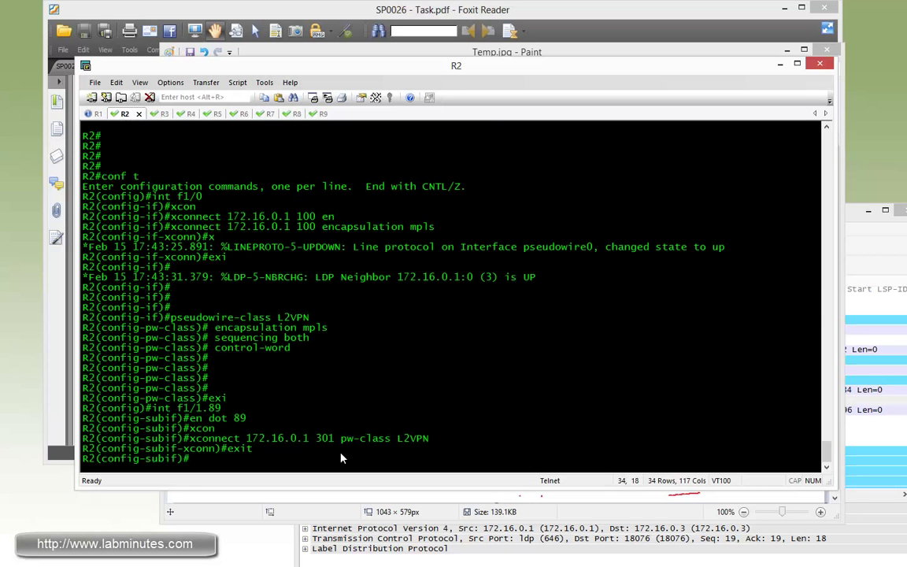
drag(295, 277, 465, 277)
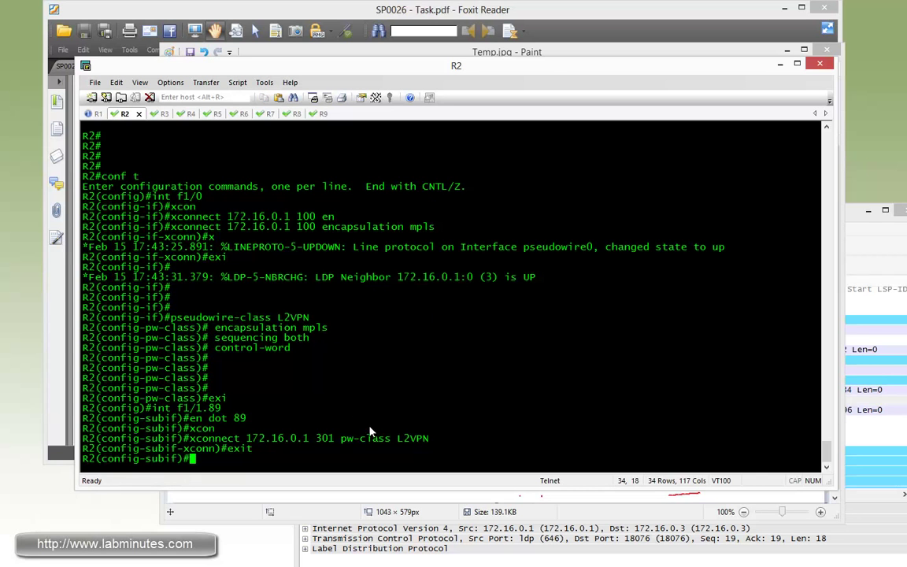
click(98, 114)
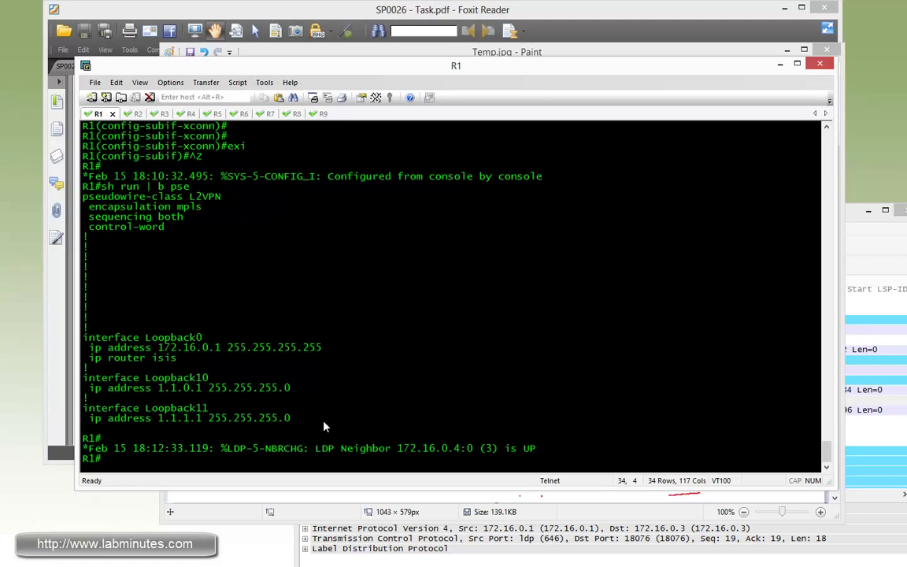
Verify R2's VCs 100 and 301 to 172.16.0.1 are up, then exit config mode on R4
click(124, 114)
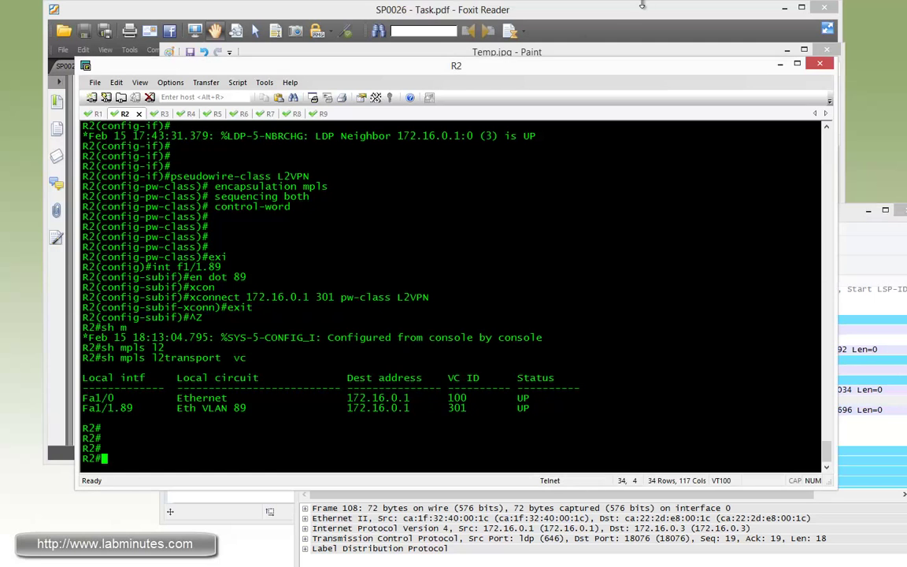
click(442, 9)
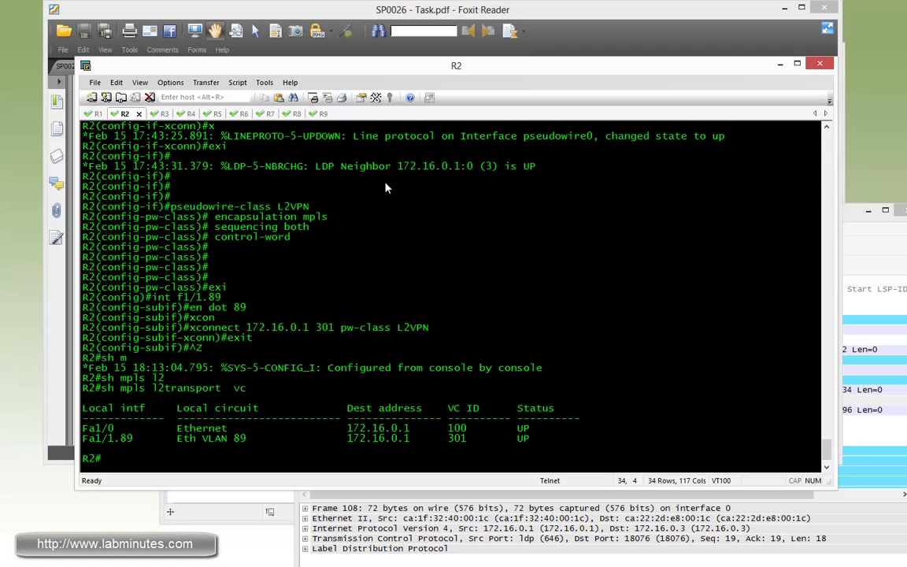
mouse_move(501, 182)
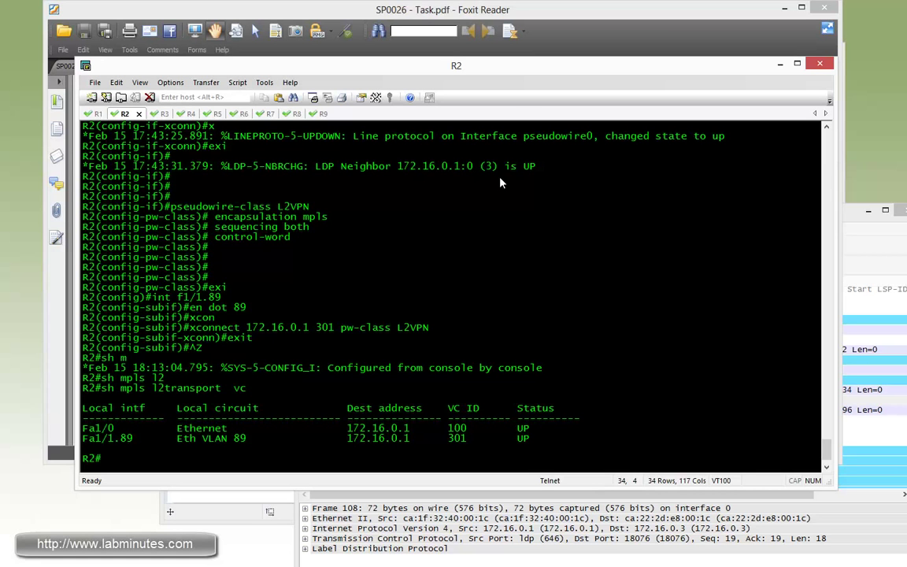
mouse_move(398, 176)
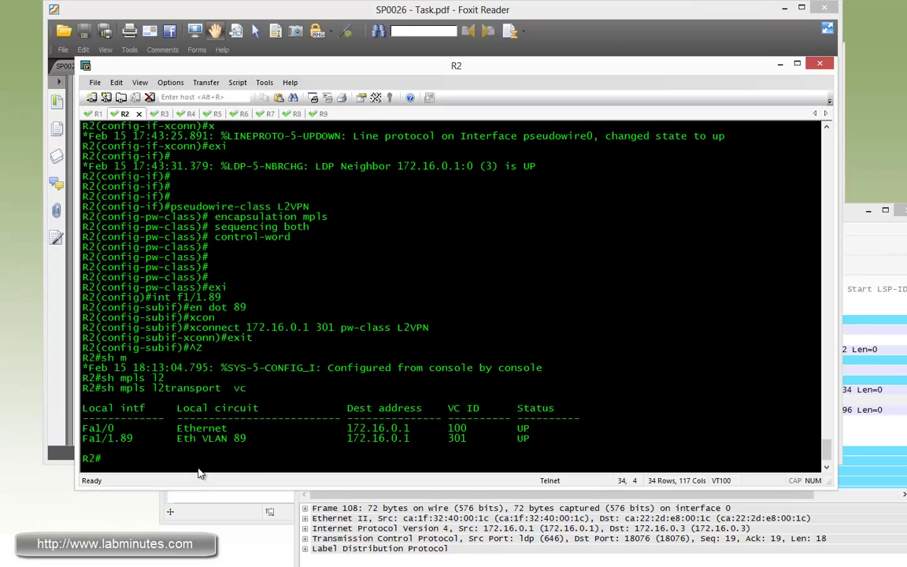
mouse_move(553, 437)
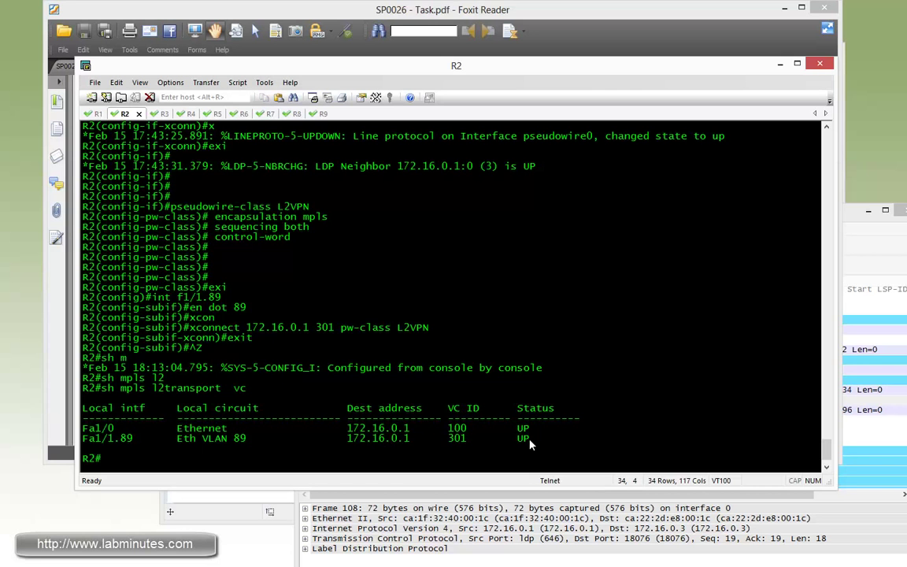
click(177, 113)
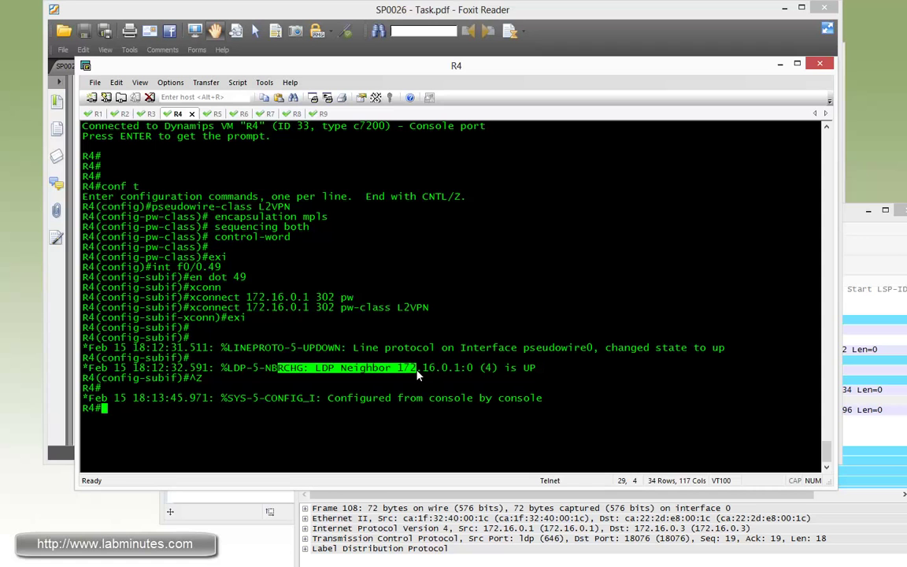
Check R4's VLAN 49 circuit and filter the Wireshark capture to ip.addr==172.16.0.1
text(sh mpls l2 vc)
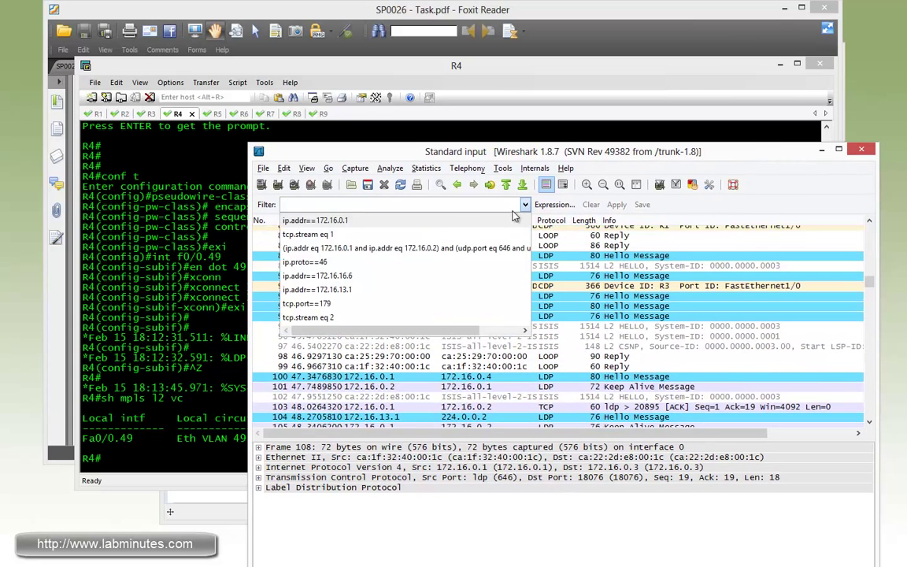
click(617, 205)
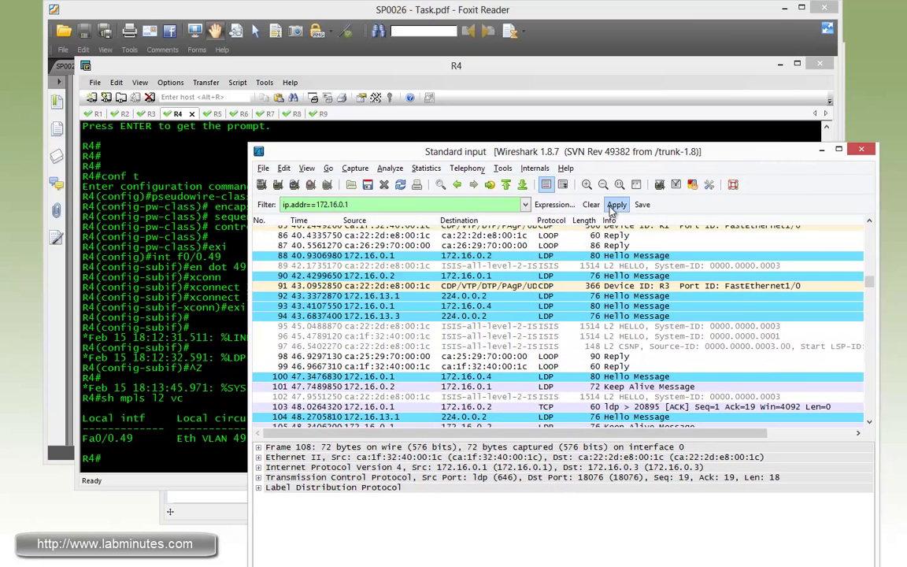
click(617, 205)
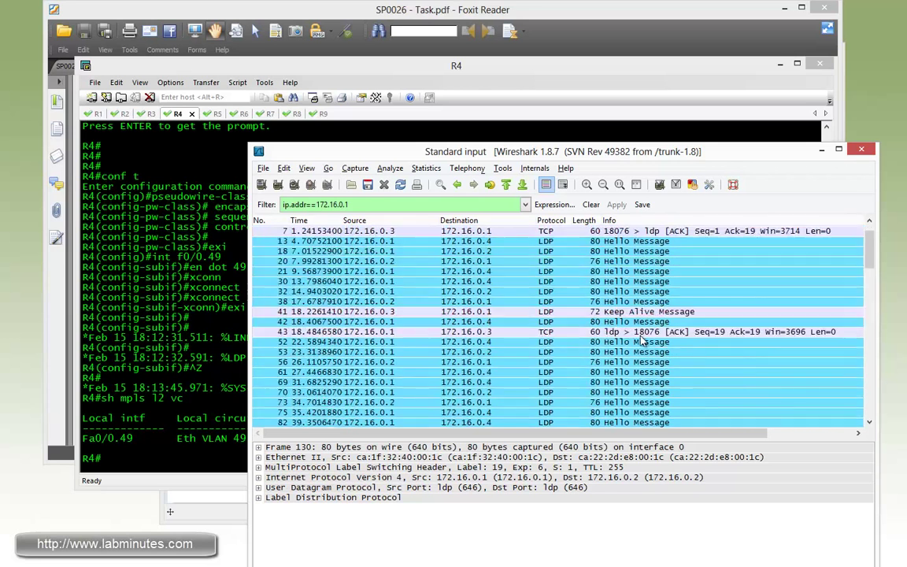
scroll(down, 3)
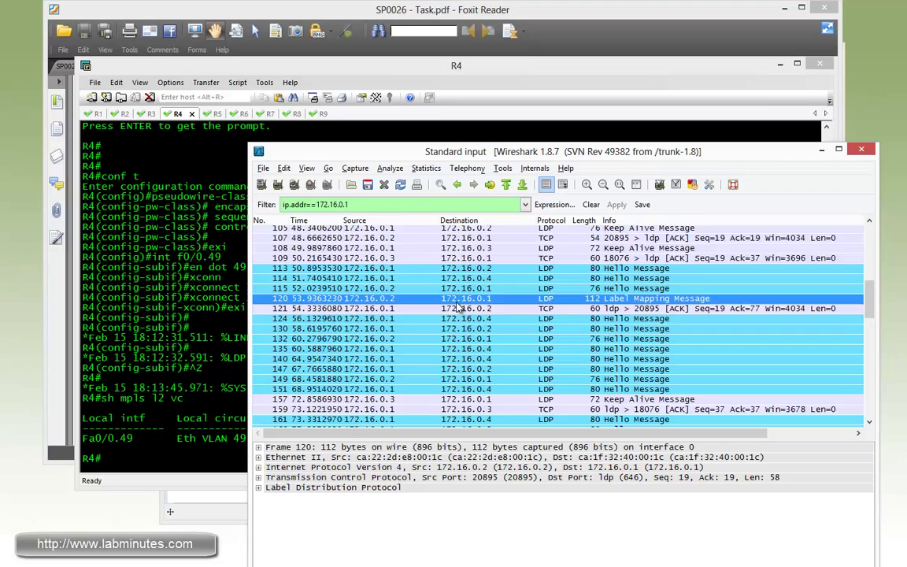
scroll(down, 3)
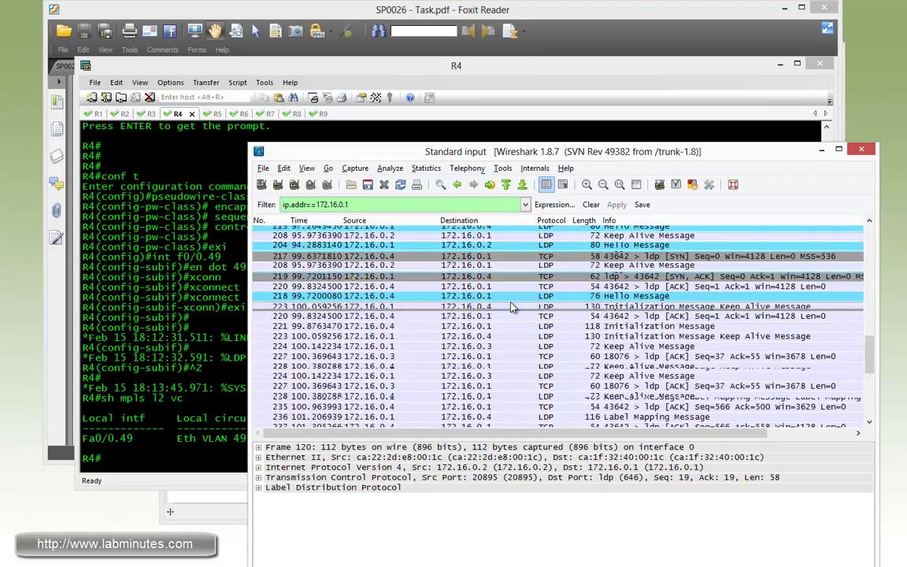
scroll(up, 3)
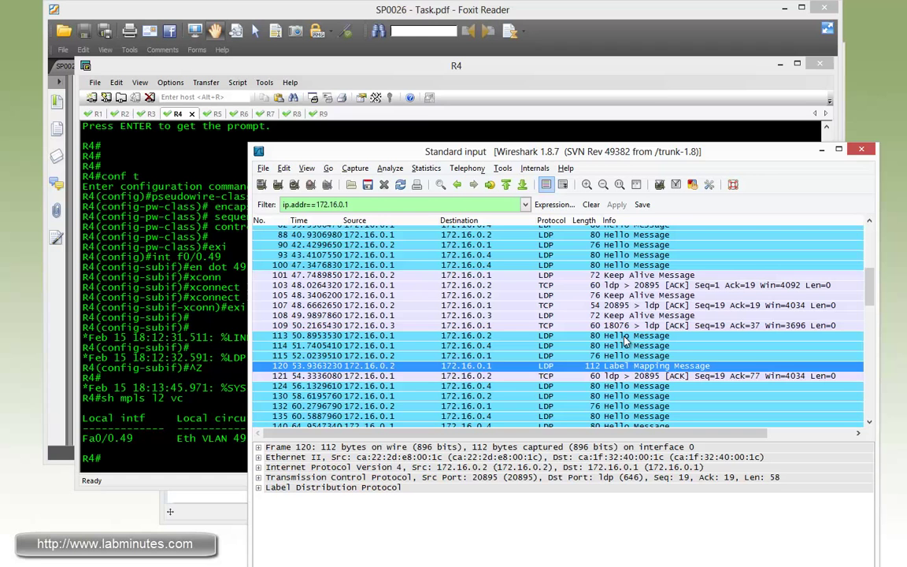
Expand the LDP FEC Element 1 to show VC 301 with Ethernet VLAN type
click(258, 414)
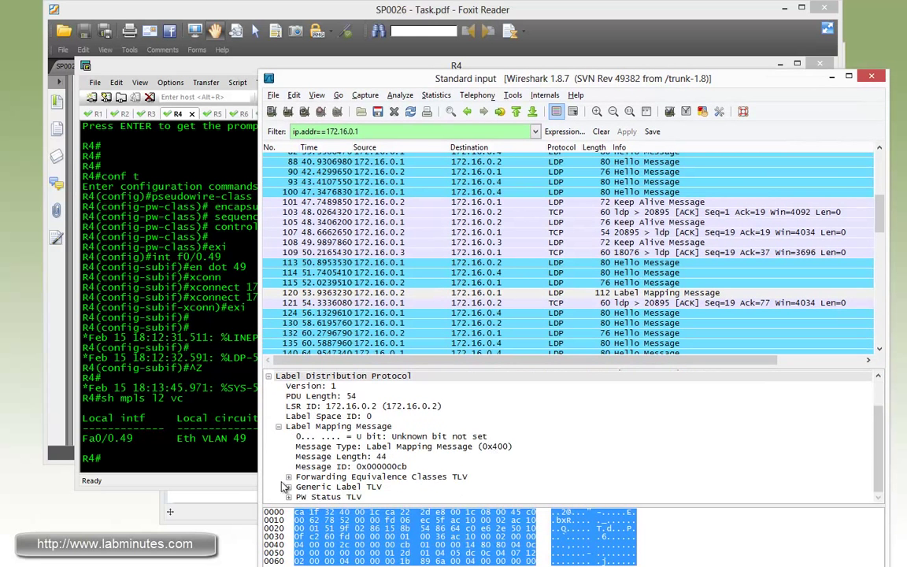
click(344, 464)
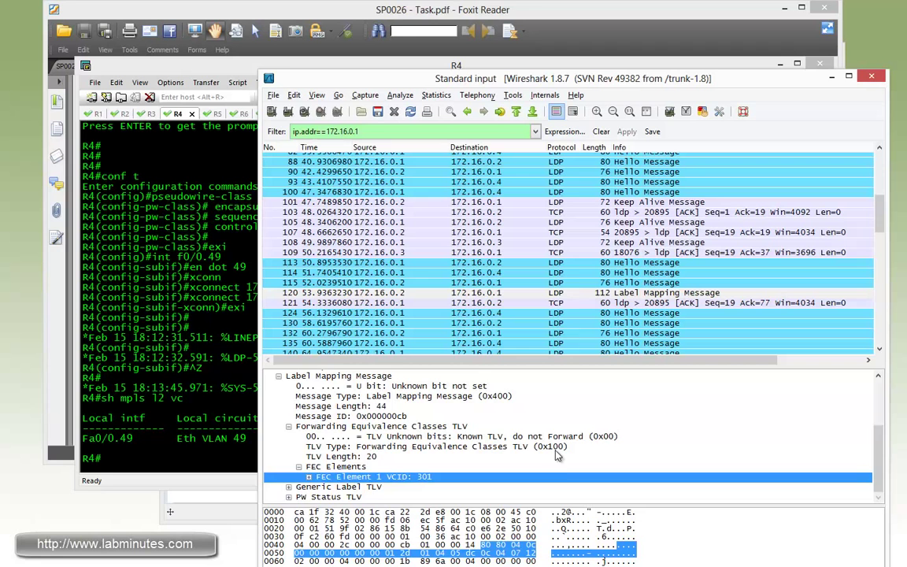
click(309, 476)
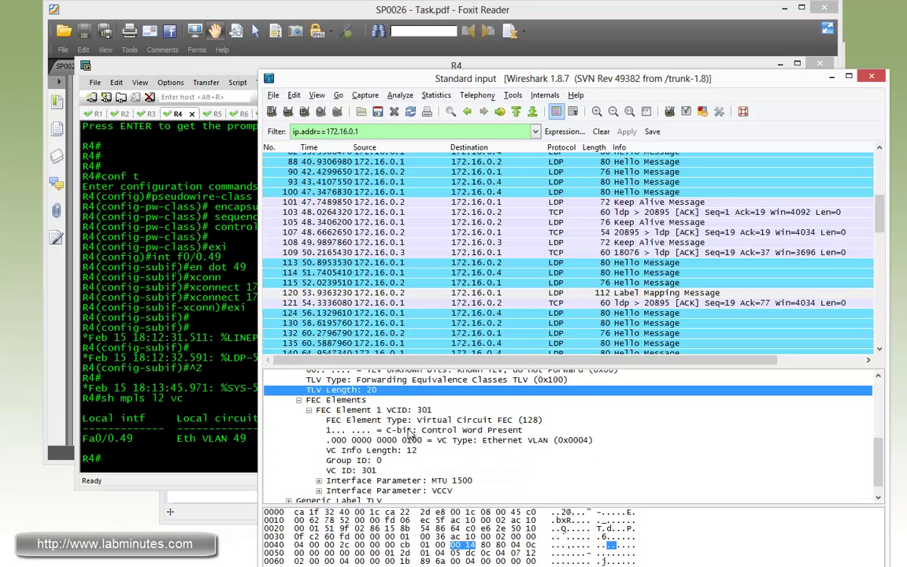
click(459, 440)
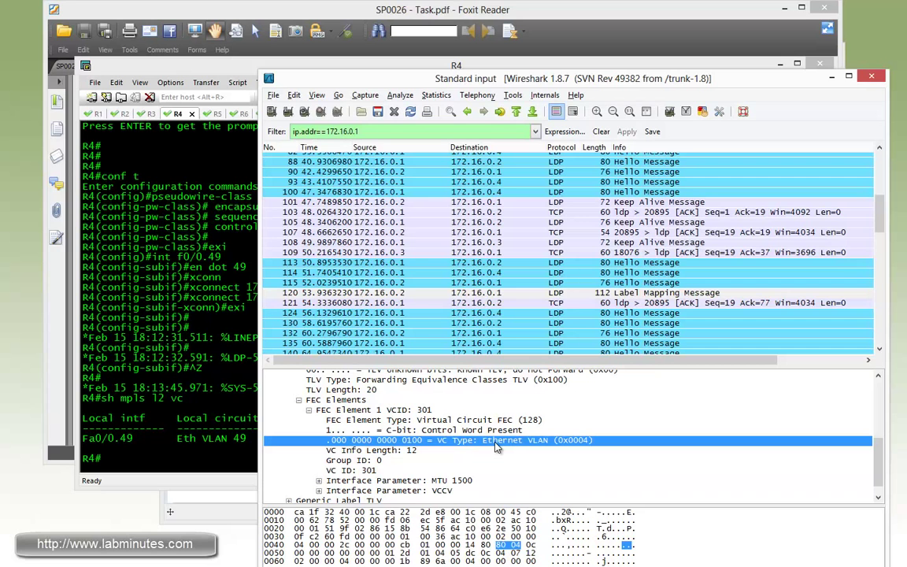
mouse_move(524, 446)
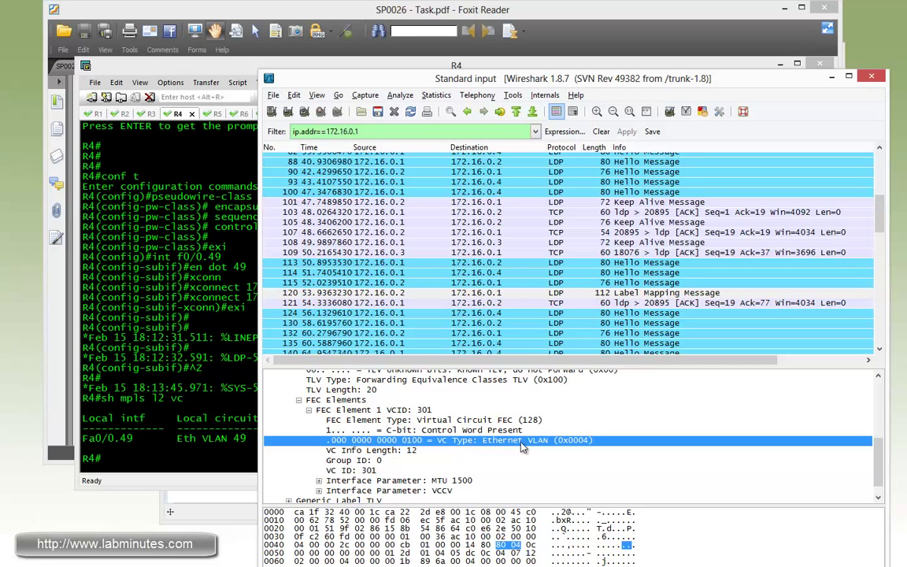
mouse_move(591, 447)
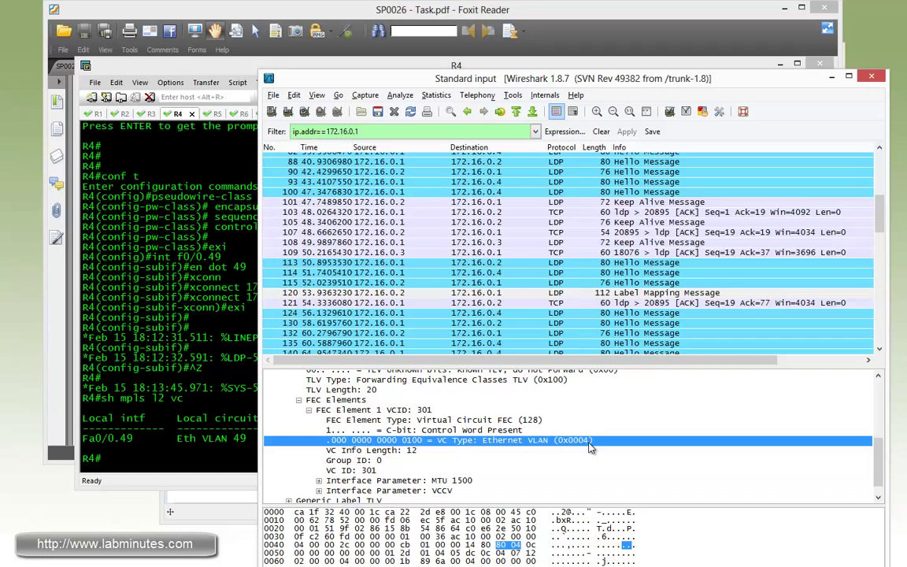
mouse_move(566, 447)
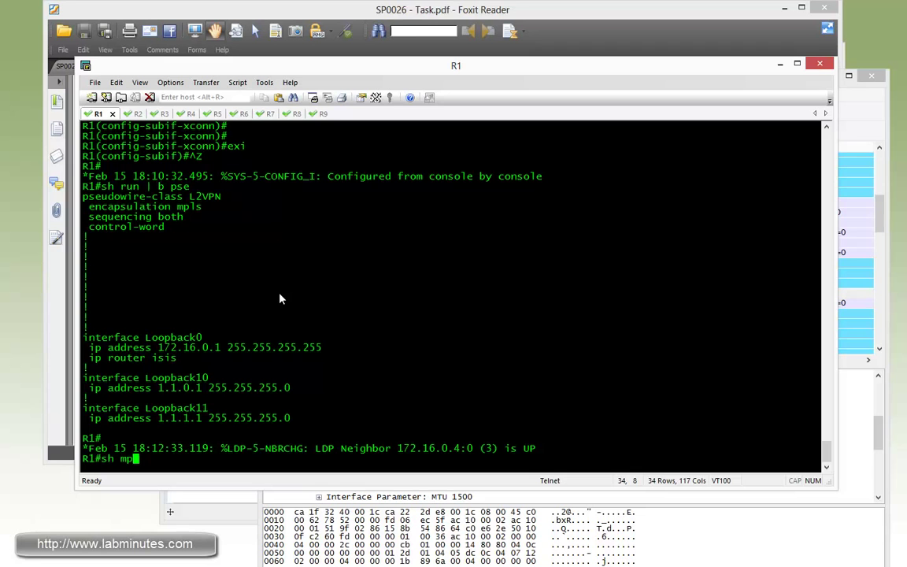
Run 'sh mpls l2 vc detail' on R1, confirming VC 302 toward 172.16.0.4 is up
text(ls l2 vc de)
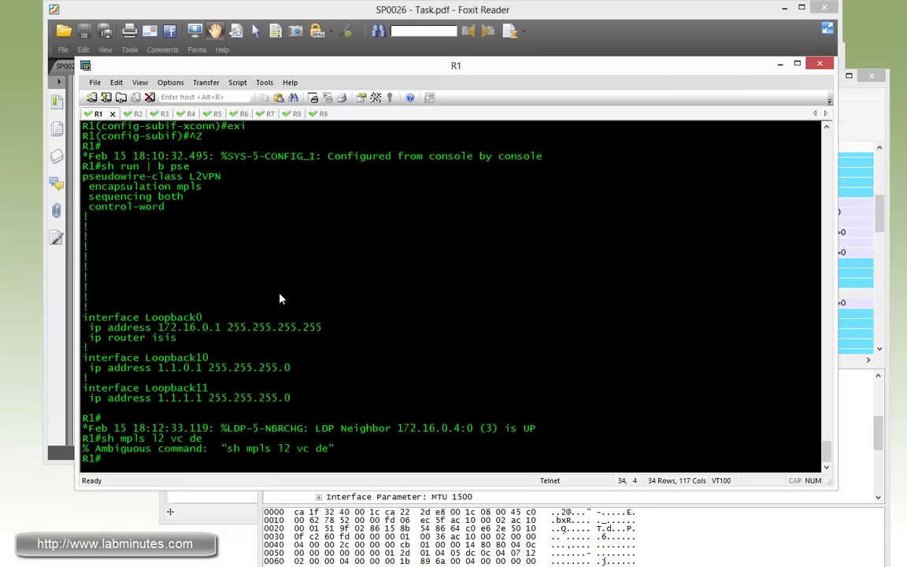
text(sh mpls l2 vc detail)
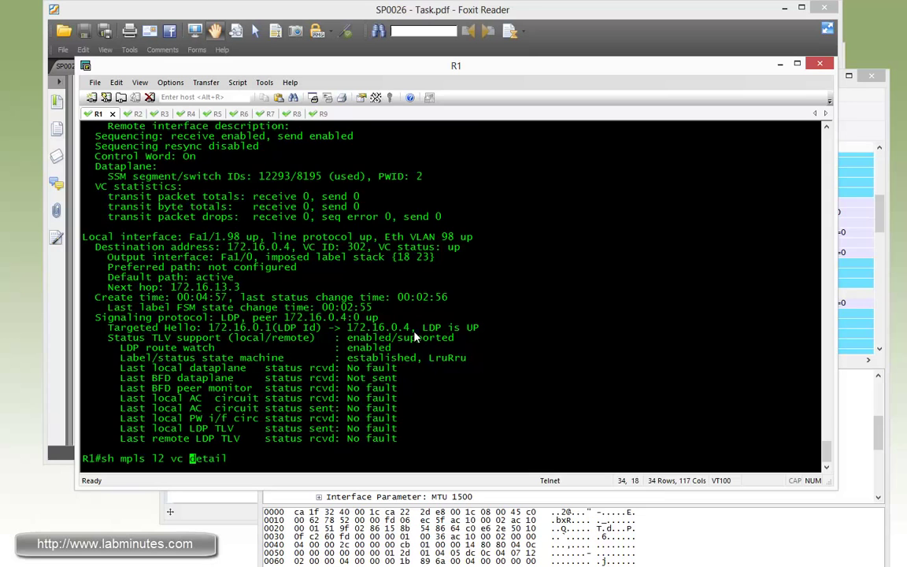
text(301 )
key(Return)
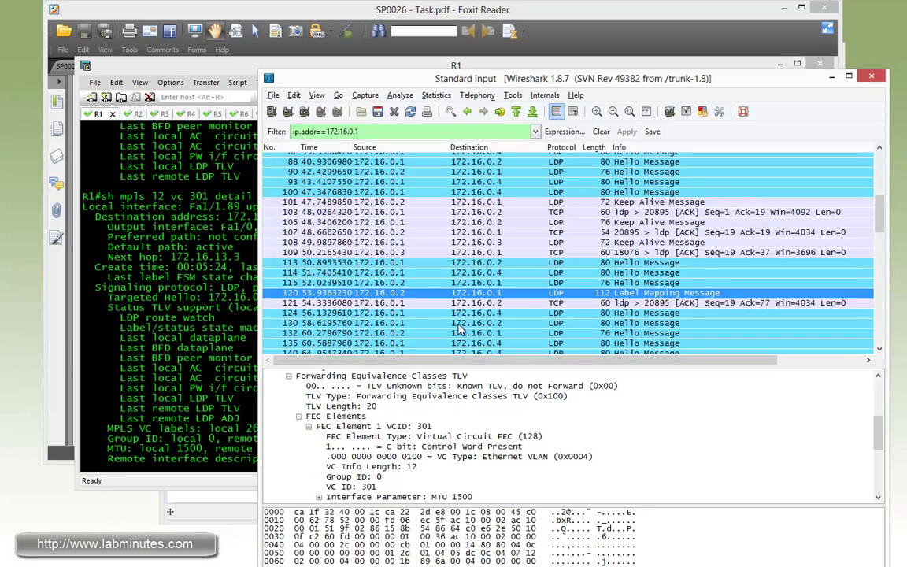
Examine the label mapping from 172.16.0.4 showing VC ID 302 as Ethernet VLAN type
scroll(down, 3)
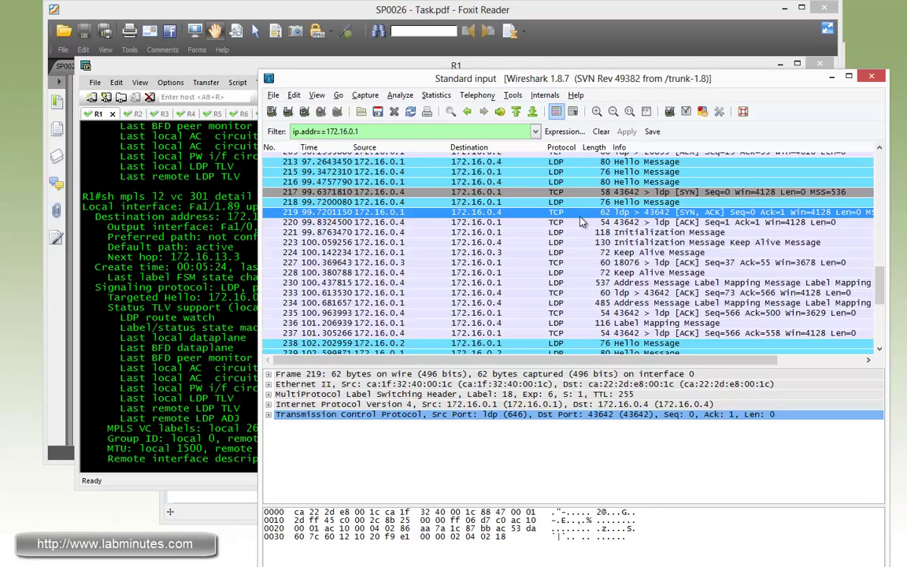
click(472, 282)
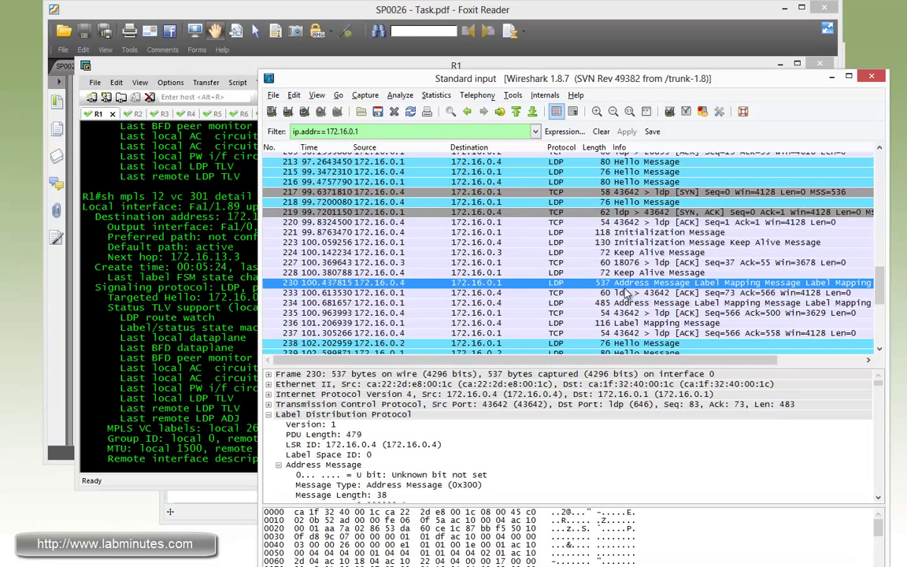
mouse_move(759, 306)
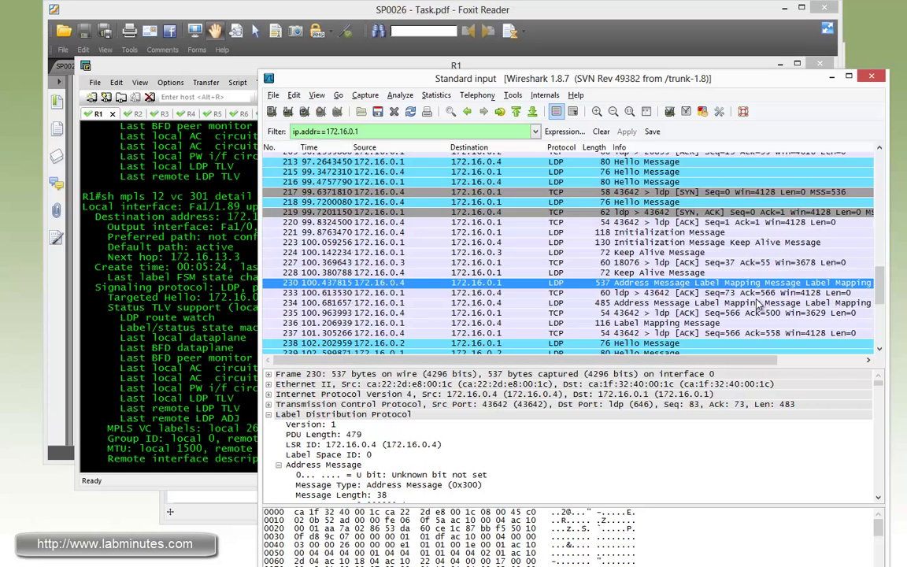
scroll(down, 3)
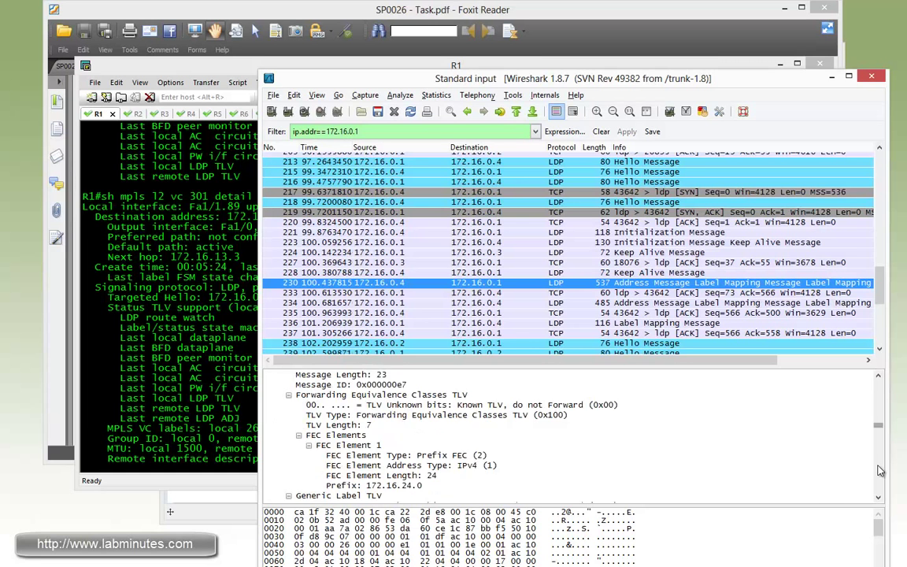
scroll(down, 3)
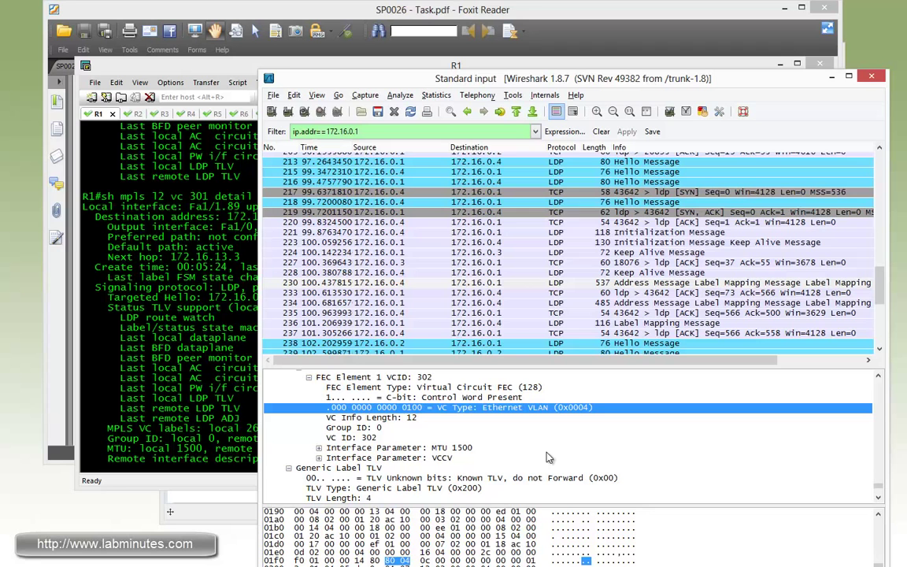
mouse_move(565, 415)
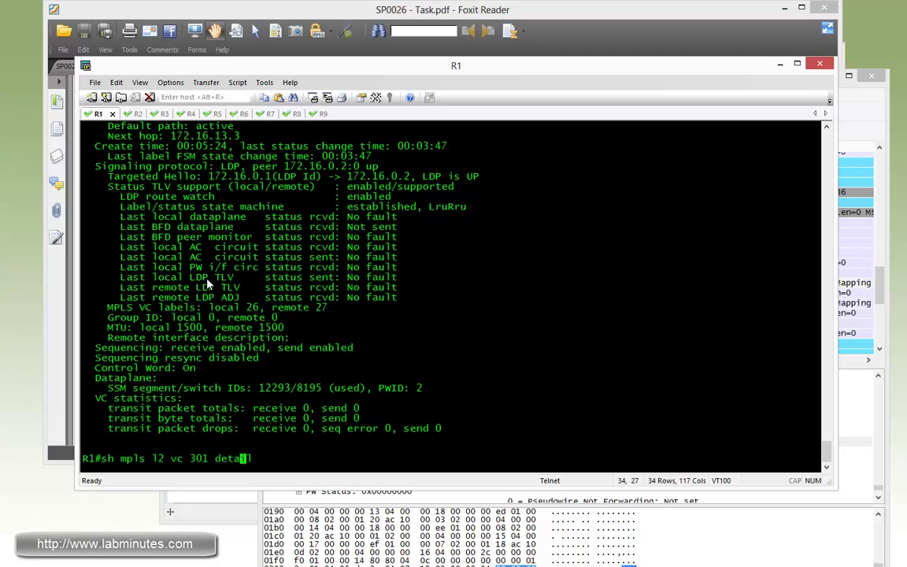
Display R1's full VC 302 detail showing remote label 23, then return to the diagram
text(2)
key(Return)
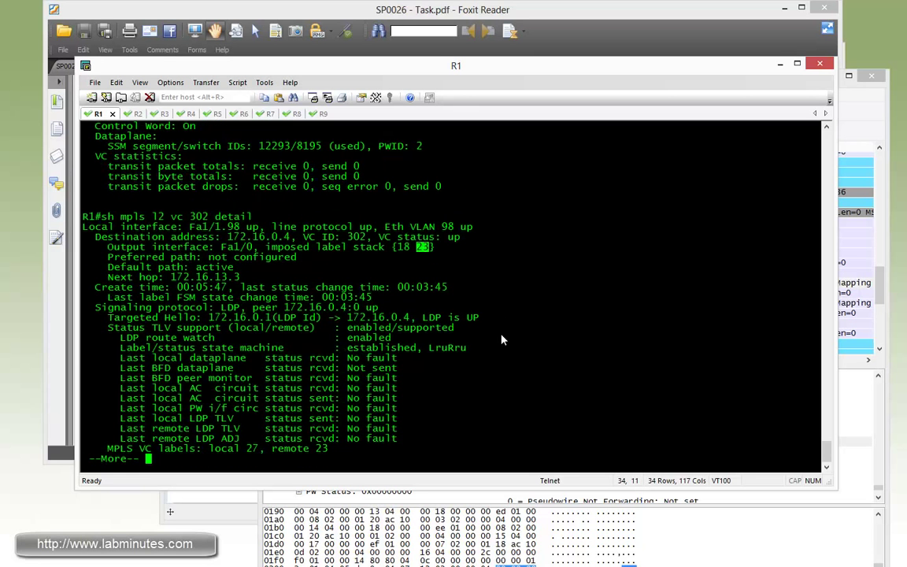
key(space)
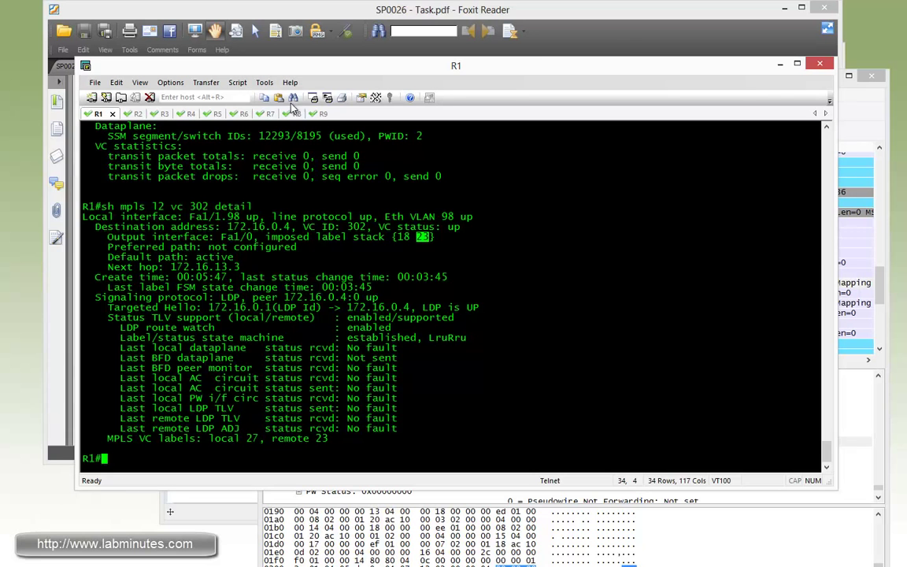
click(310, 113)
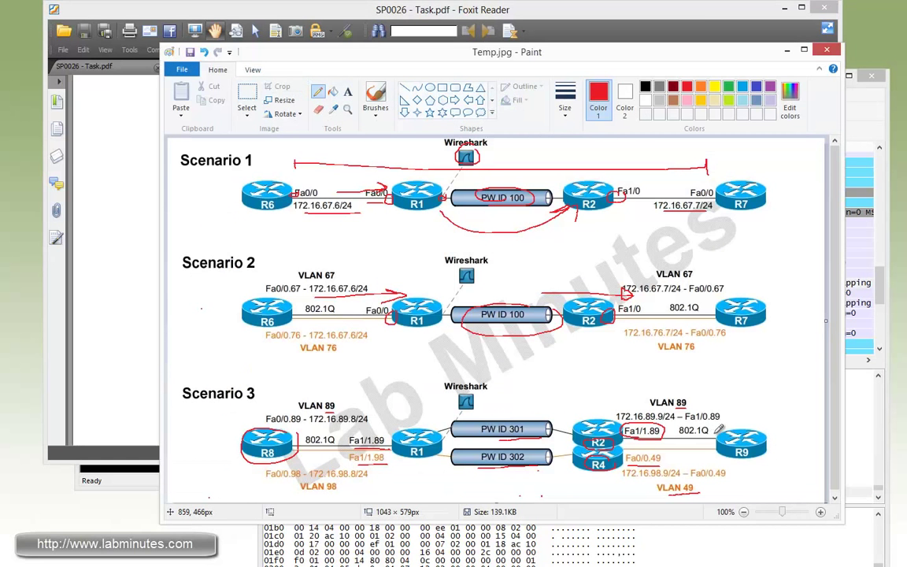
mouse_move(731, 479)
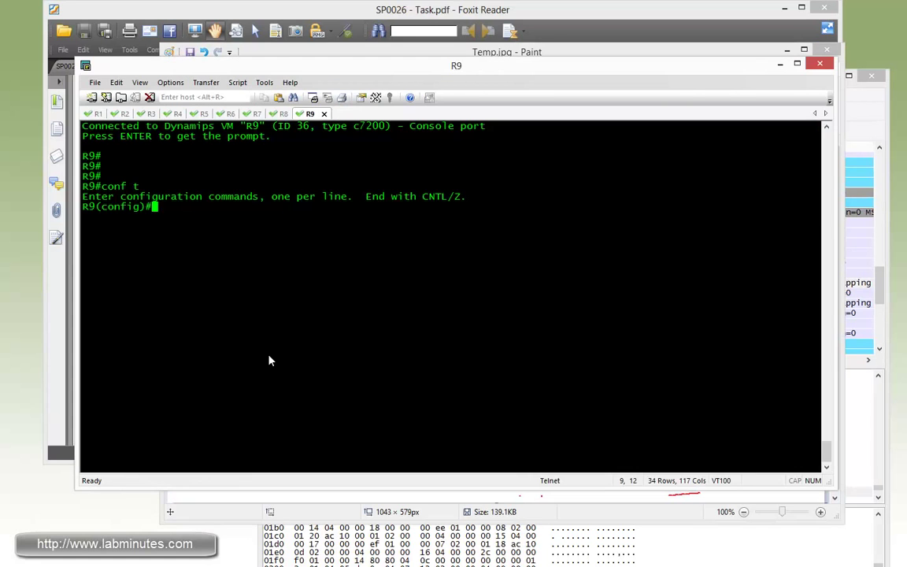
Create R9 subinterface f1/0.89 on VLAN 89 with address 172.16.89.9/24
text(int f1/0)
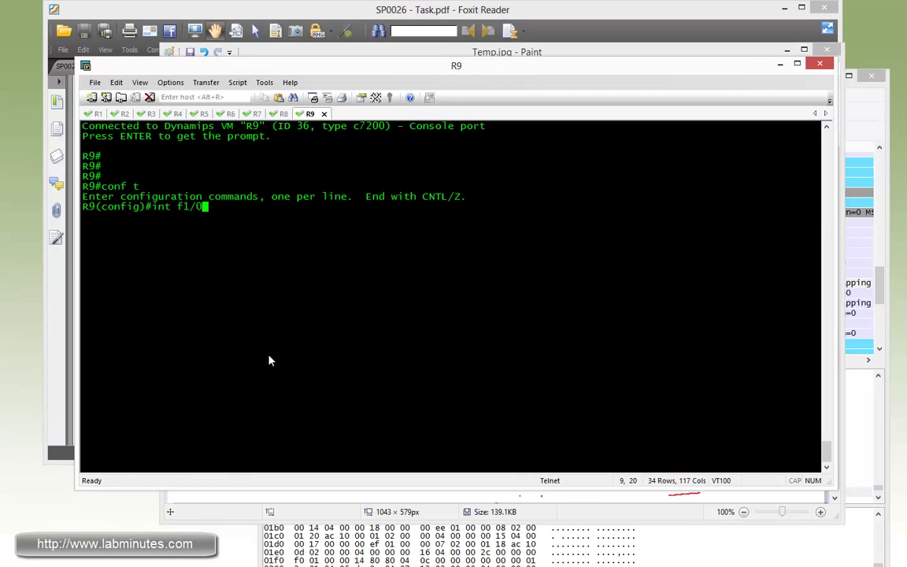
text(.89)
text(en dot 89)
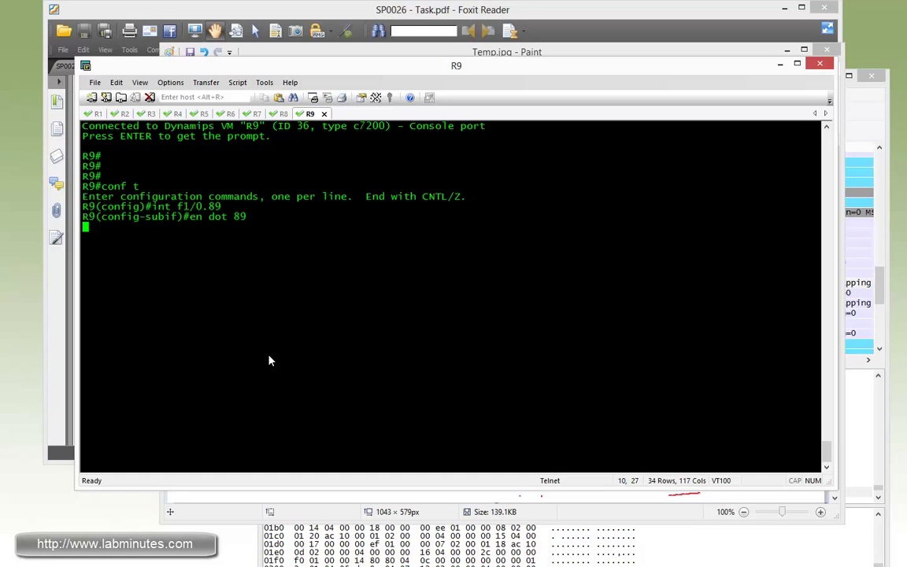
text(ip add 172.1)
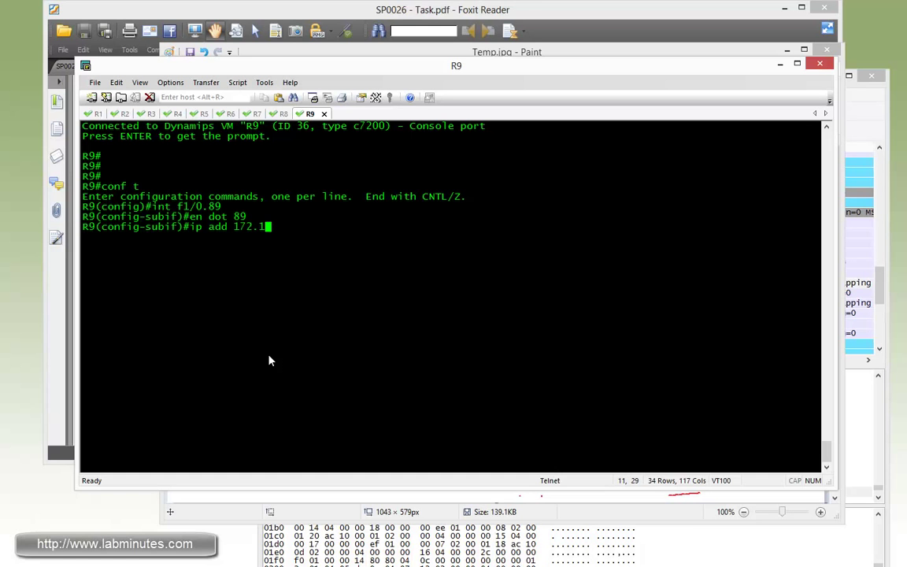
text(6.89.9)
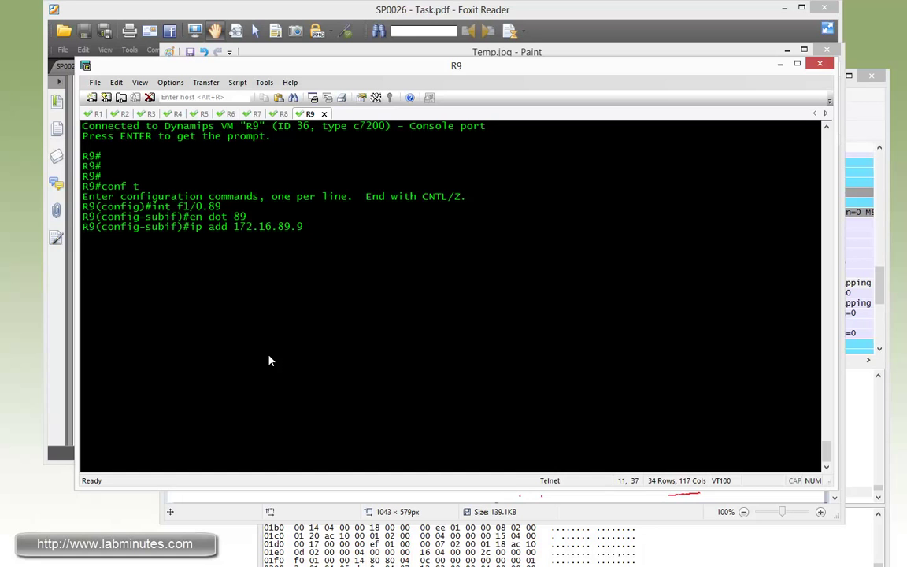
text(255.255.255.0)
text(int)
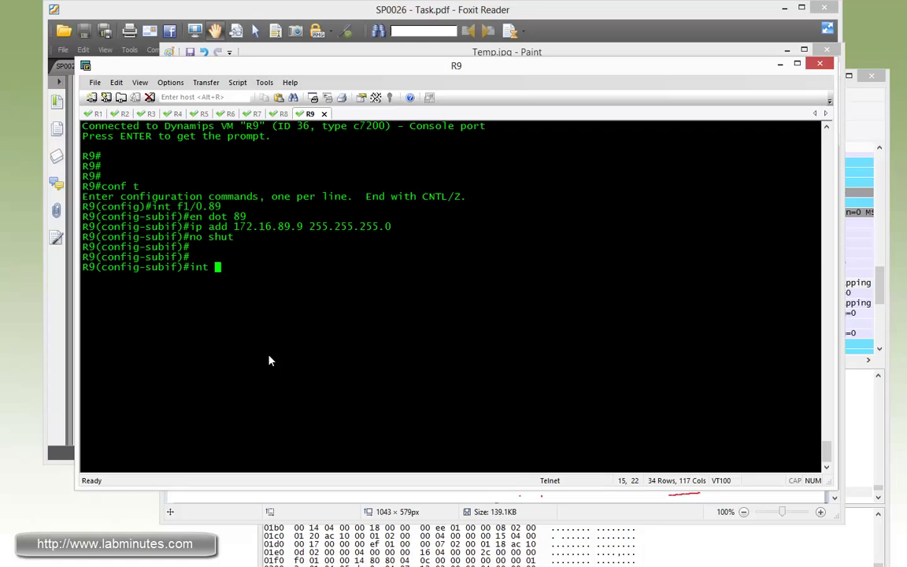
Create R9 subinterface f0/0.49 on VLAN 49 with address 172.16.98.9/24
text(f0/0.49)
text(ip add 172.16.)
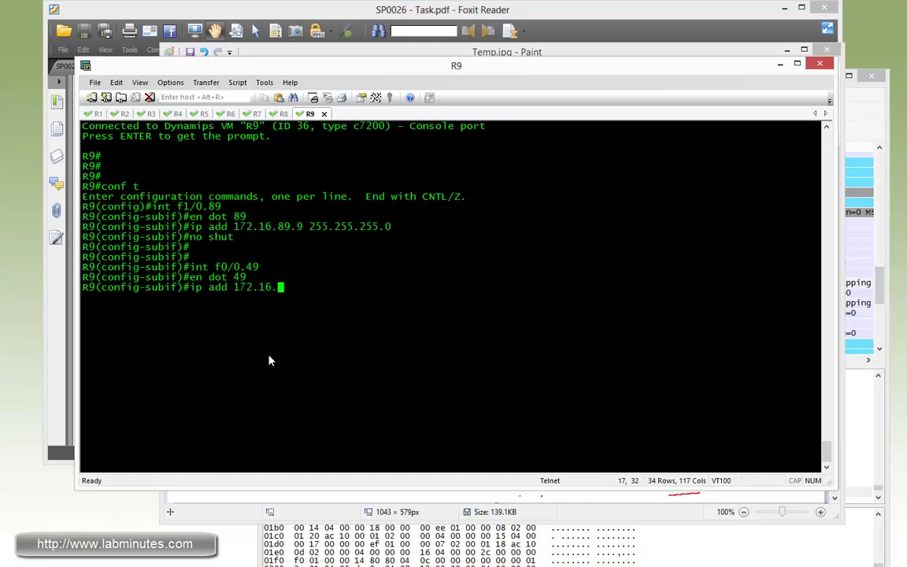
text(98.)
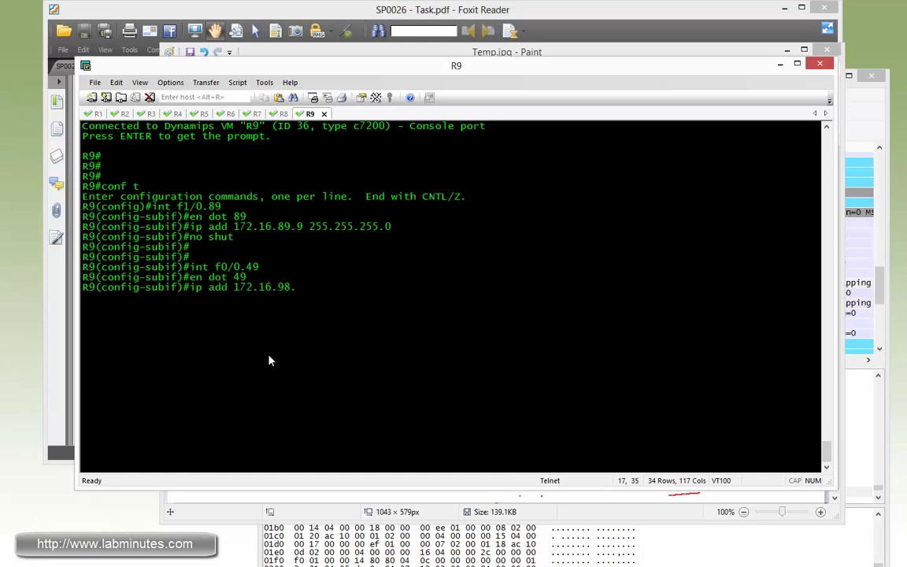
text(9 255.255.25)
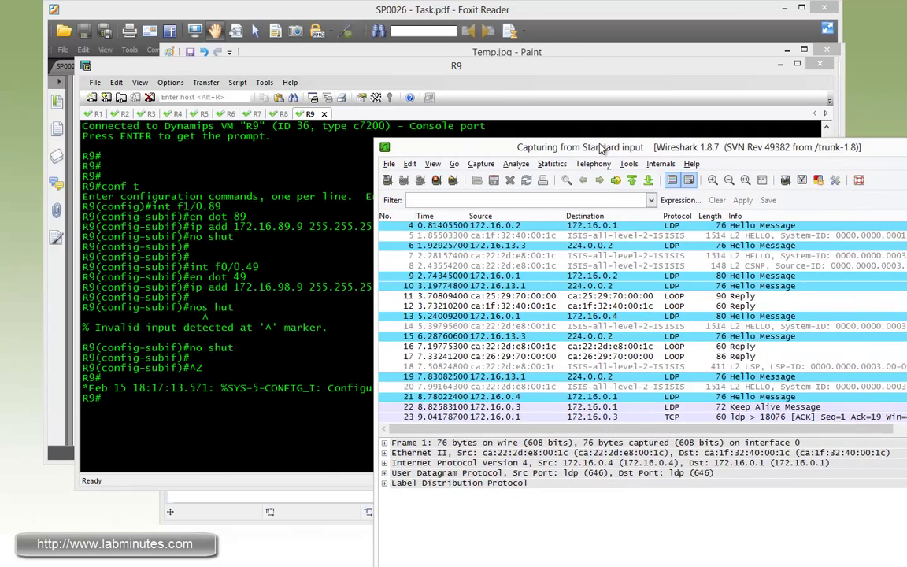
Expand the control word and 802.1Q tags of R8–R9 ping frames, showing VLANs 89 and 49
click(282, 114)
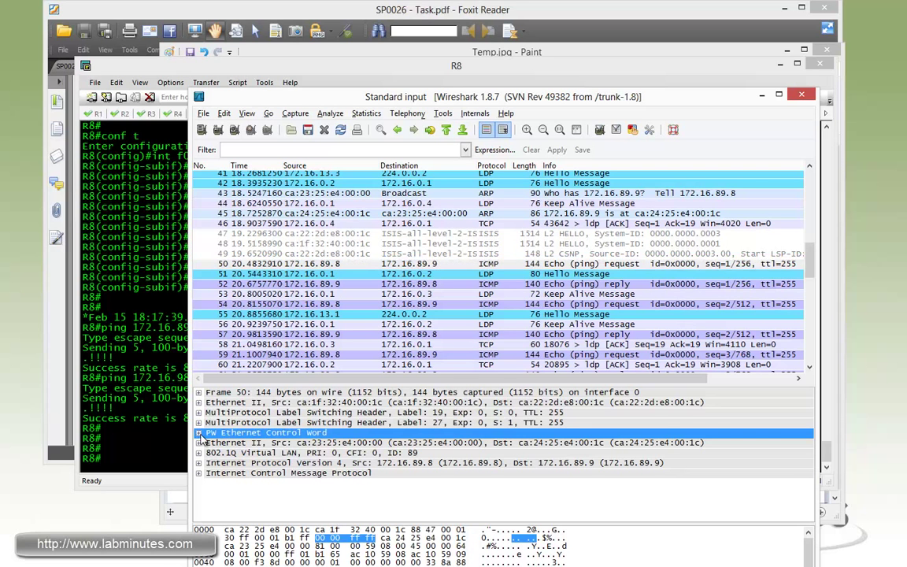
click(199, 432)
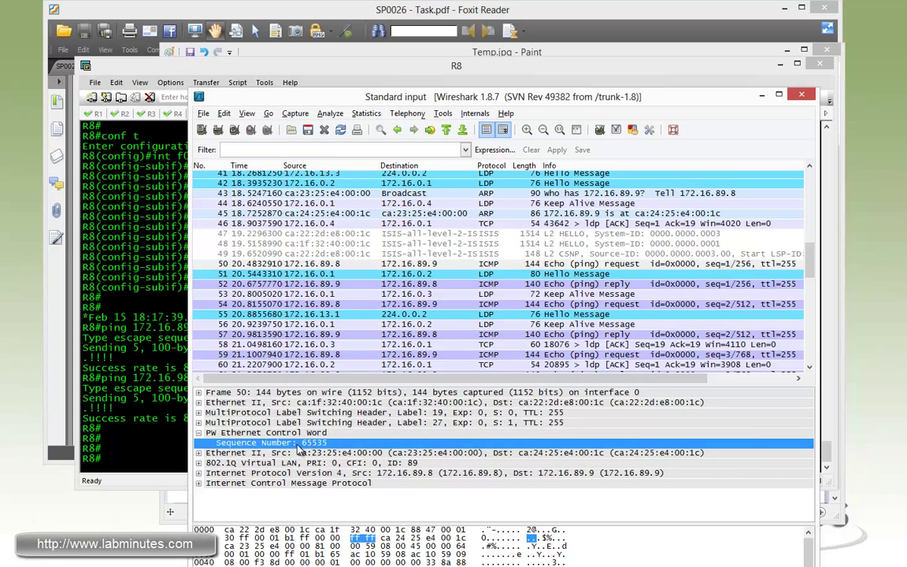
mouse_move(512, 298)
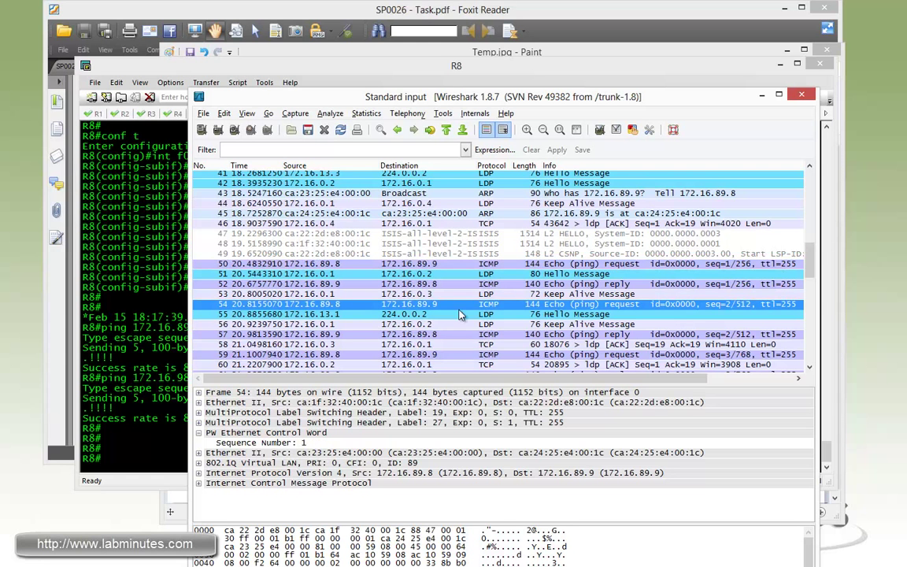
mouse_move(325, 431)
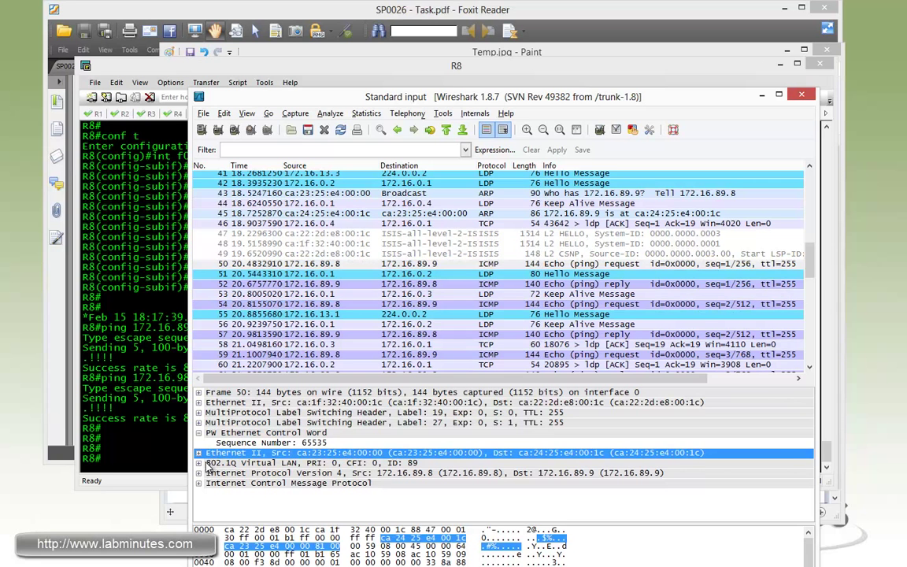
click(198, 464)
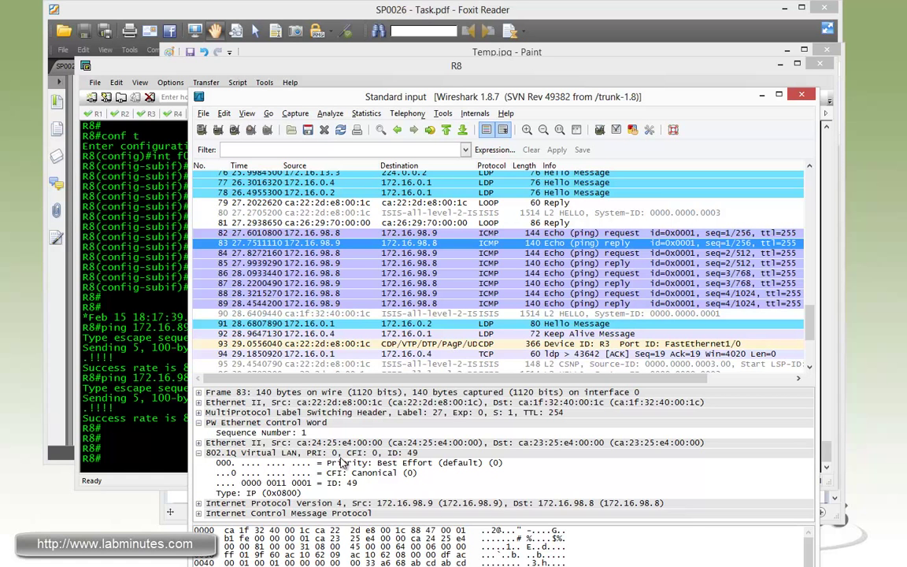
click(292, 483)
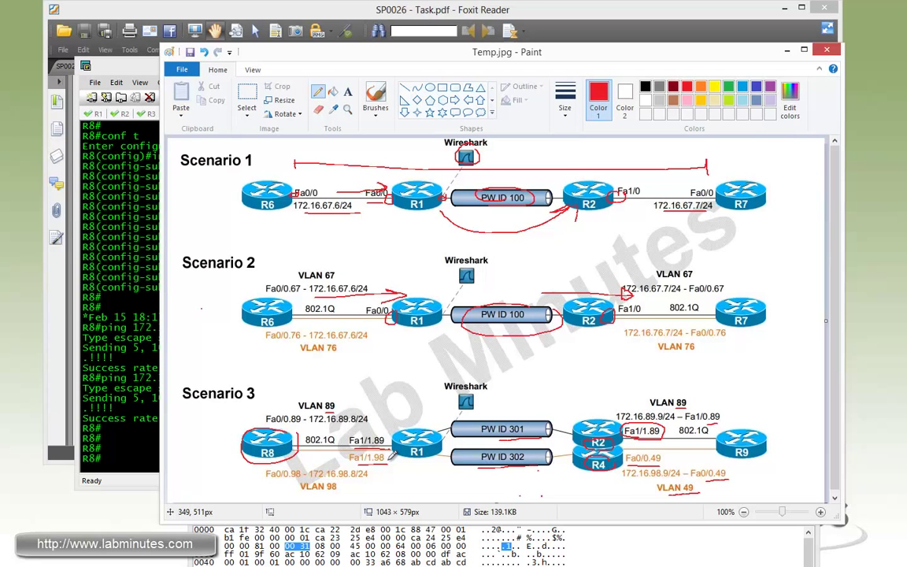
mouse_move(416, 456)
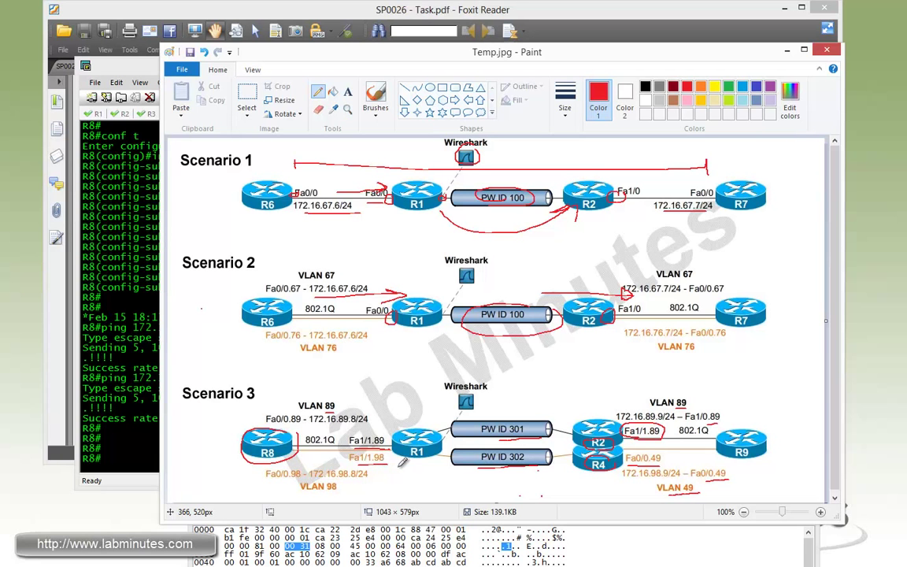
mouse_move(433, 456)
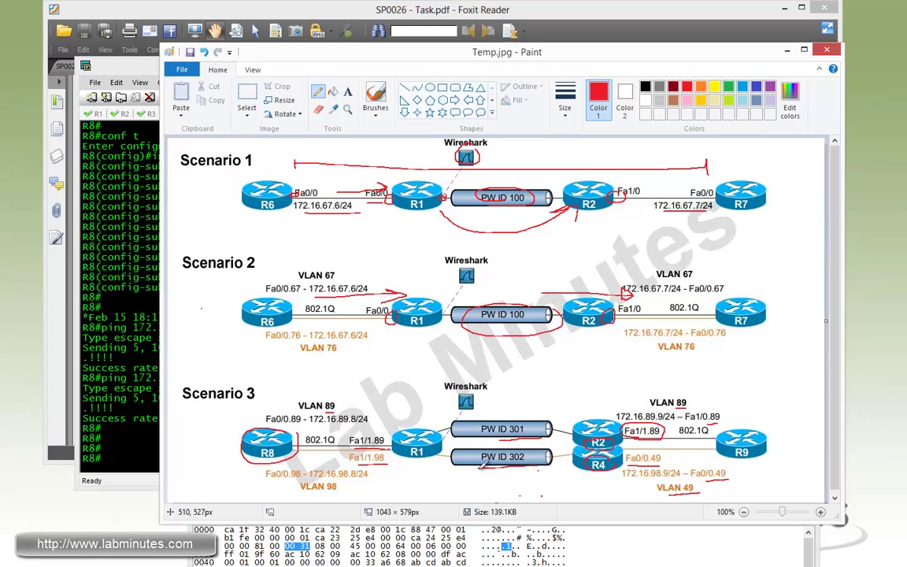
mouse_move(564, 461)
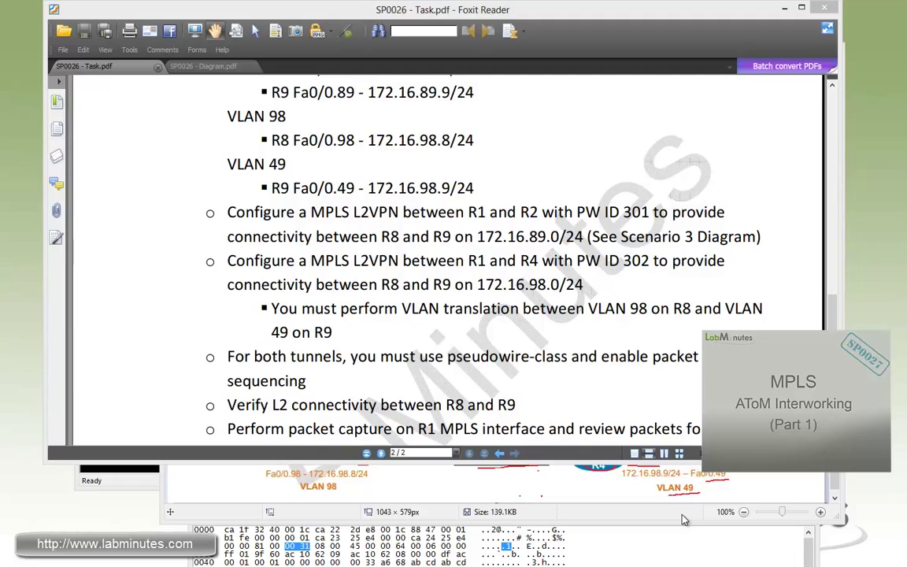
mouse_move(678, 519)
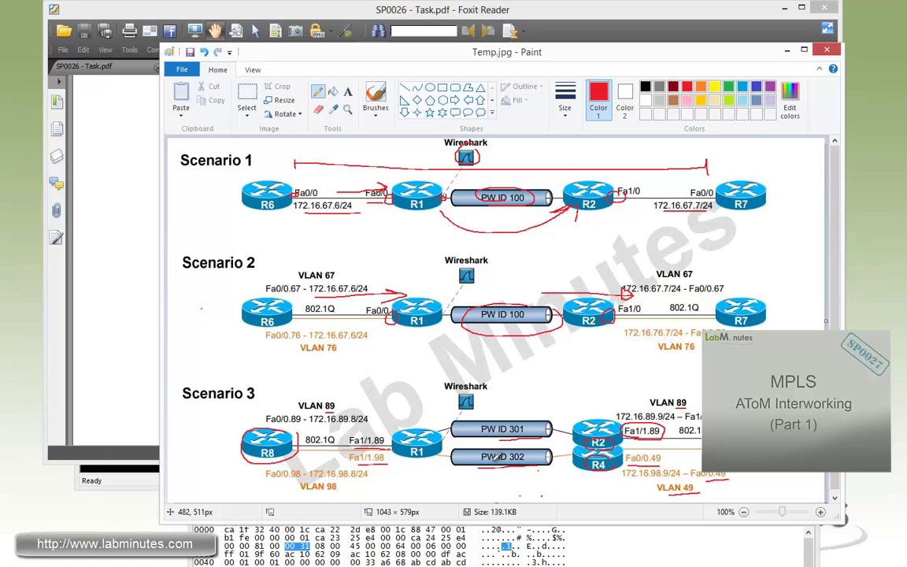
mouse_move(496, 457)
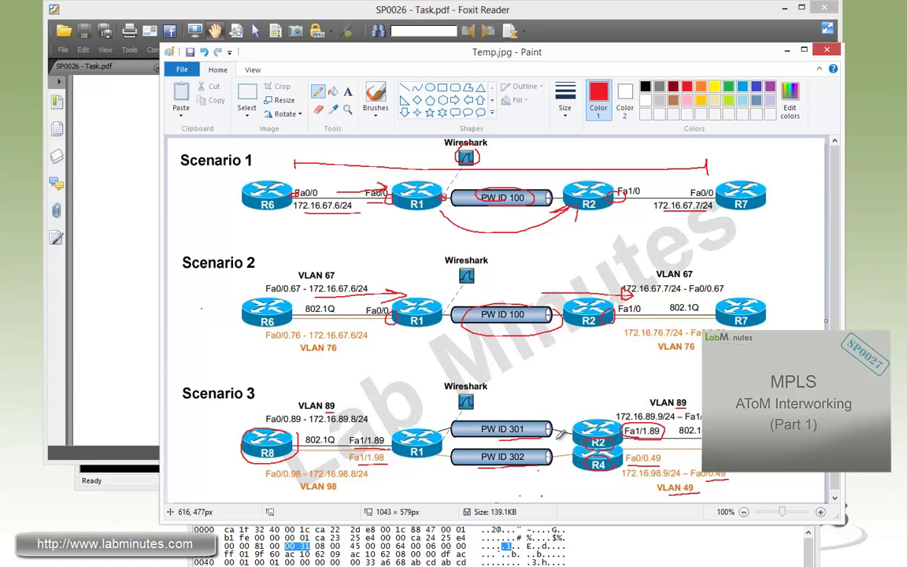
mouse_move(563, 437)
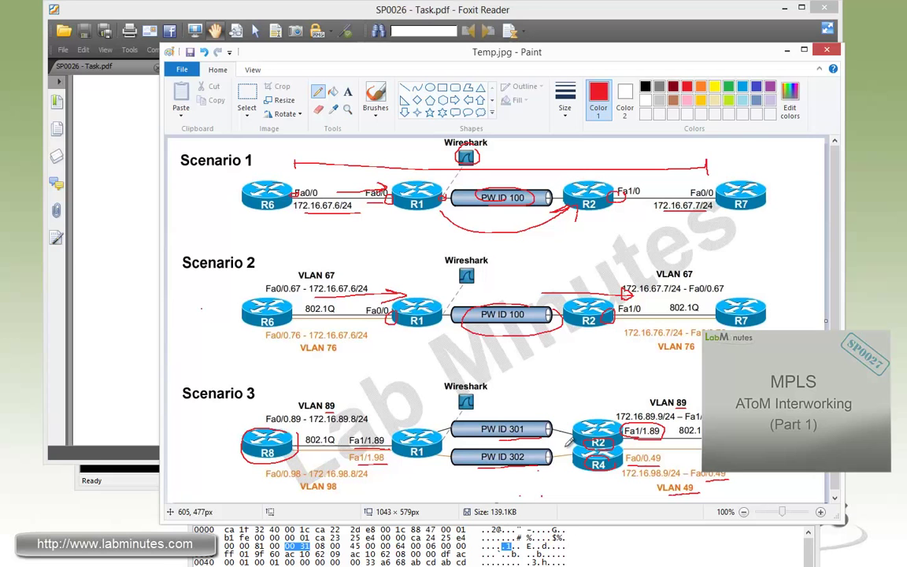
mouse_move(577, 482)
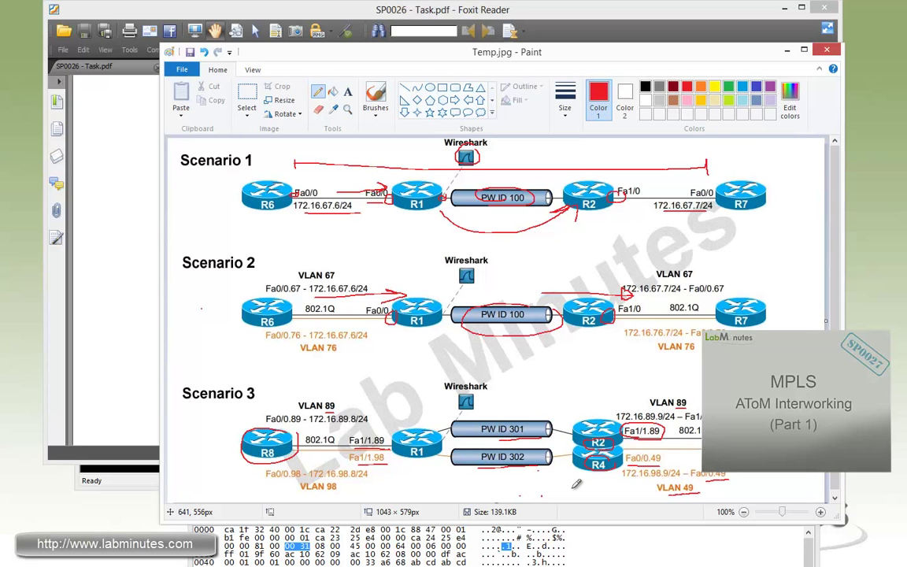